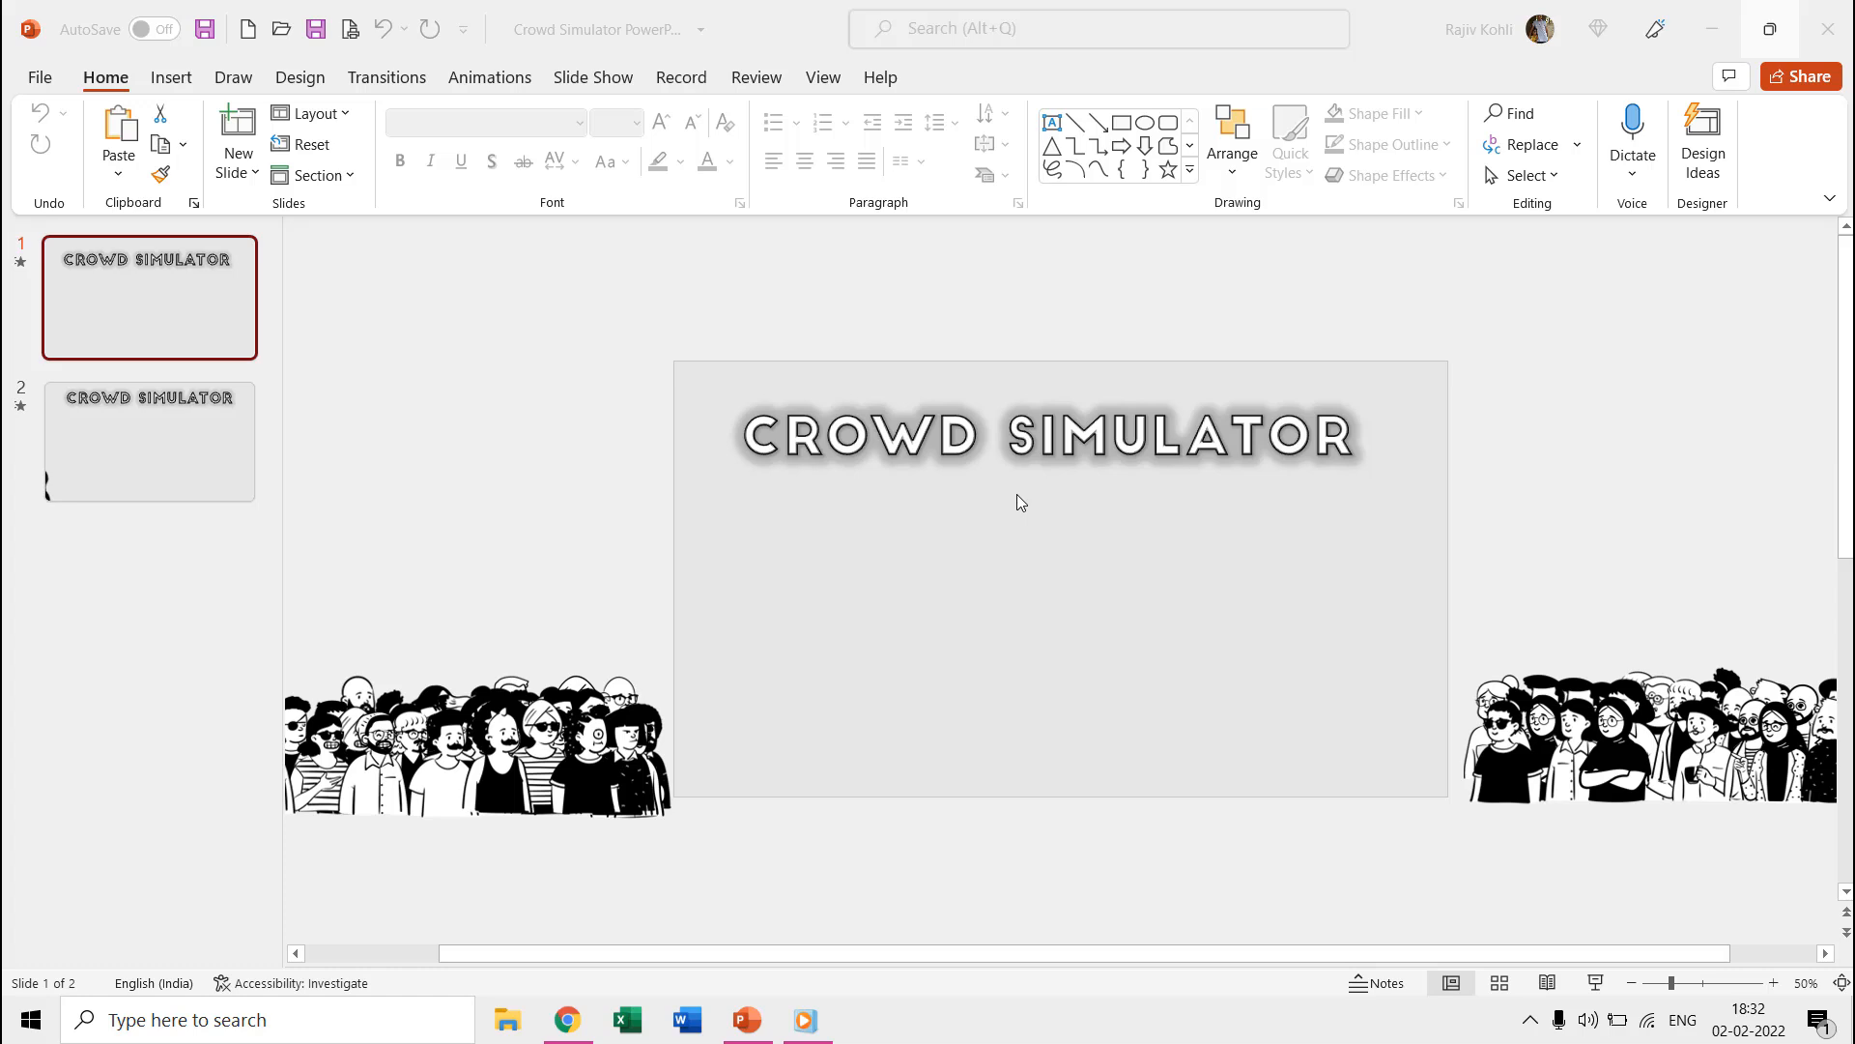
Step: Select the open-peeps-sheet.png URL in the JS code and view it in a new browser tab
{"action": "left_click", "coordinate": [566, 1018]}
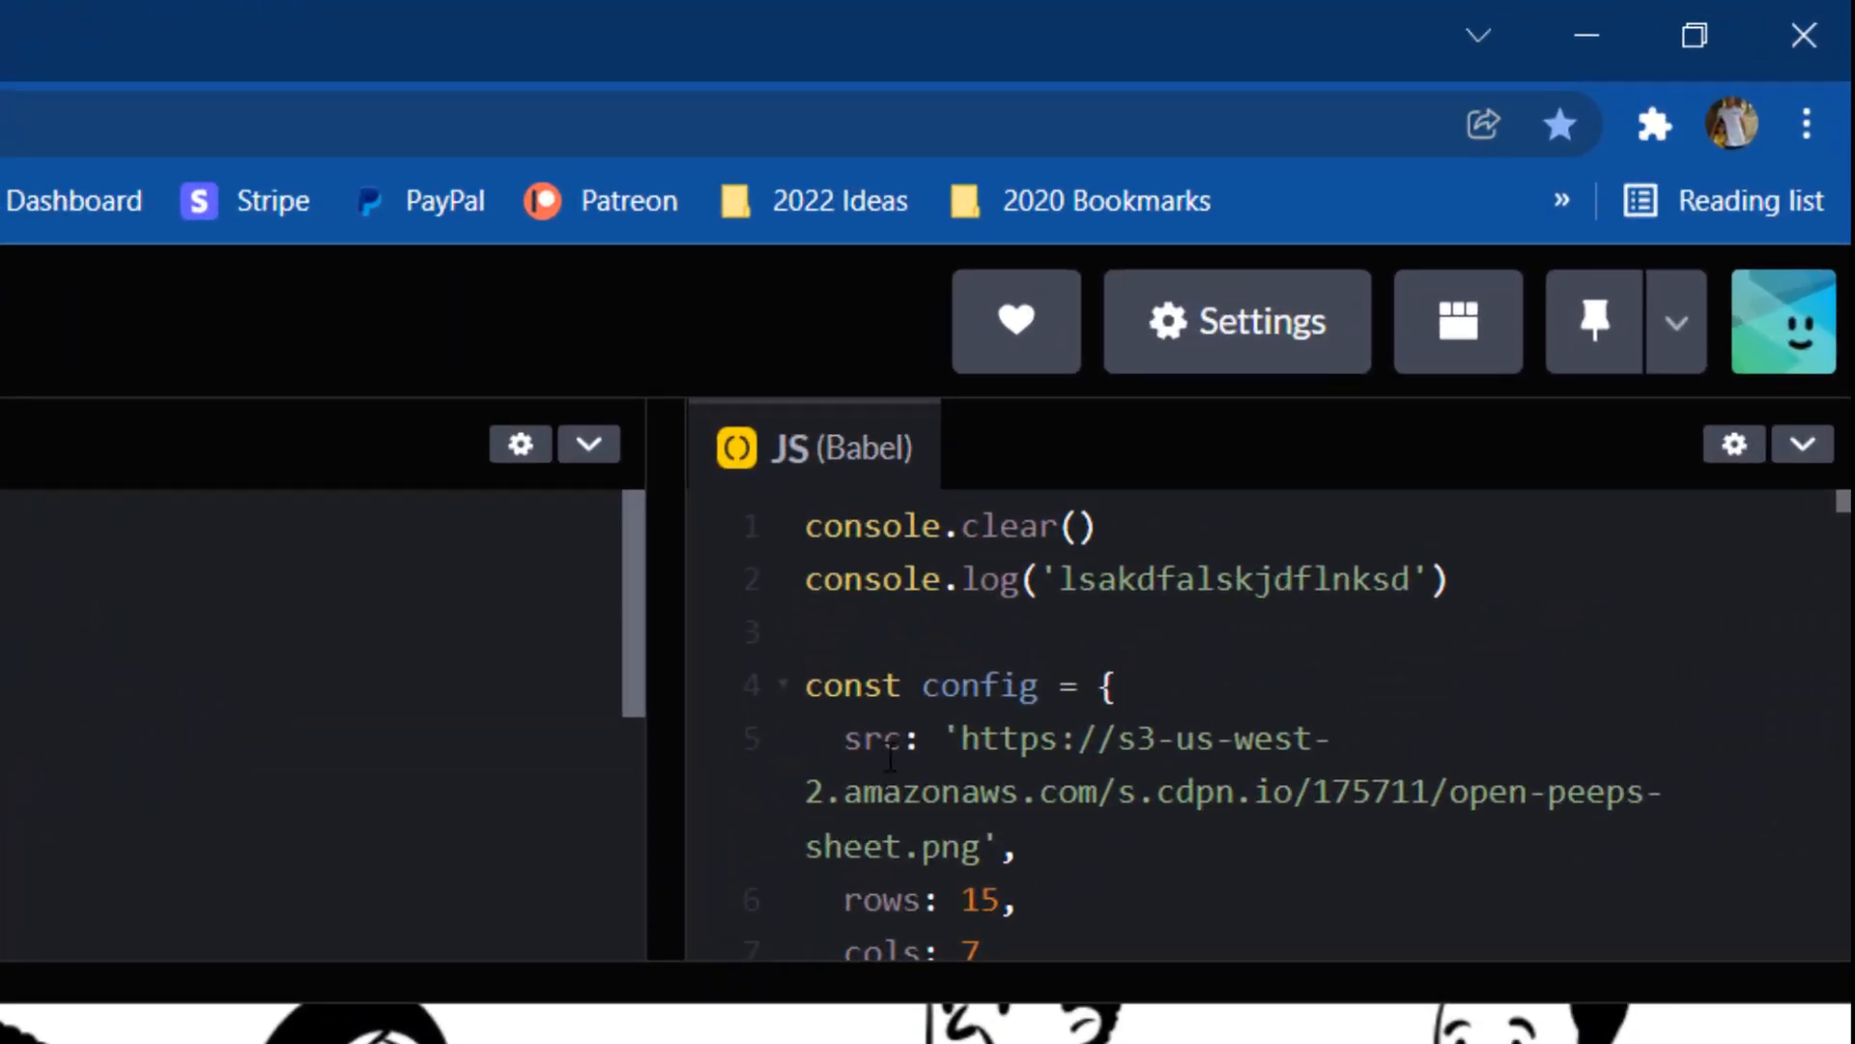
{"action": "left_click_drag", "start_coordinate": [959, 736], "coordinate": [1657, 795]}
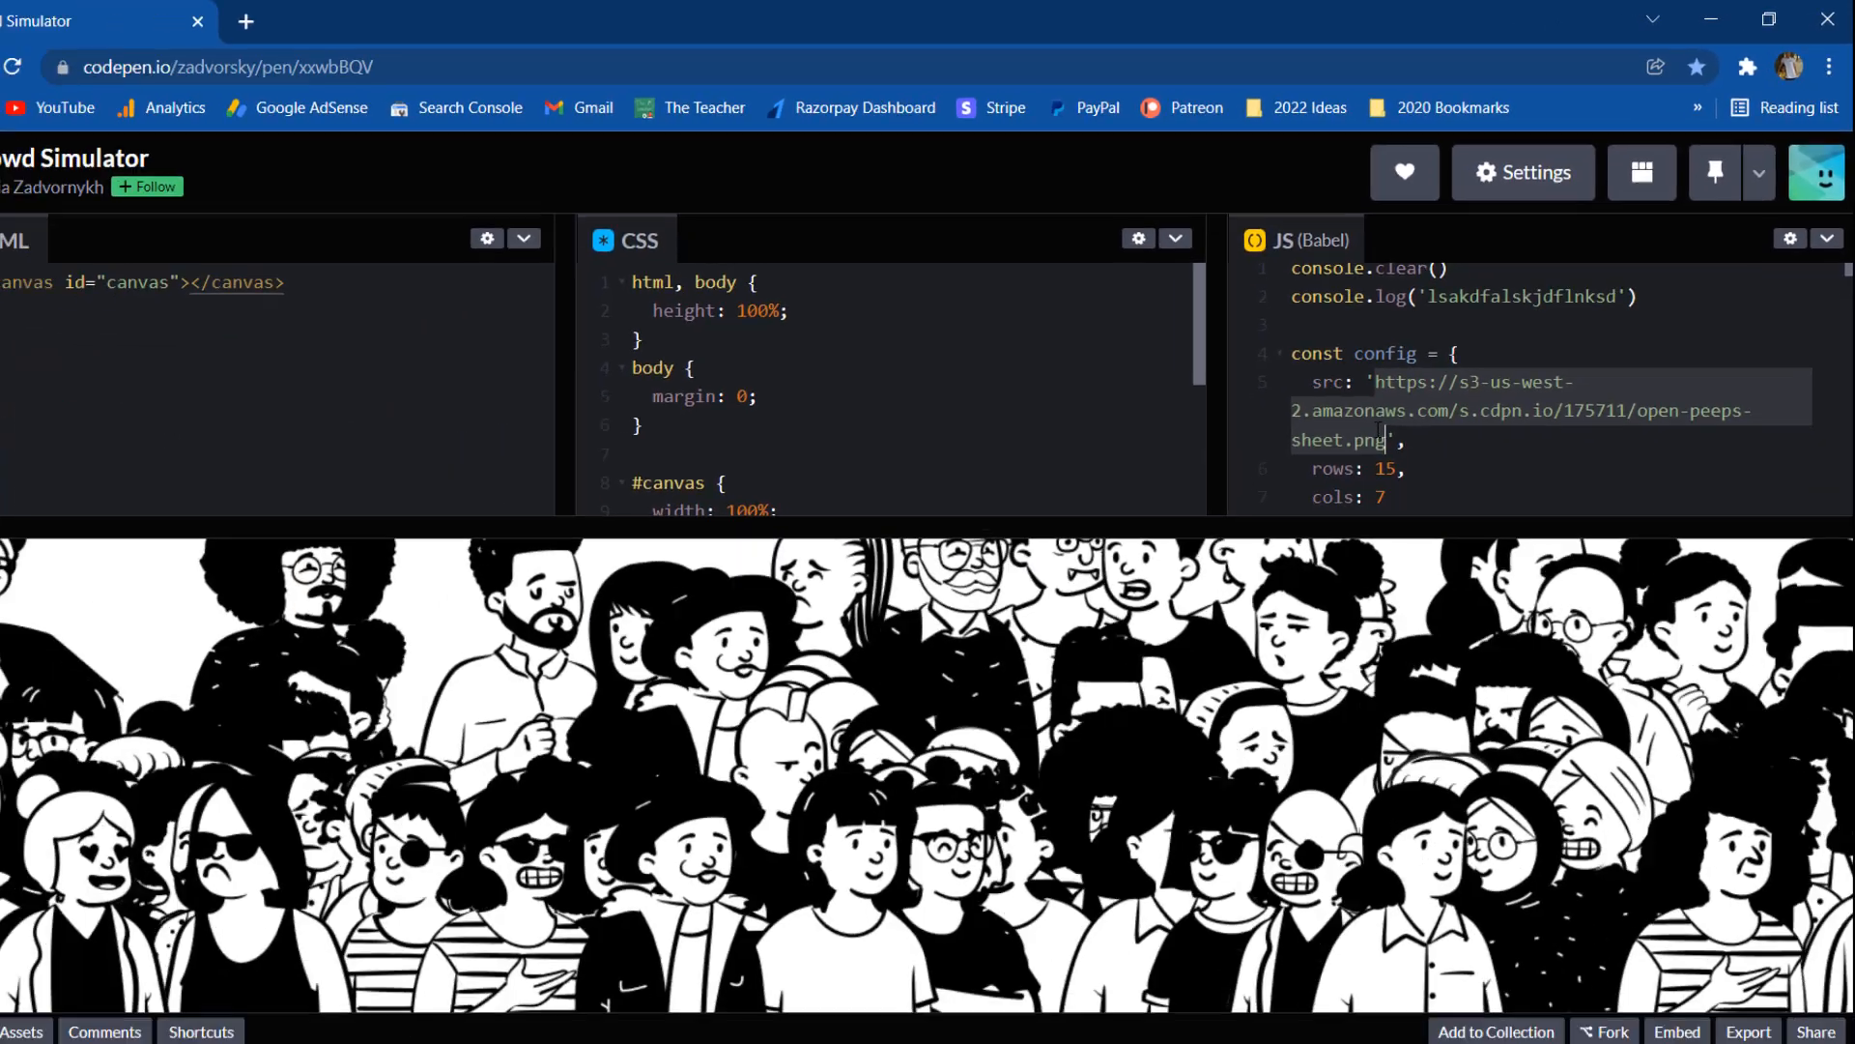
{"action": "left_click", "coordinate": [1523, 410]}
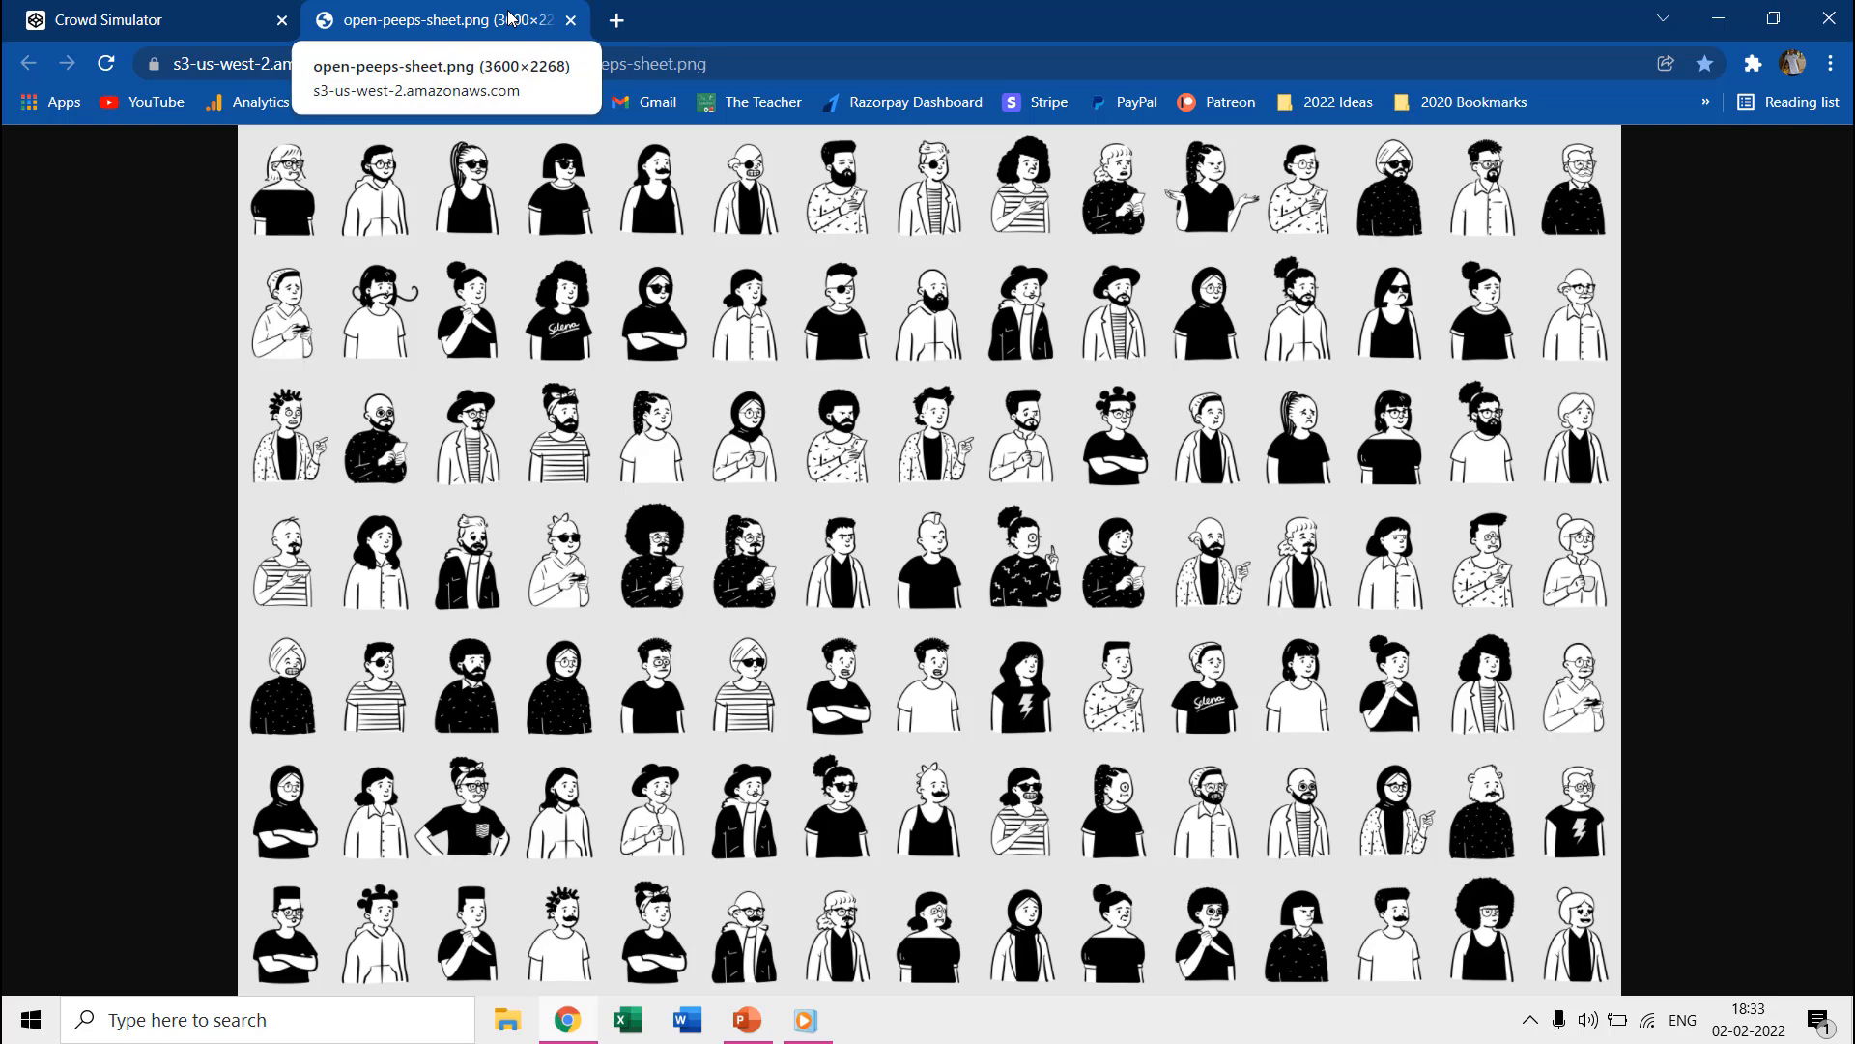
{"action": "left_click", "coordinate": [746, 1019]}
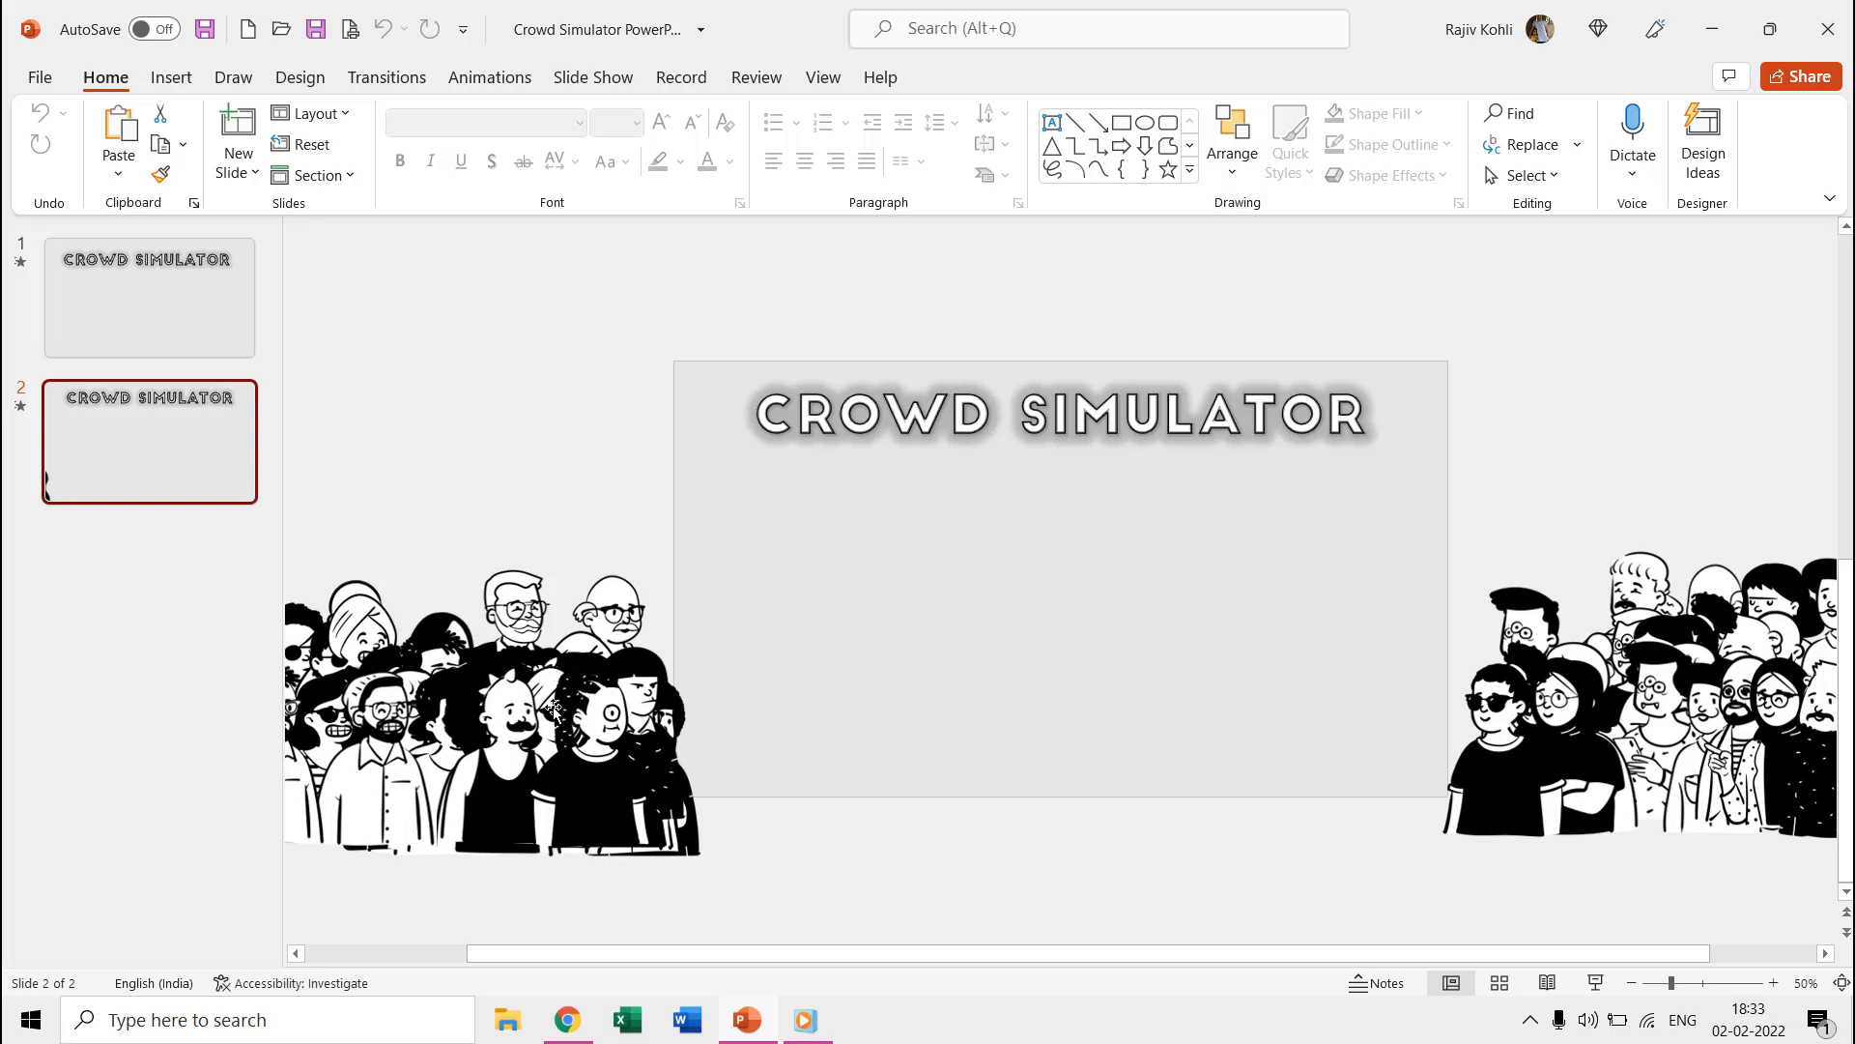
Step: Return to PowerPoint's slide 1 thumbnail and show it in the editor
{"action": "left_click", "coordinate": [149, 298]}
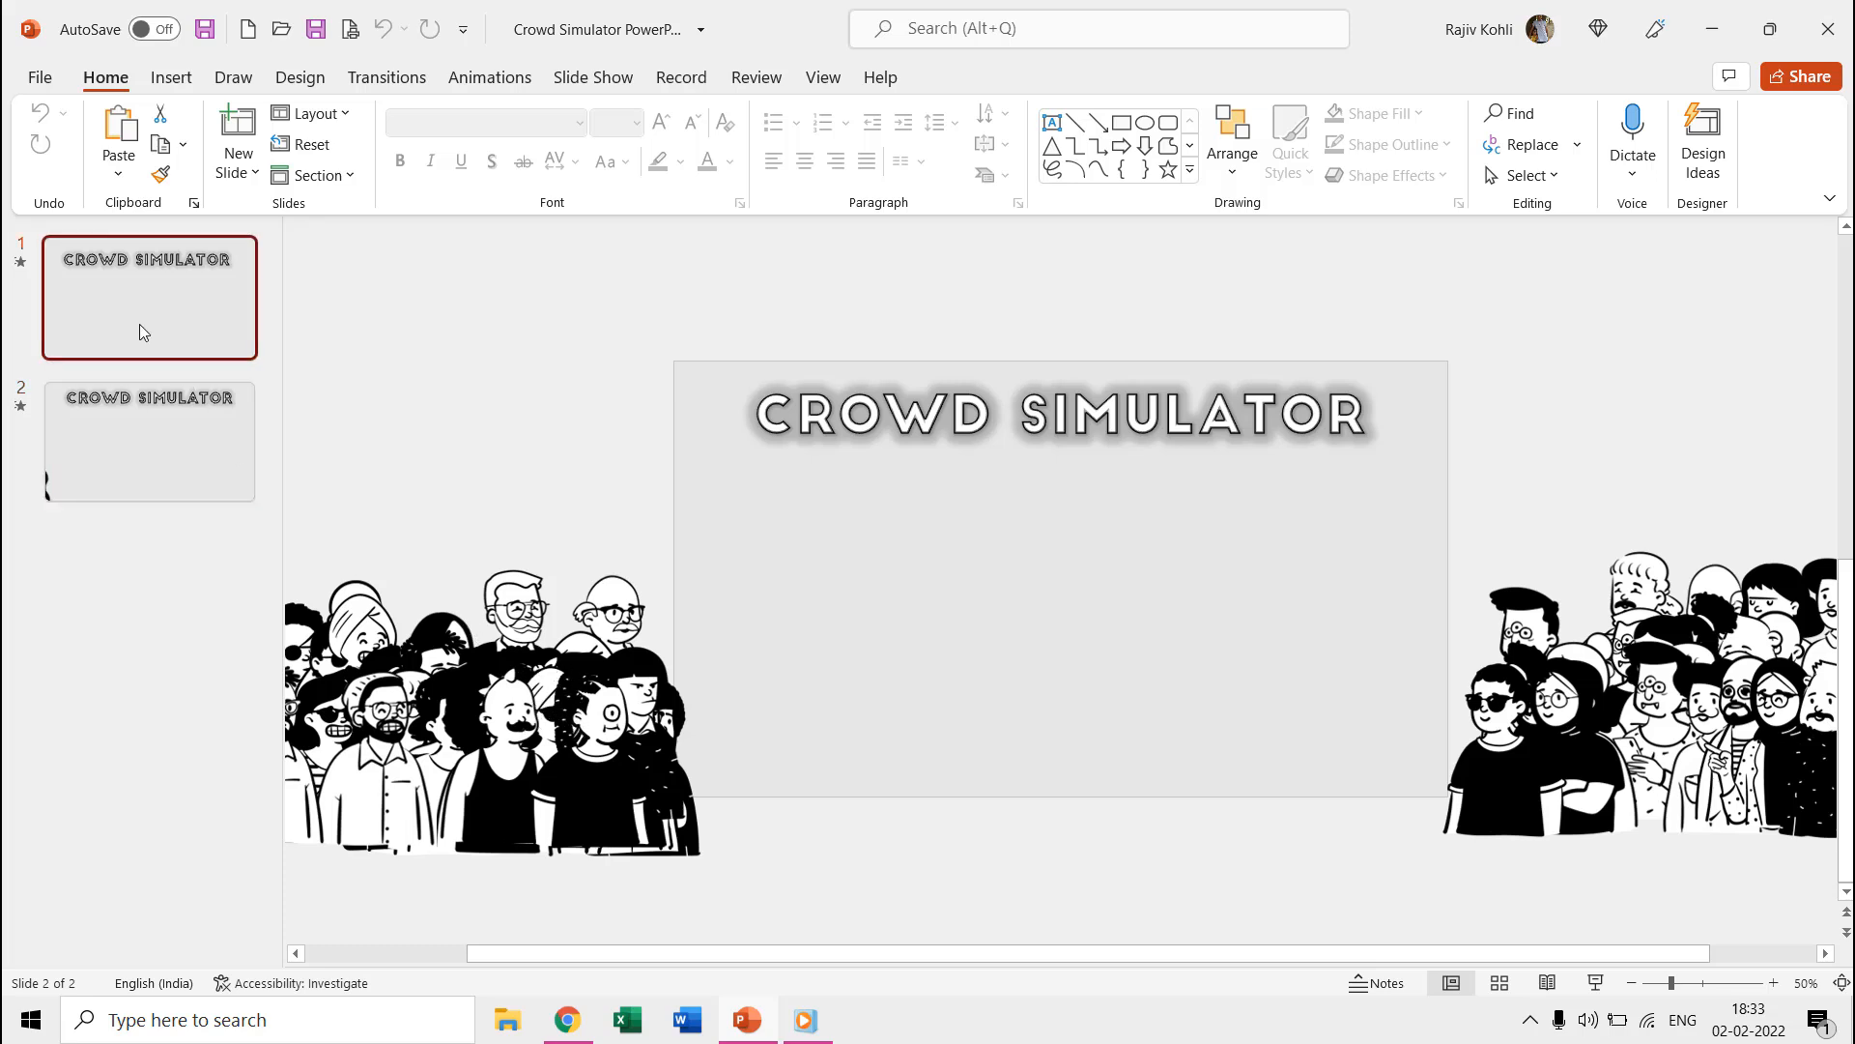
{"action": "left_click", "coordinate": [149, 298]}
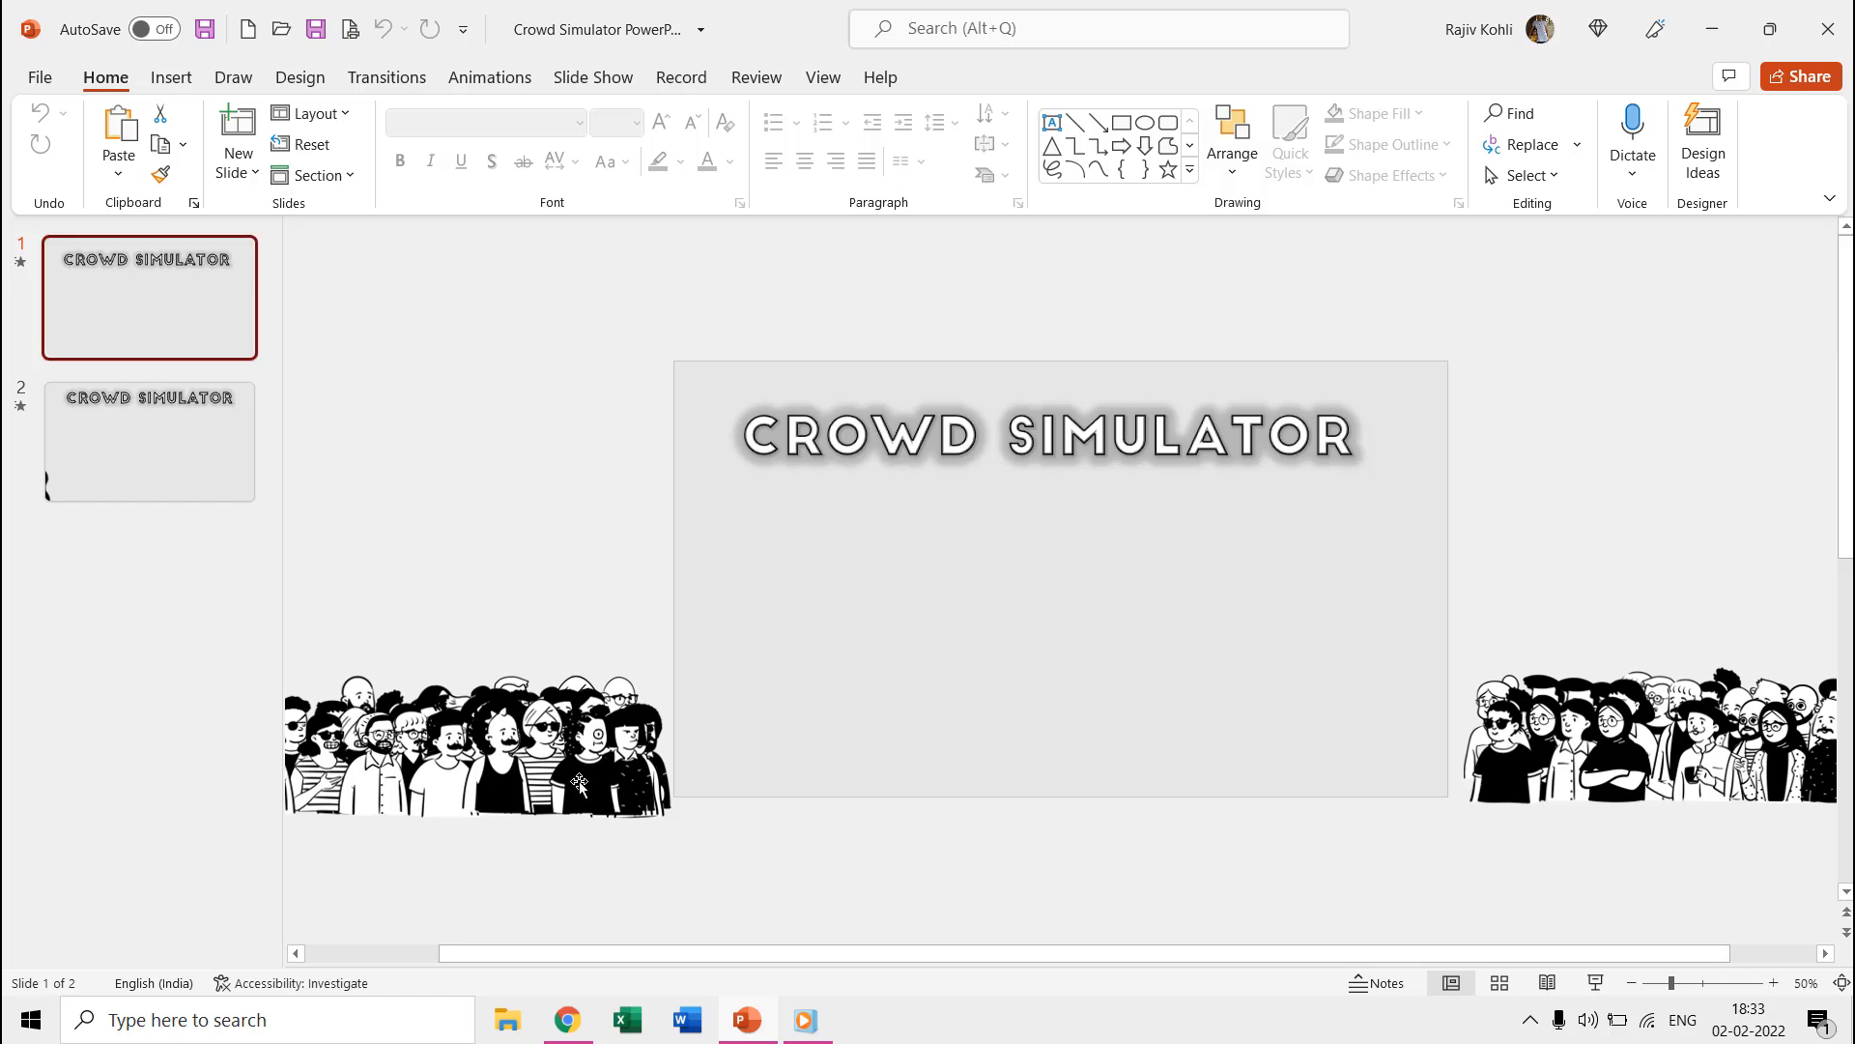
{"action": "left_click", "coordinate": [579, 775]}
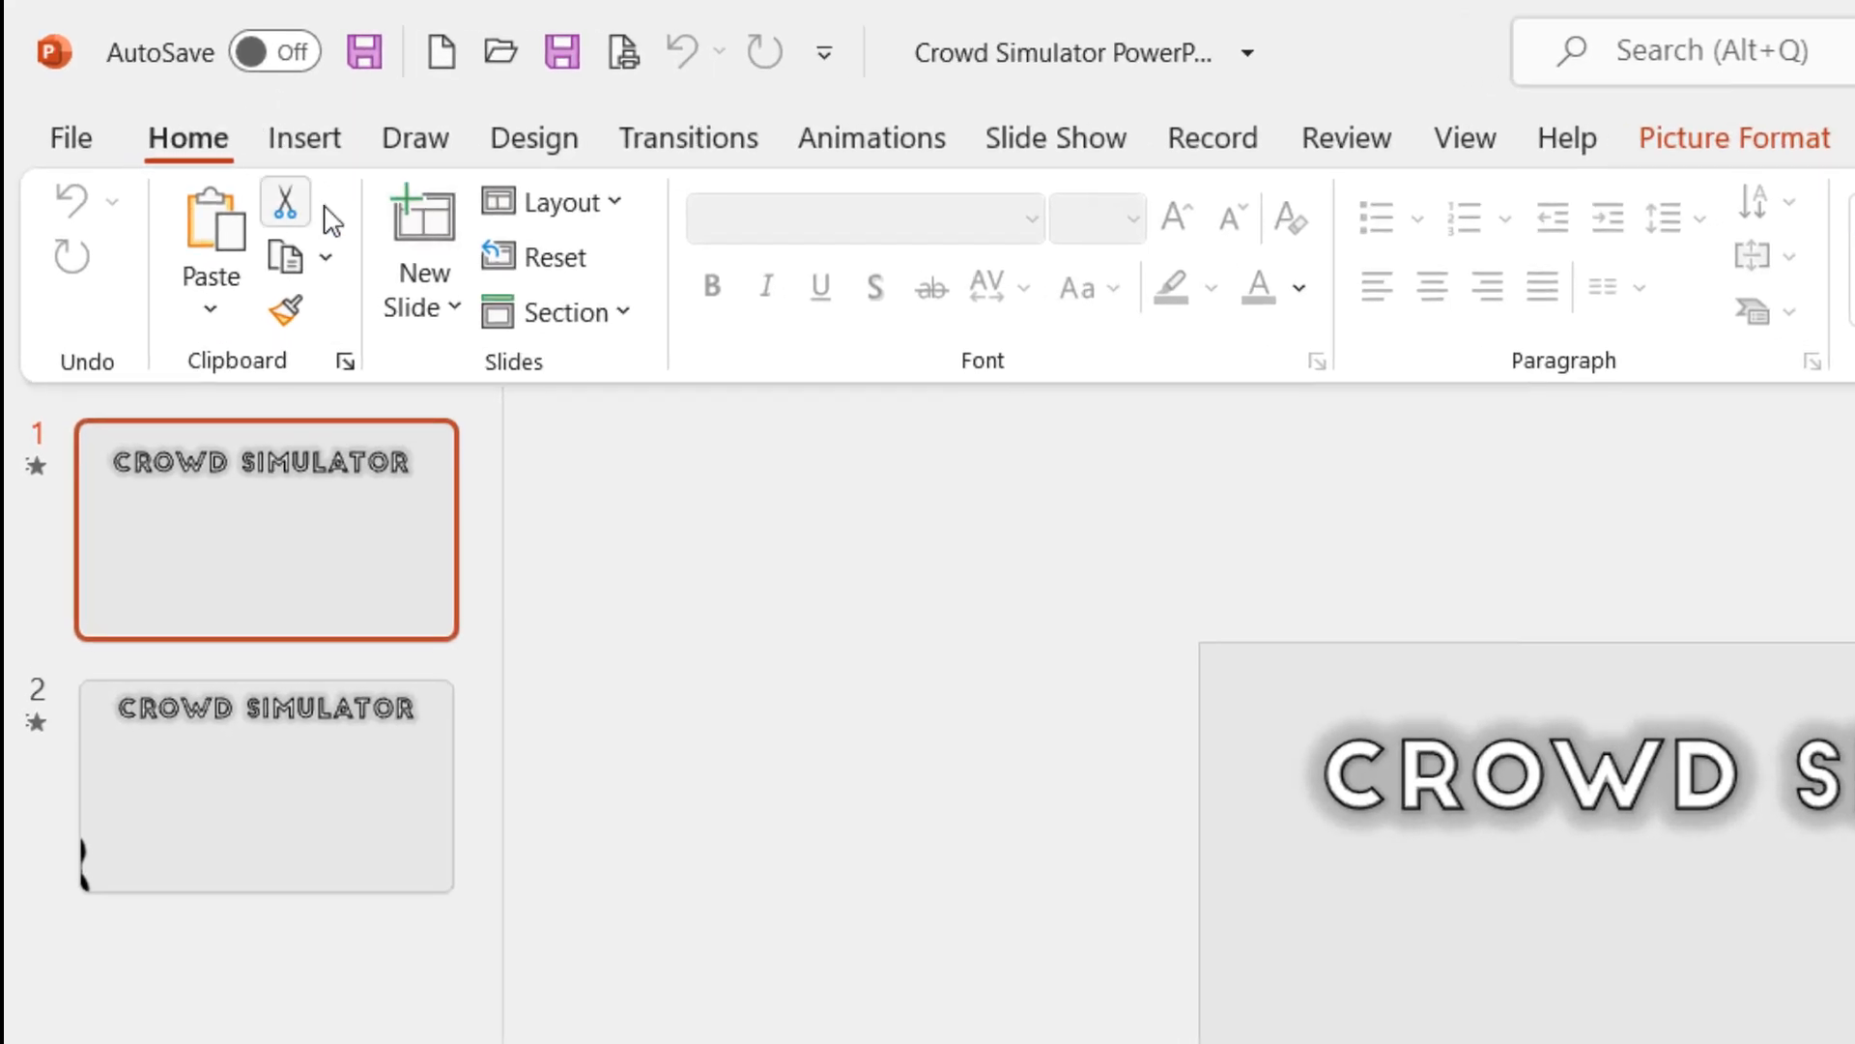
Step: Add a blank second slide and insert the people sprite sheet picture from the tutorial folder
{"action": "left_click", "coordinate": [305, 137]}
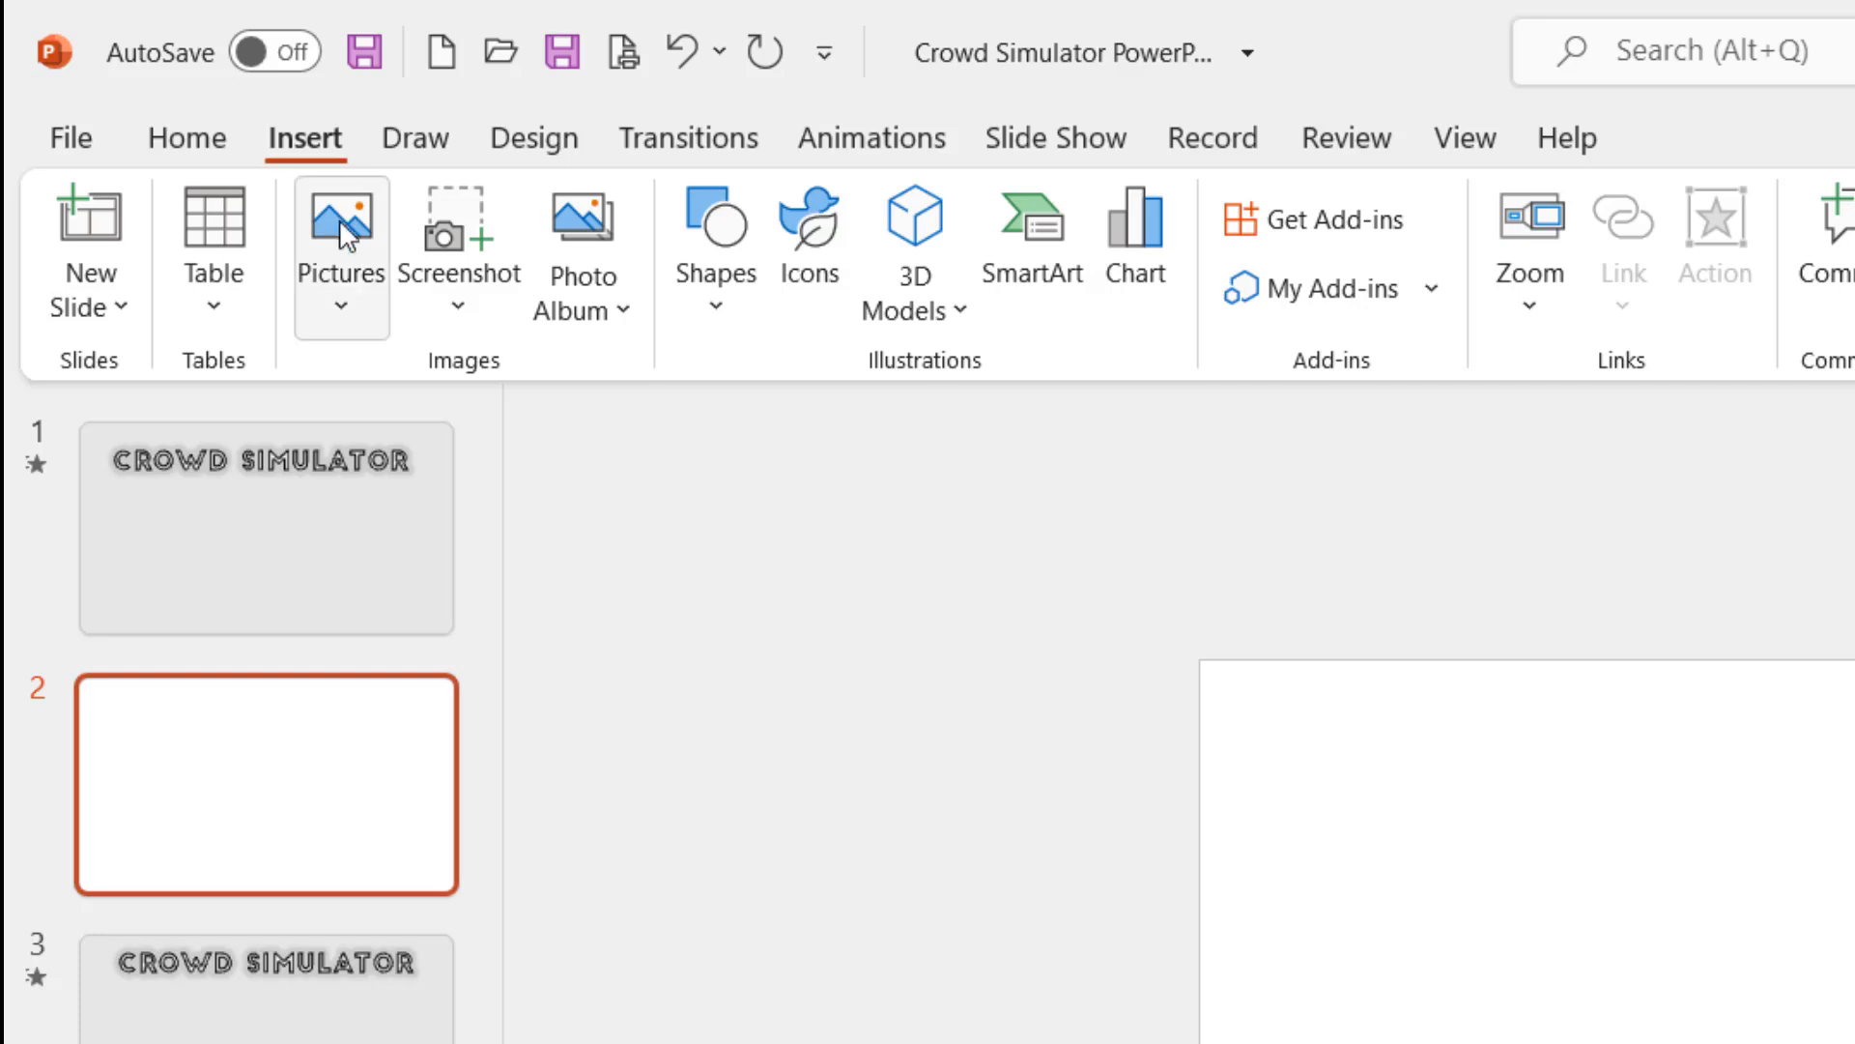
{"action": "left_click", "coordinate": [340, 228]}
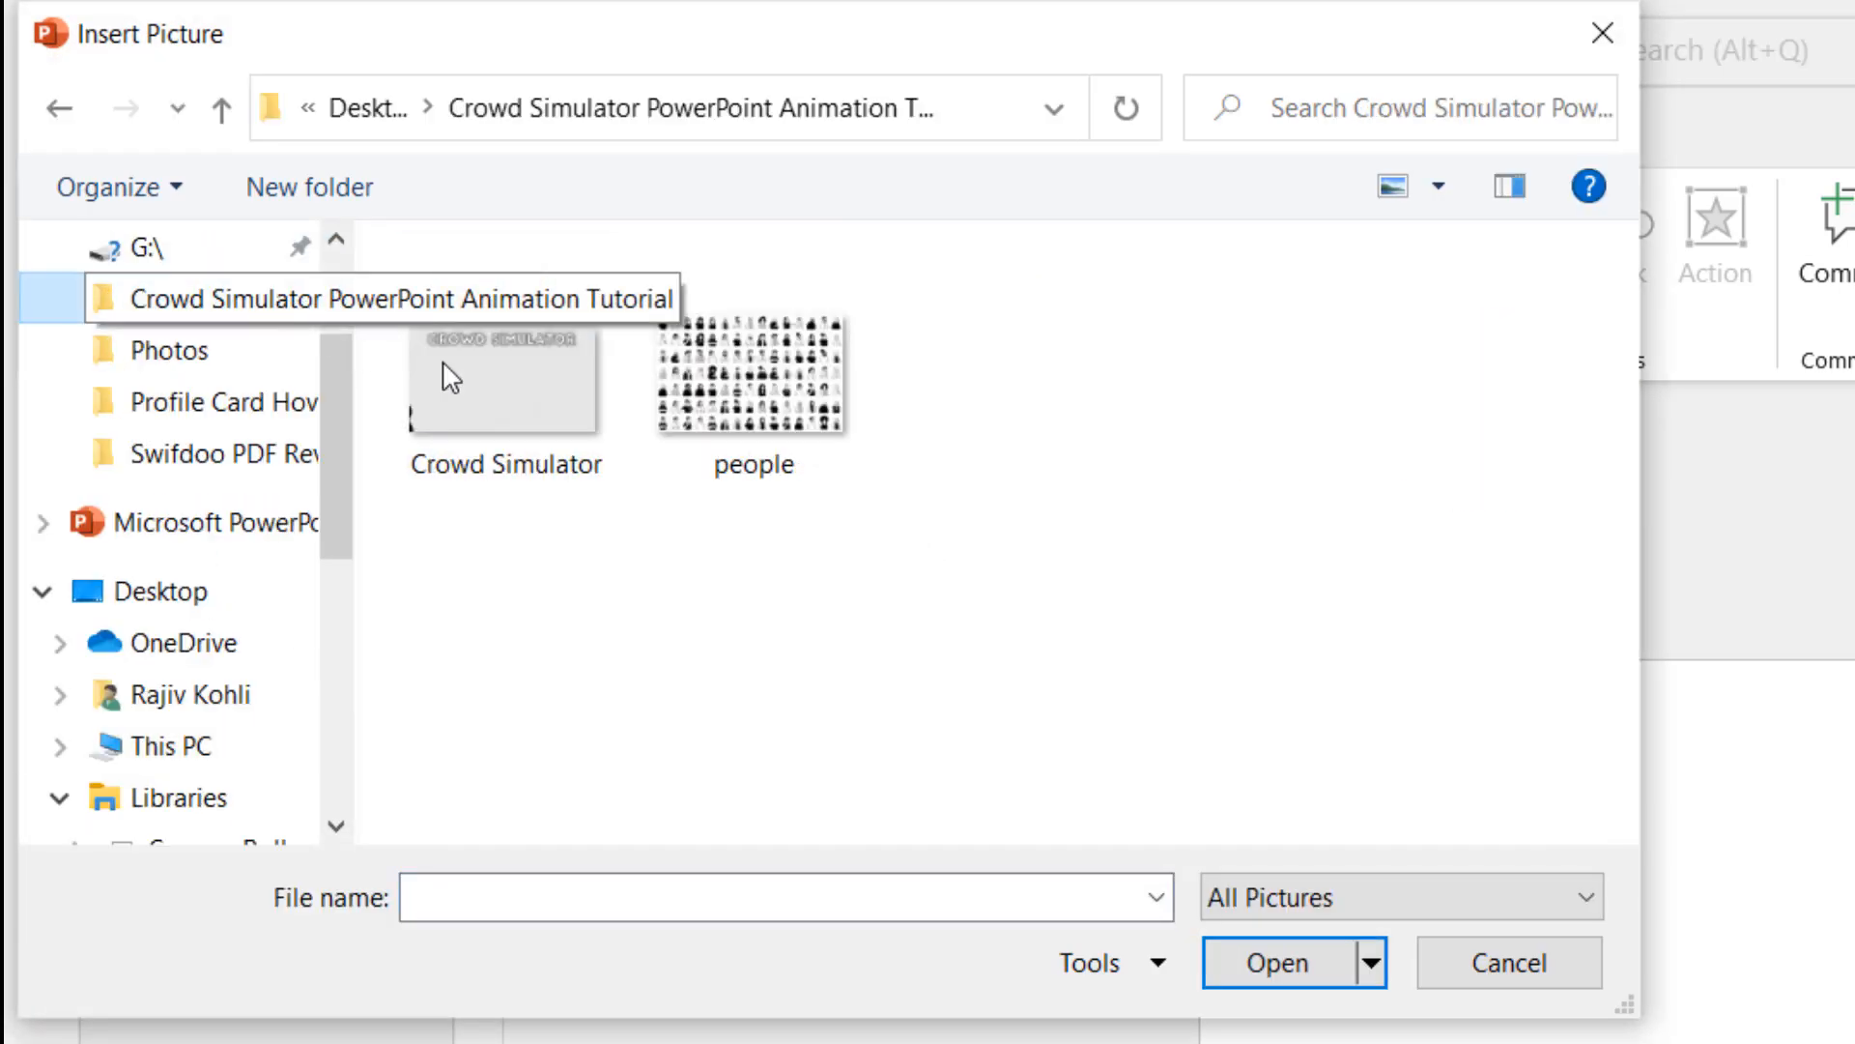
{"action": "left_click", "coordinate": [1276, 962]}
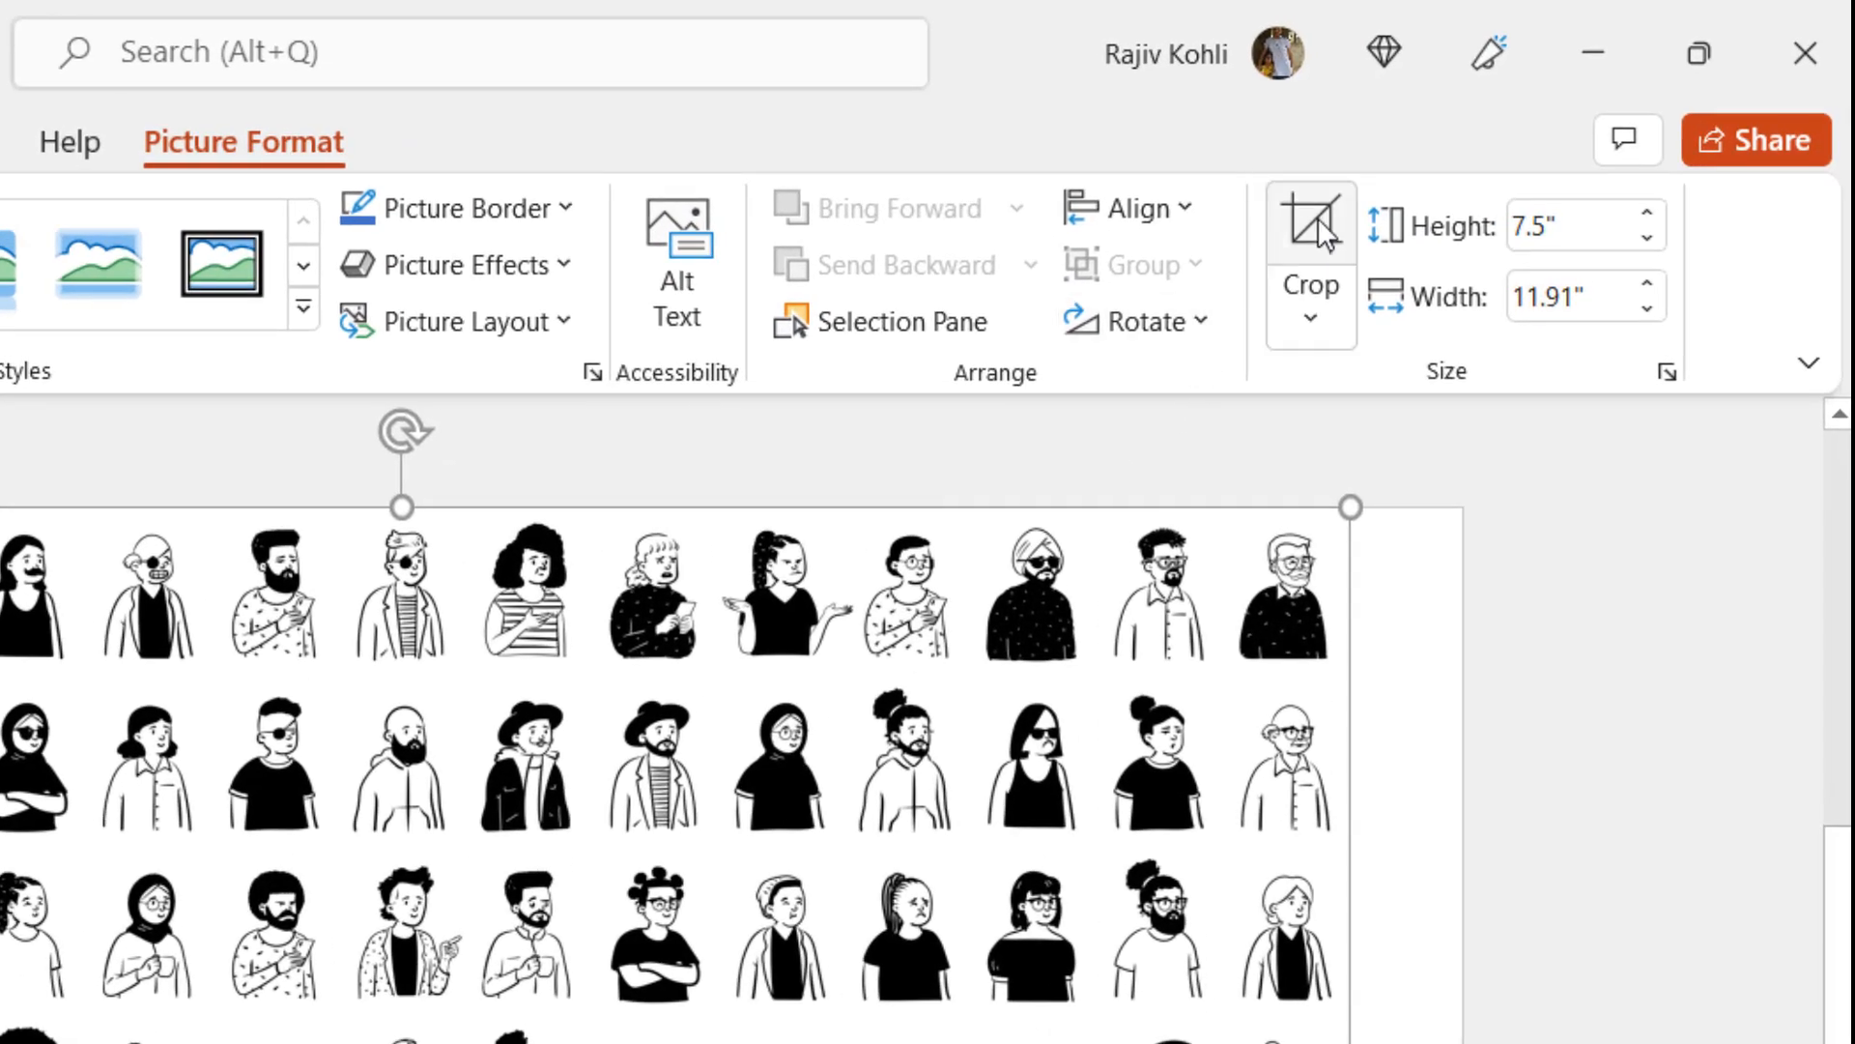
{"action": "mouse_move", "coordinate": [1309, 249]}
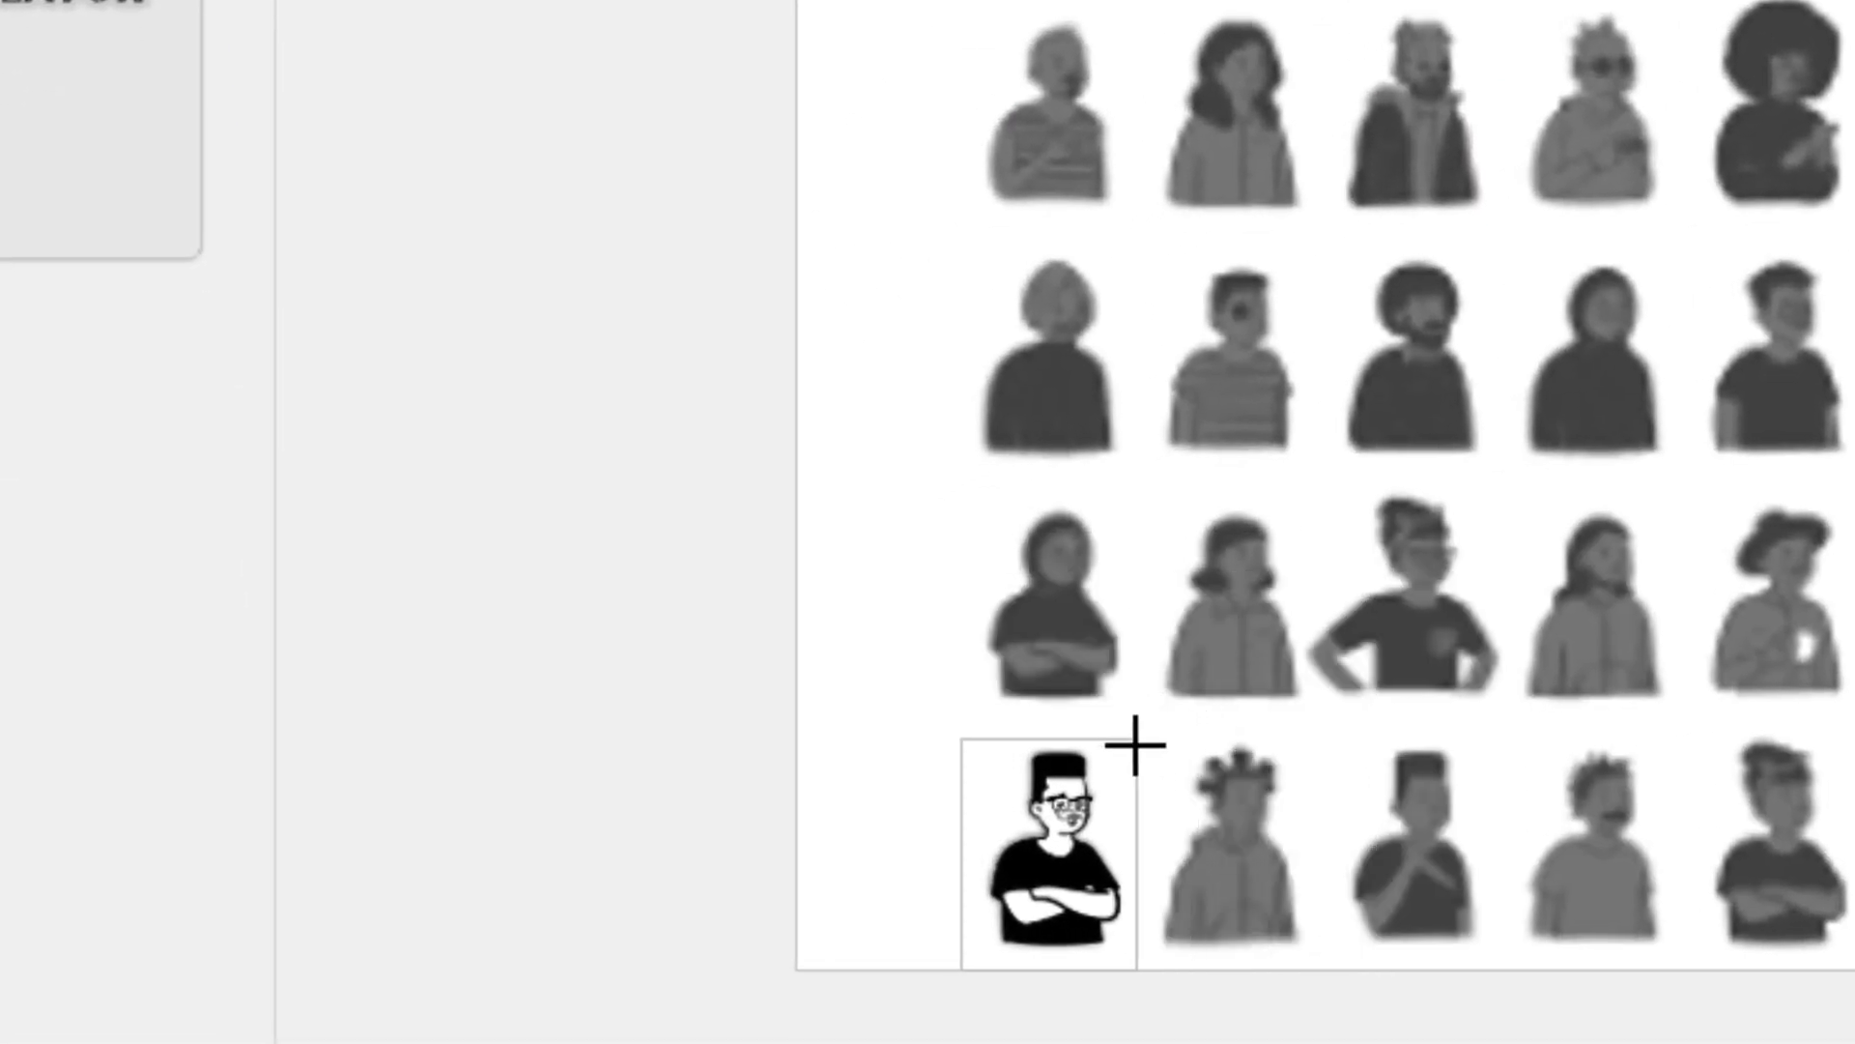
{"action": "mouse_move", "coordinate": [1140, 715]}
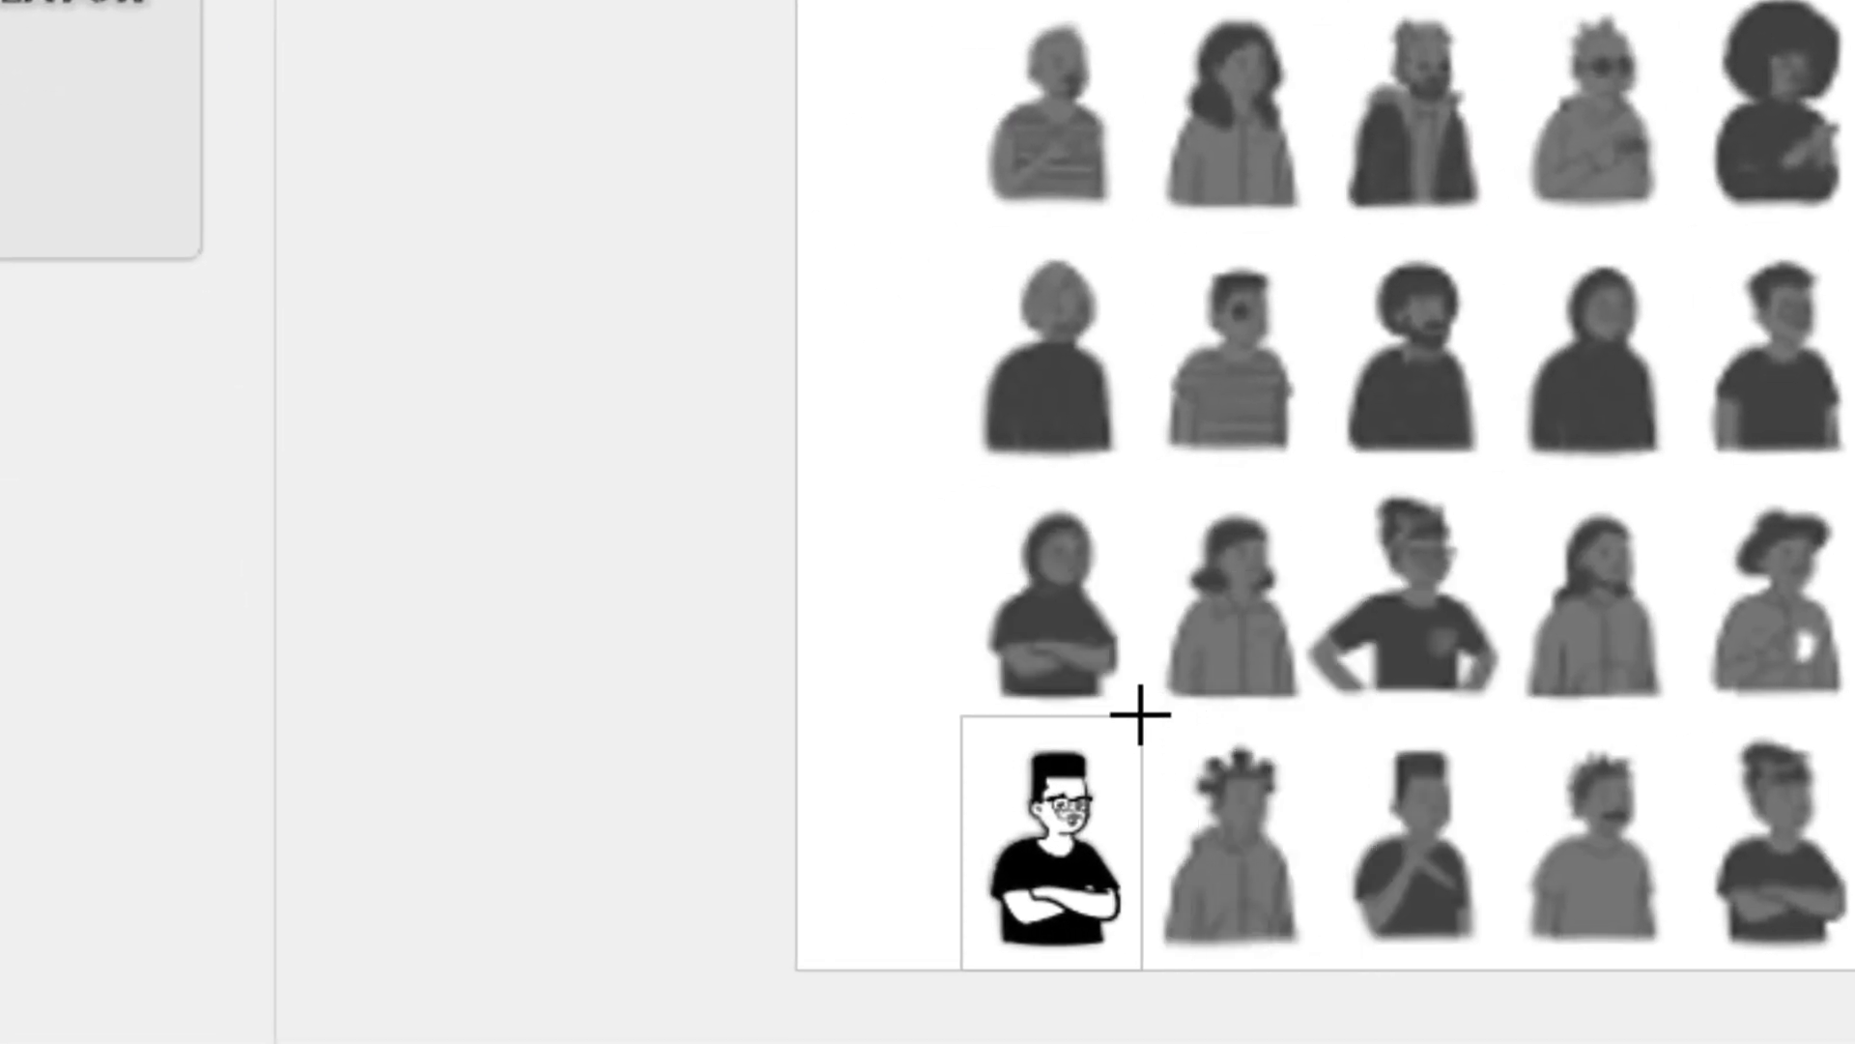
Step: Crop the sheet to one character, duplicate it twice and recrop each copy to a different person
{"action": "left_click", "coordinate": [1054, 841]}
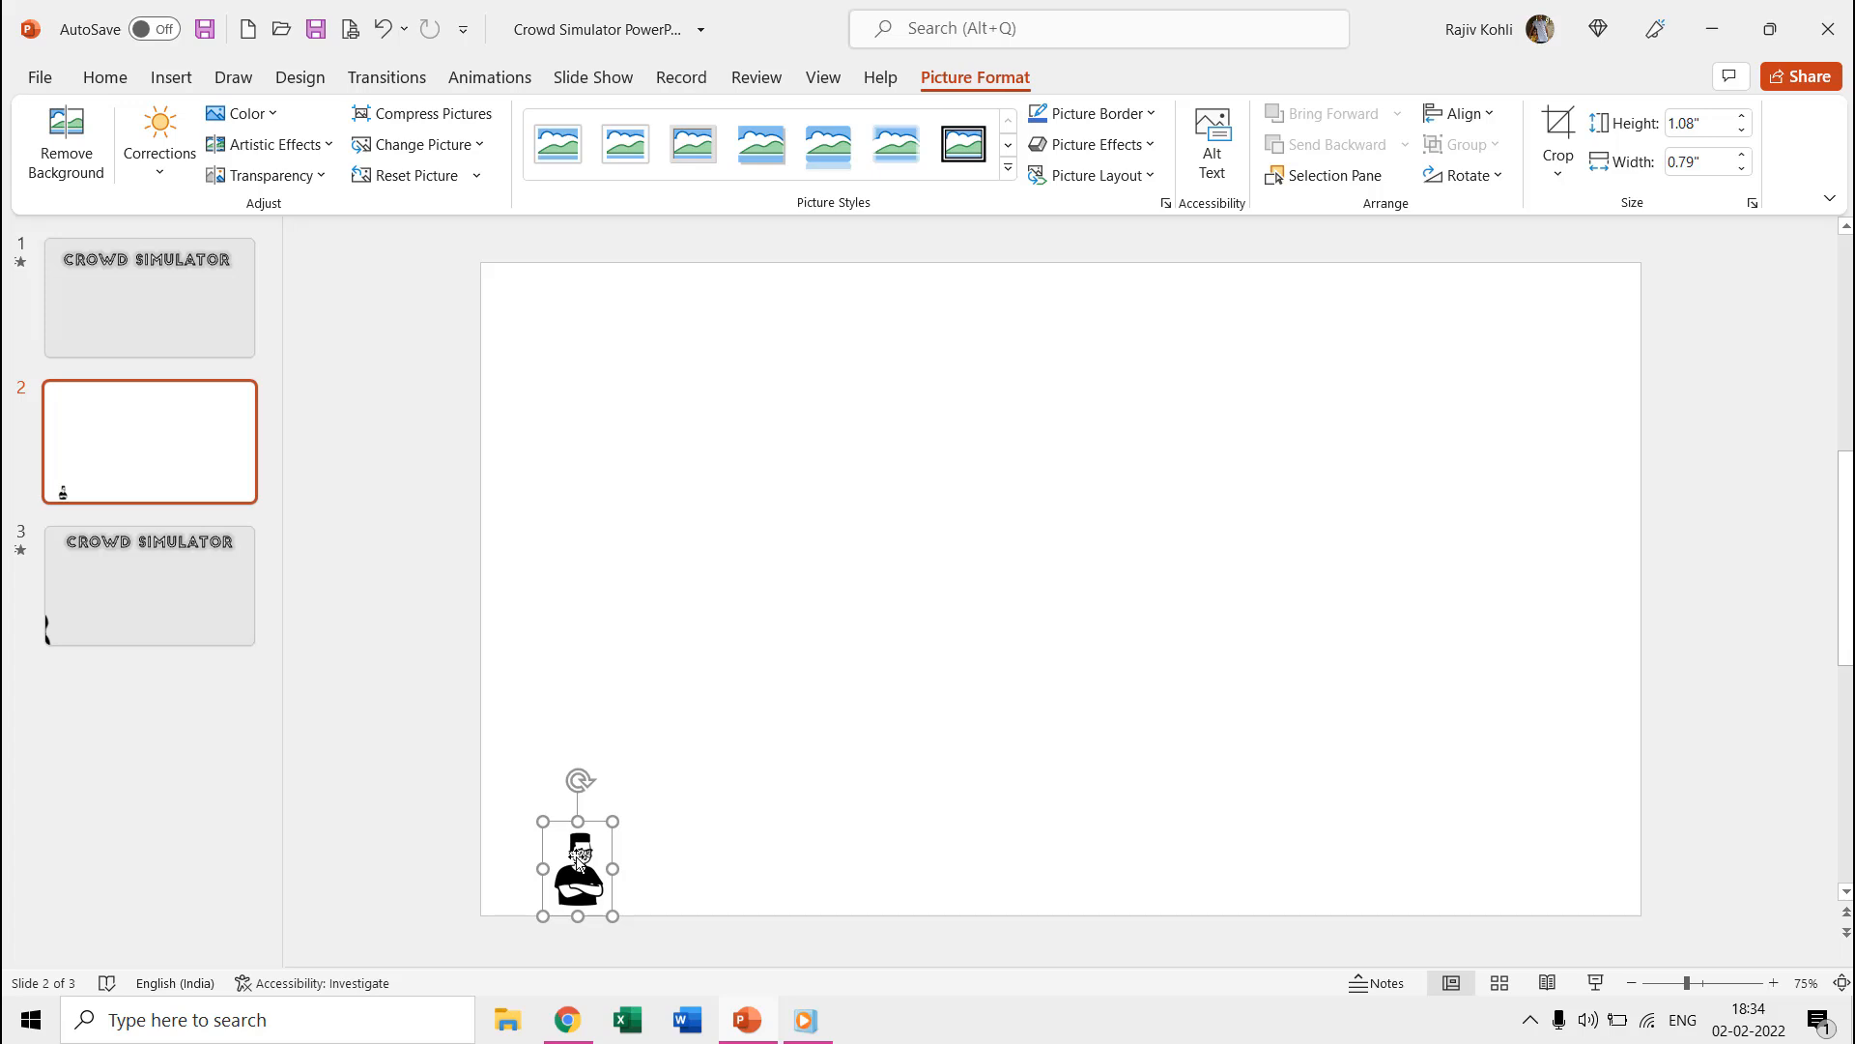
{"action": "mouse_move", "coordinate": [269, 251]}
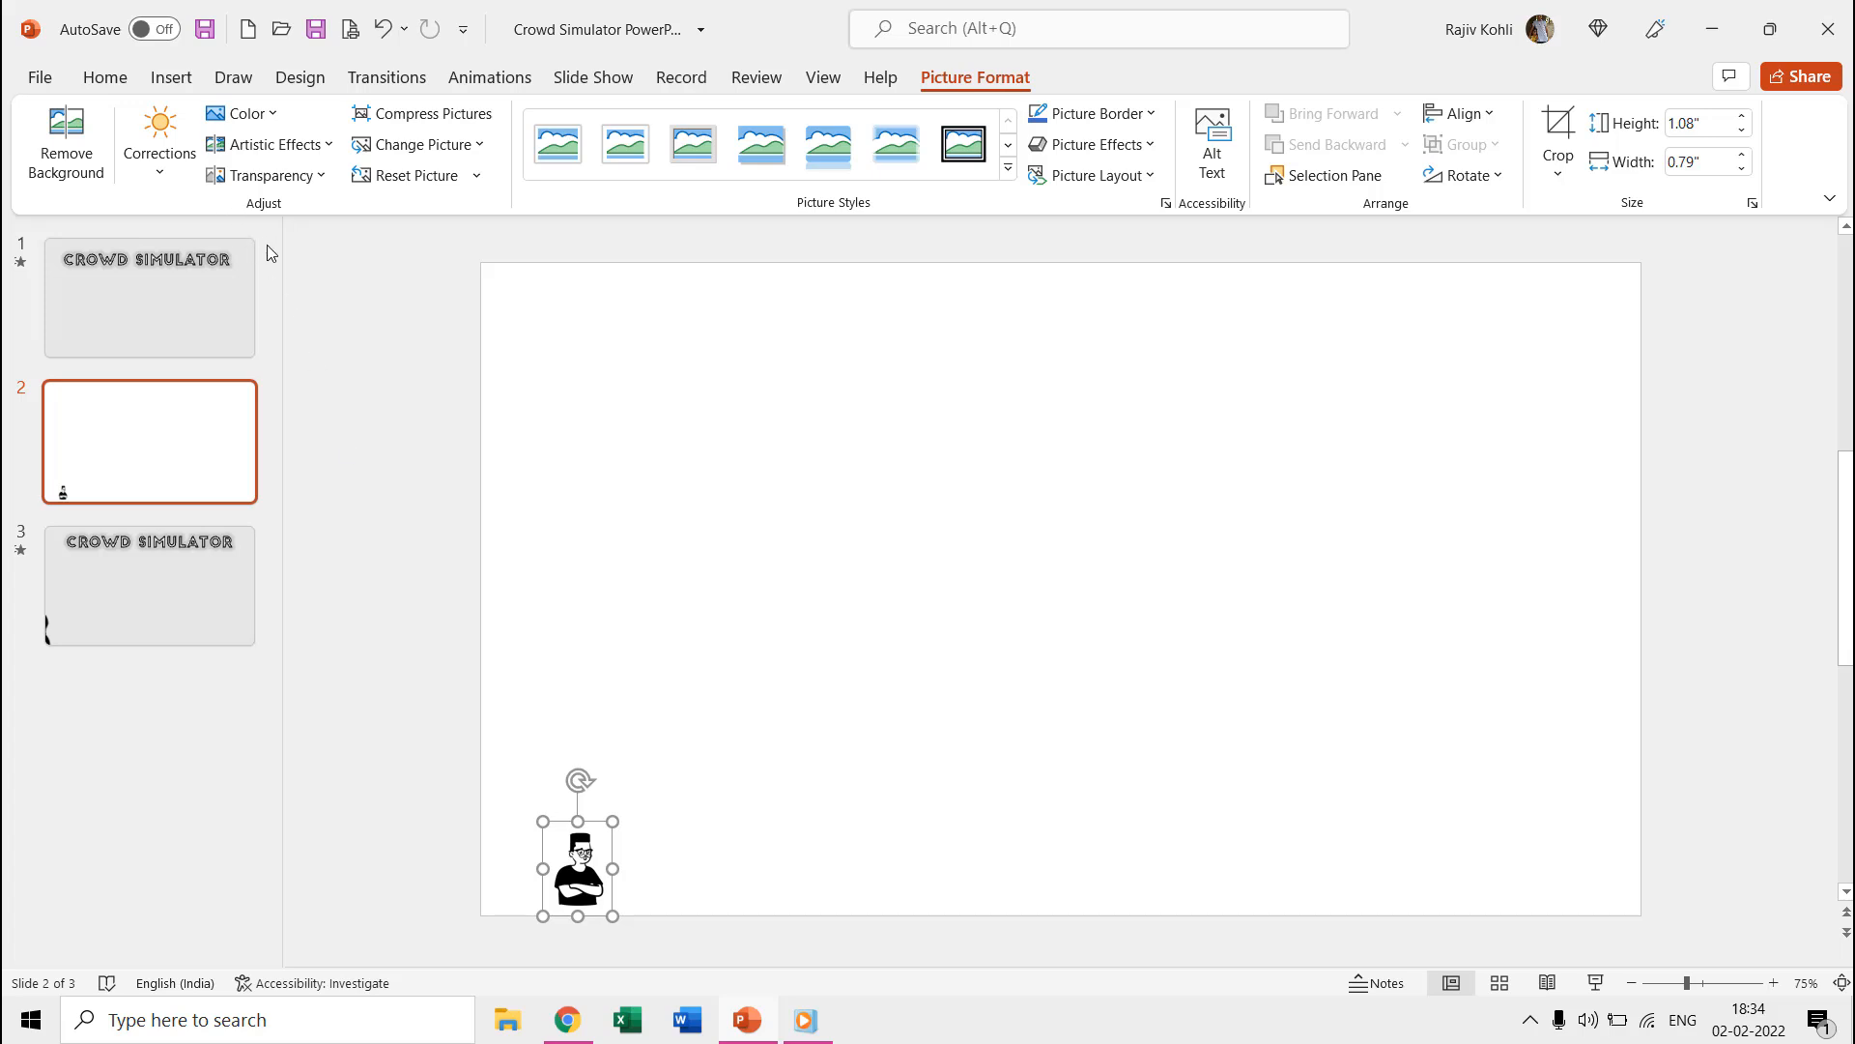
{"action": "left_click", "coordinate": [104, 77]}
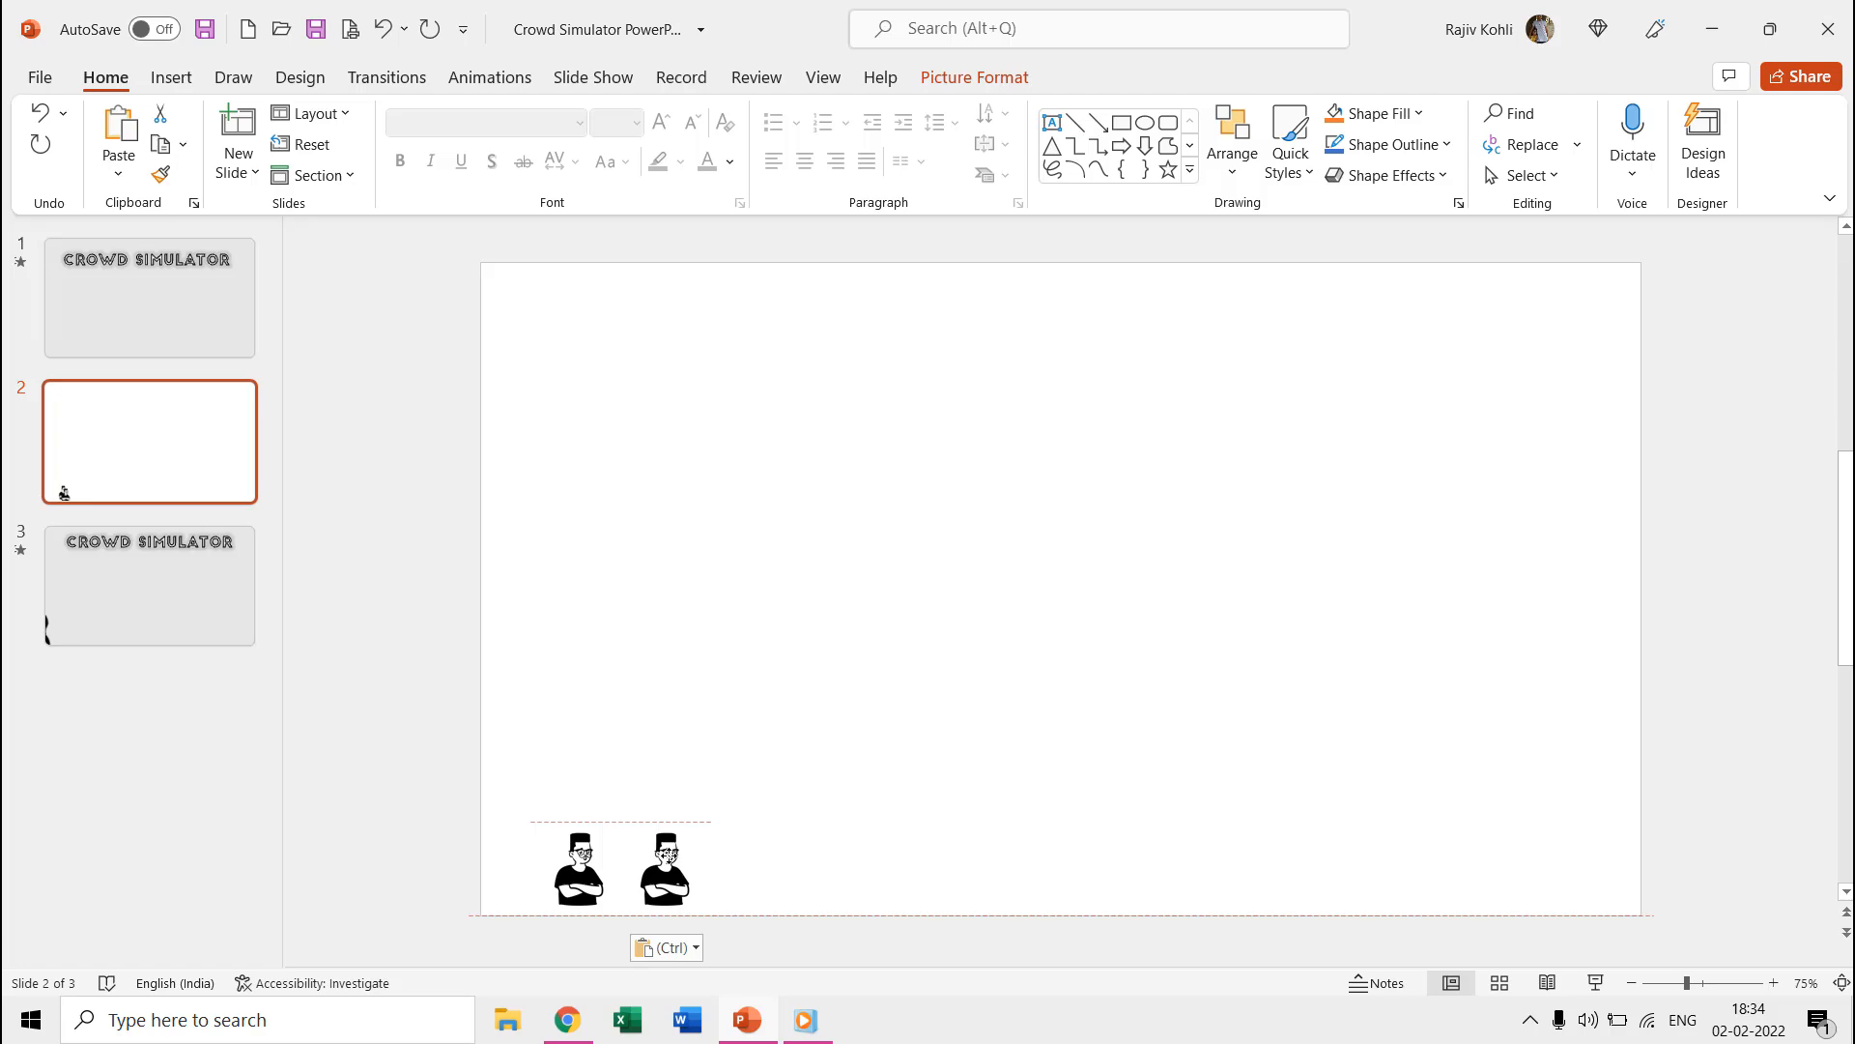
{"action": "left_click", "coordinate": [661, 865]}
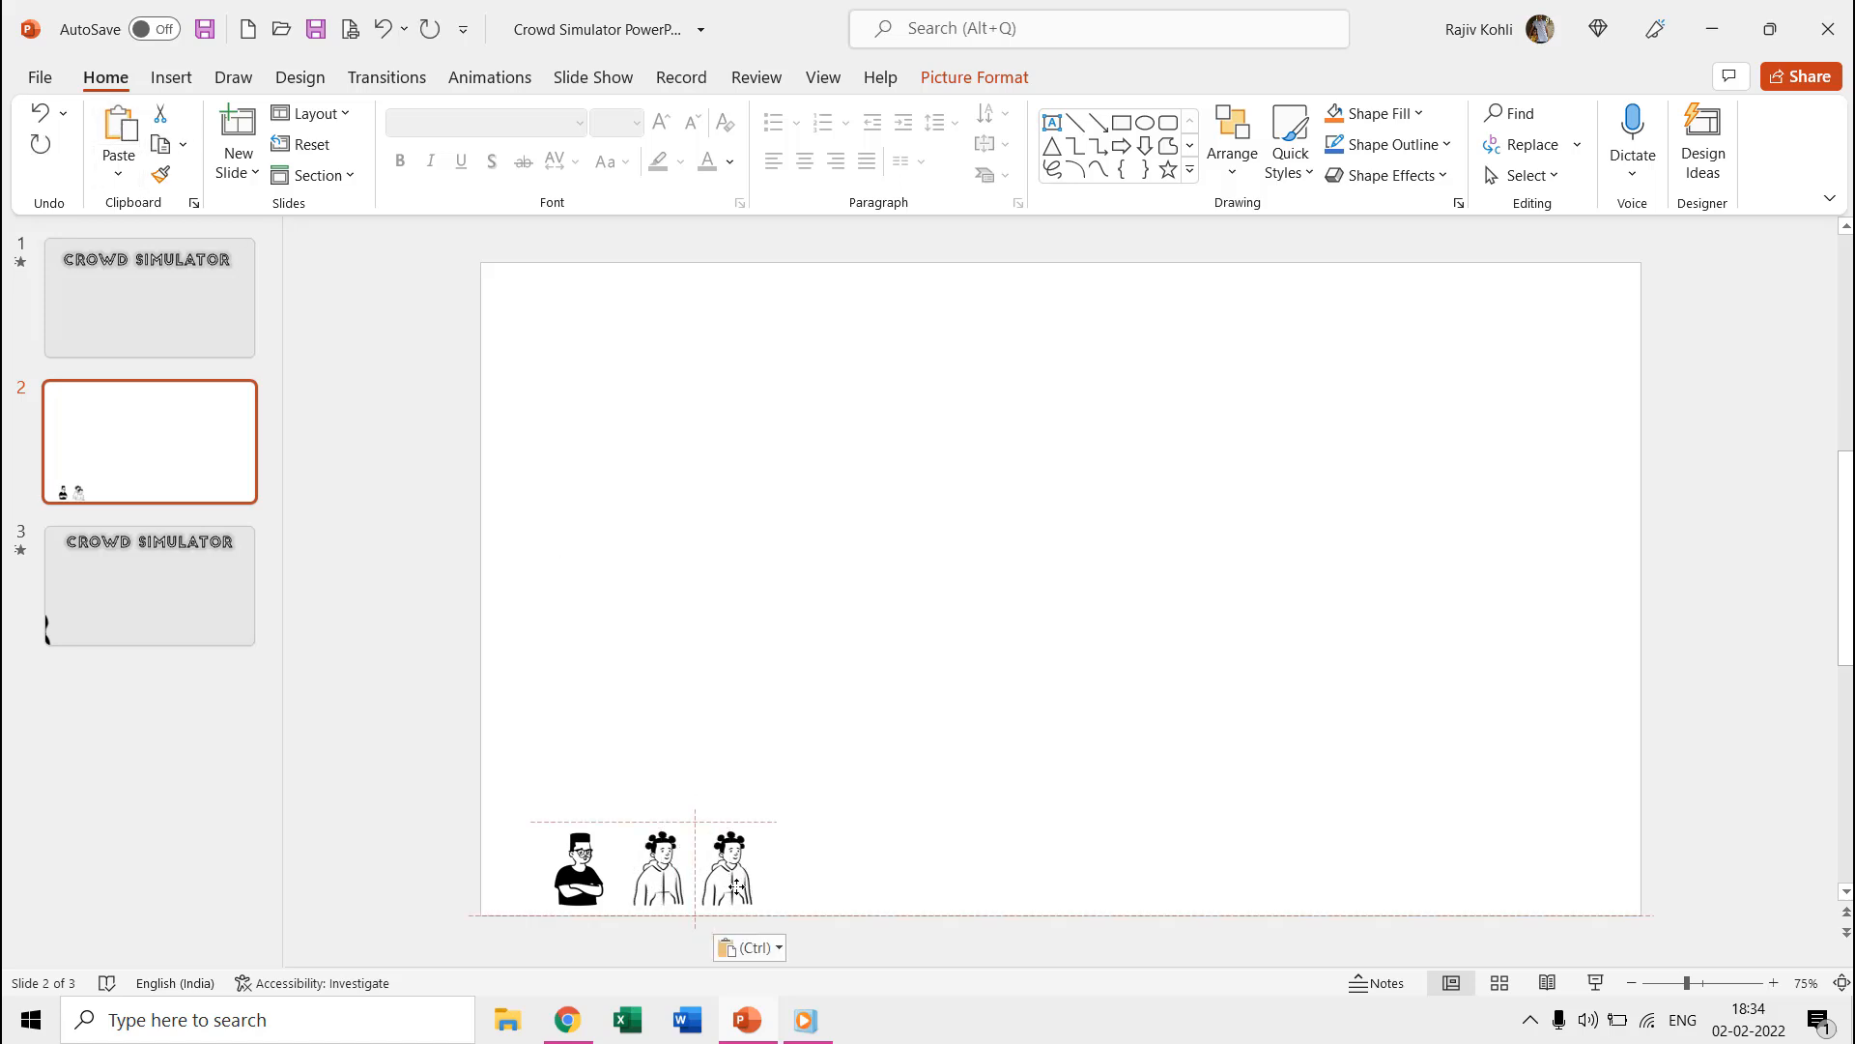
{"action": "left_click", "coordinate": [730, 862]}
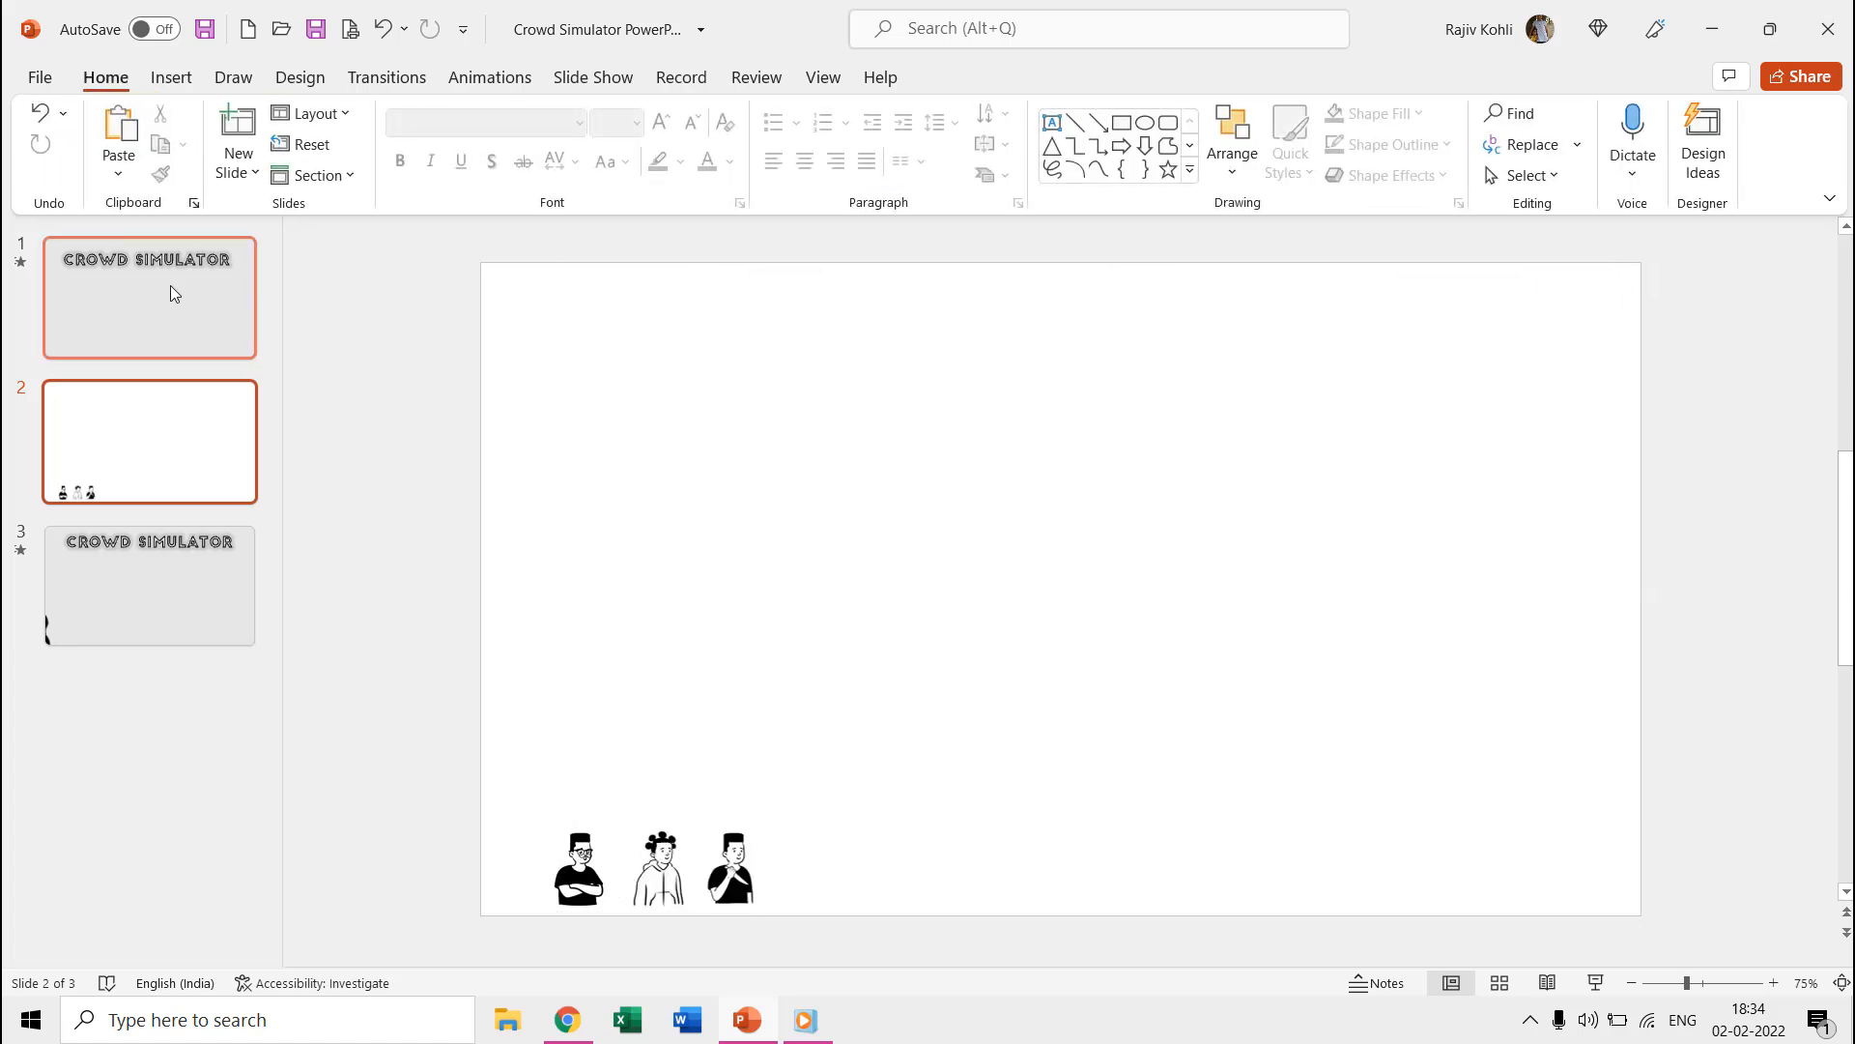
Step: Review the title slide's existing animations in the Animation Pane
{"action": "left_click", "coordinate": [149, 298]}
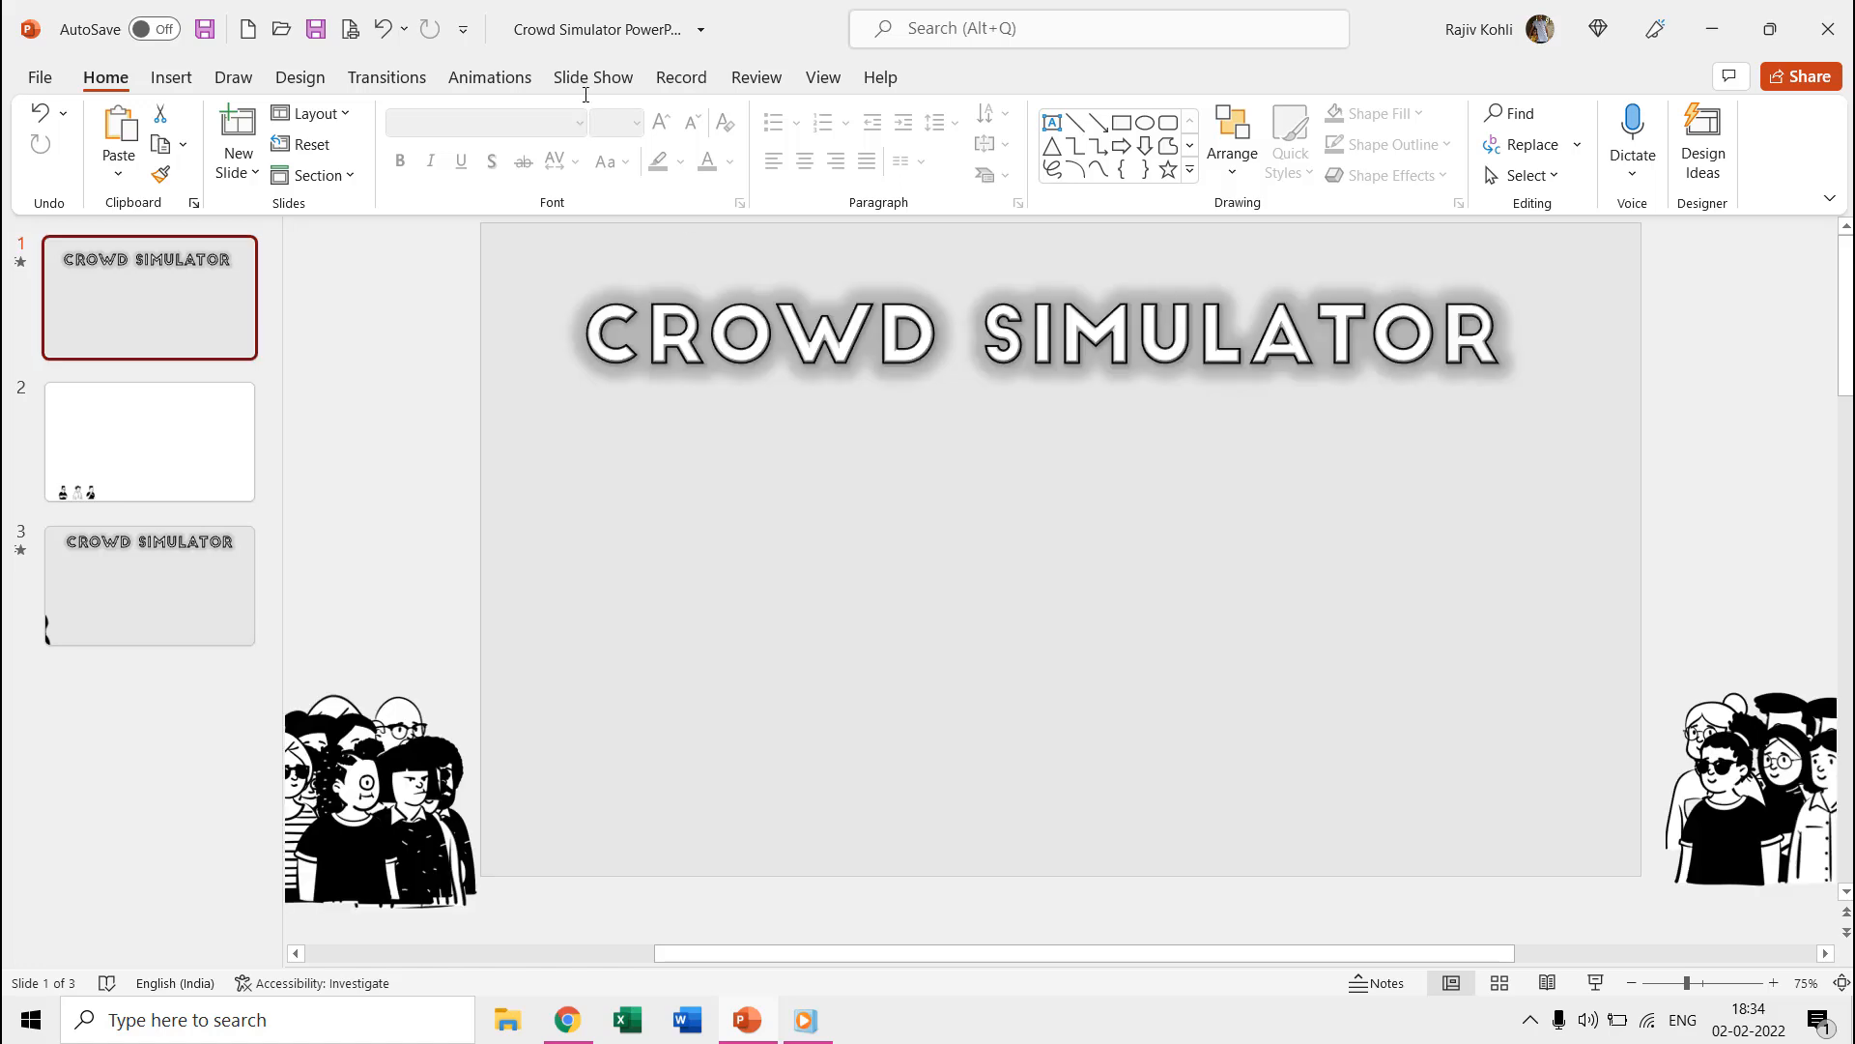
{"action": "left_click", "coordinate": [489, 78]}
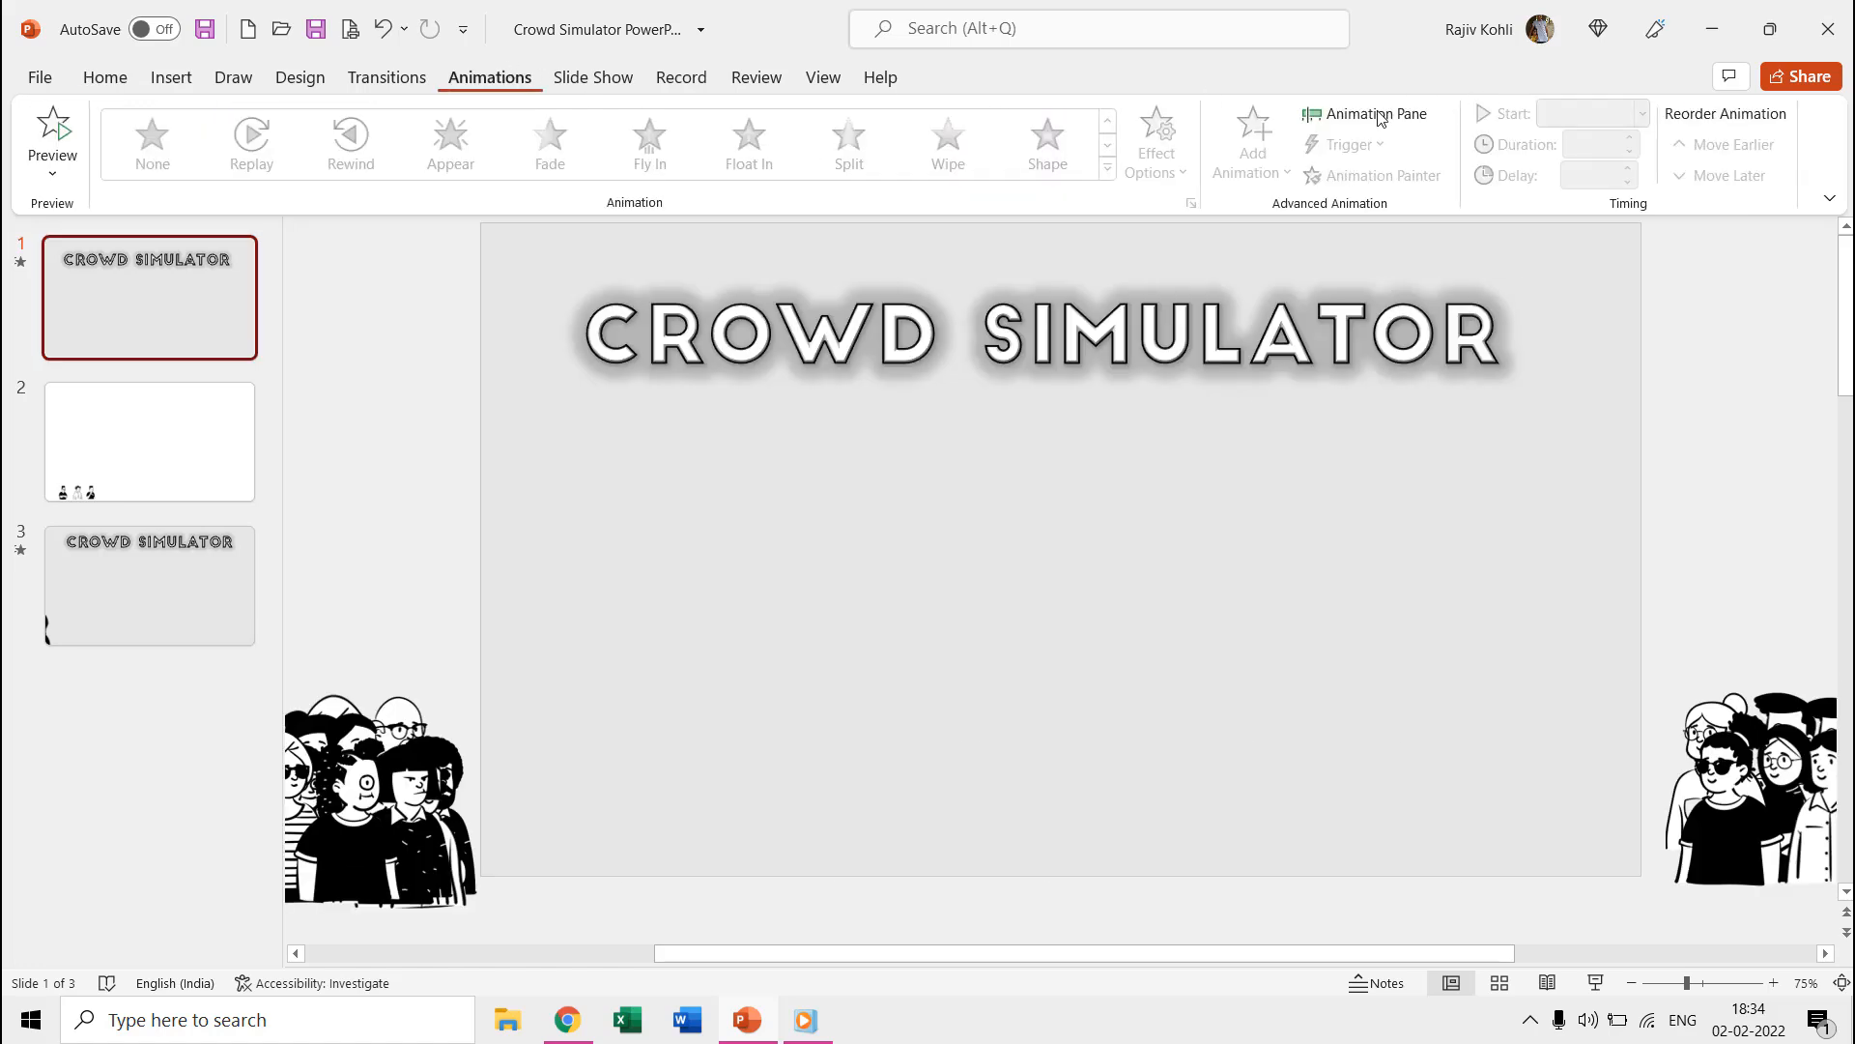
{"action": "left_click", "coordinate": [1365, 114]}
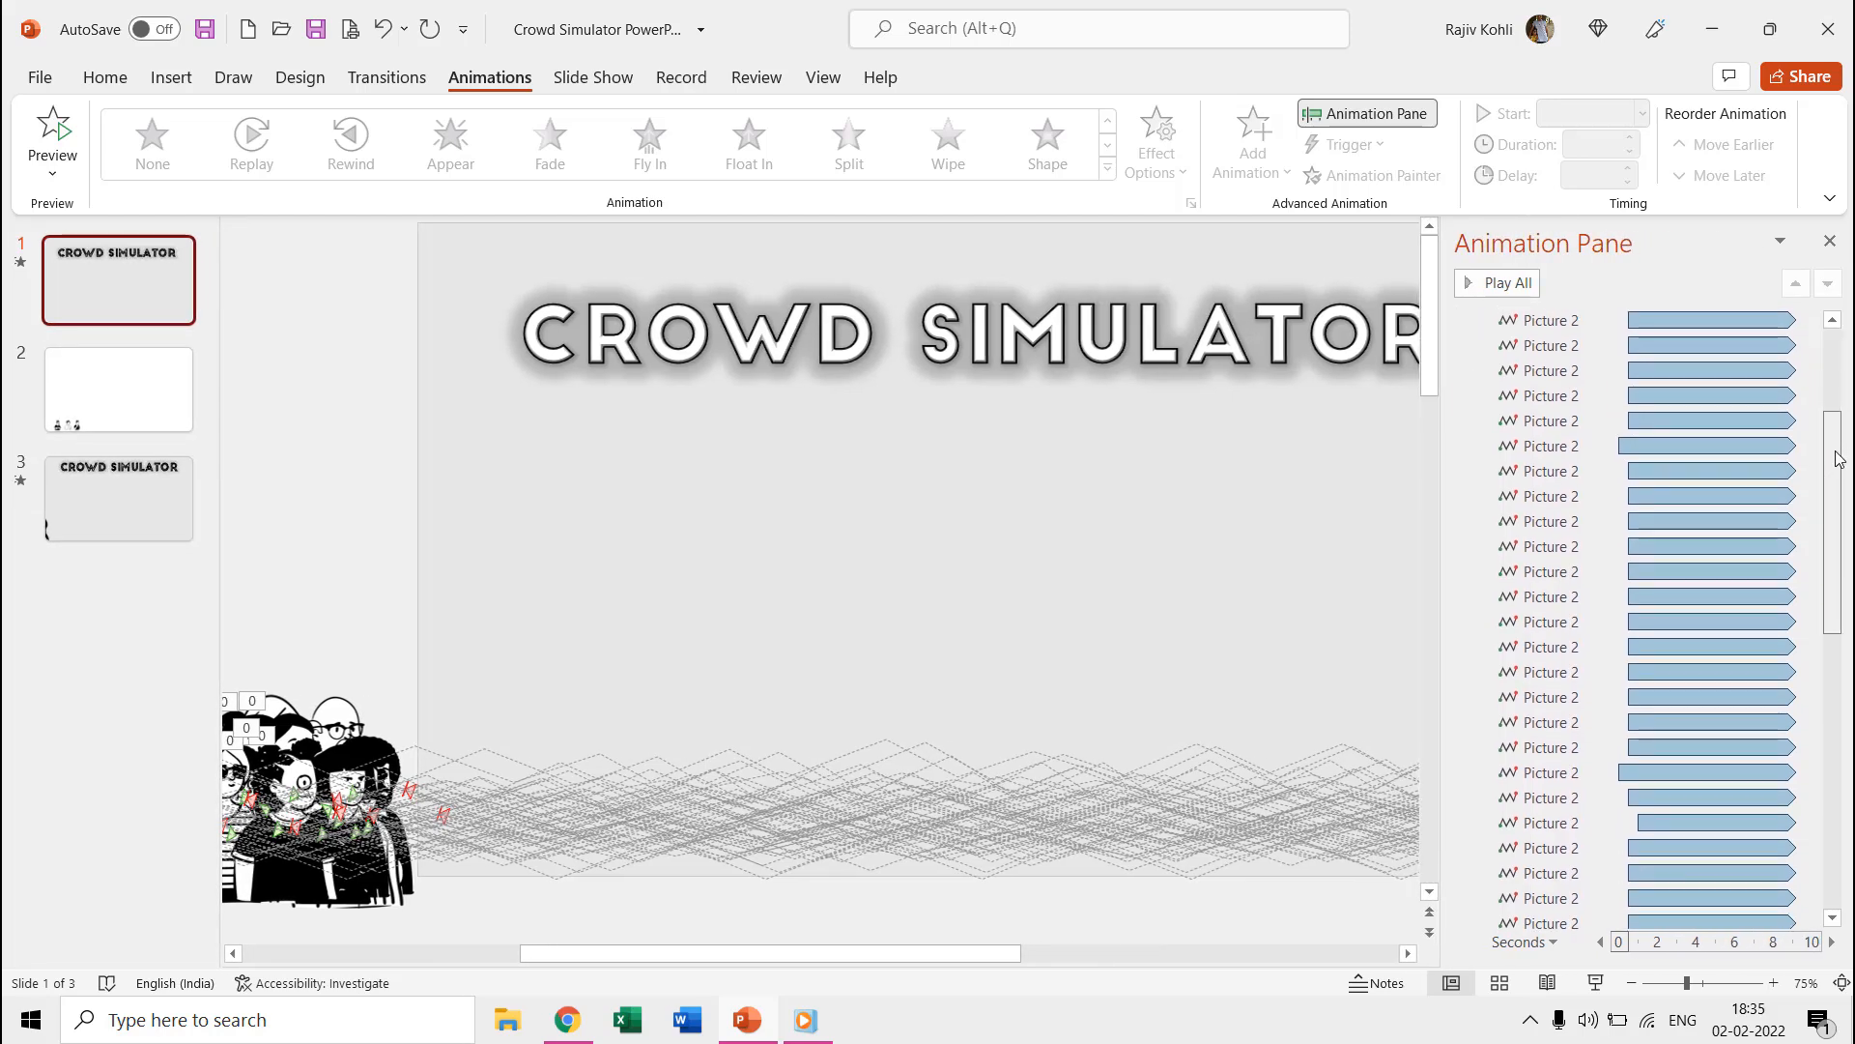
{"action": "scroll", "scroll_direction": "down", "scroll_amount": 3}
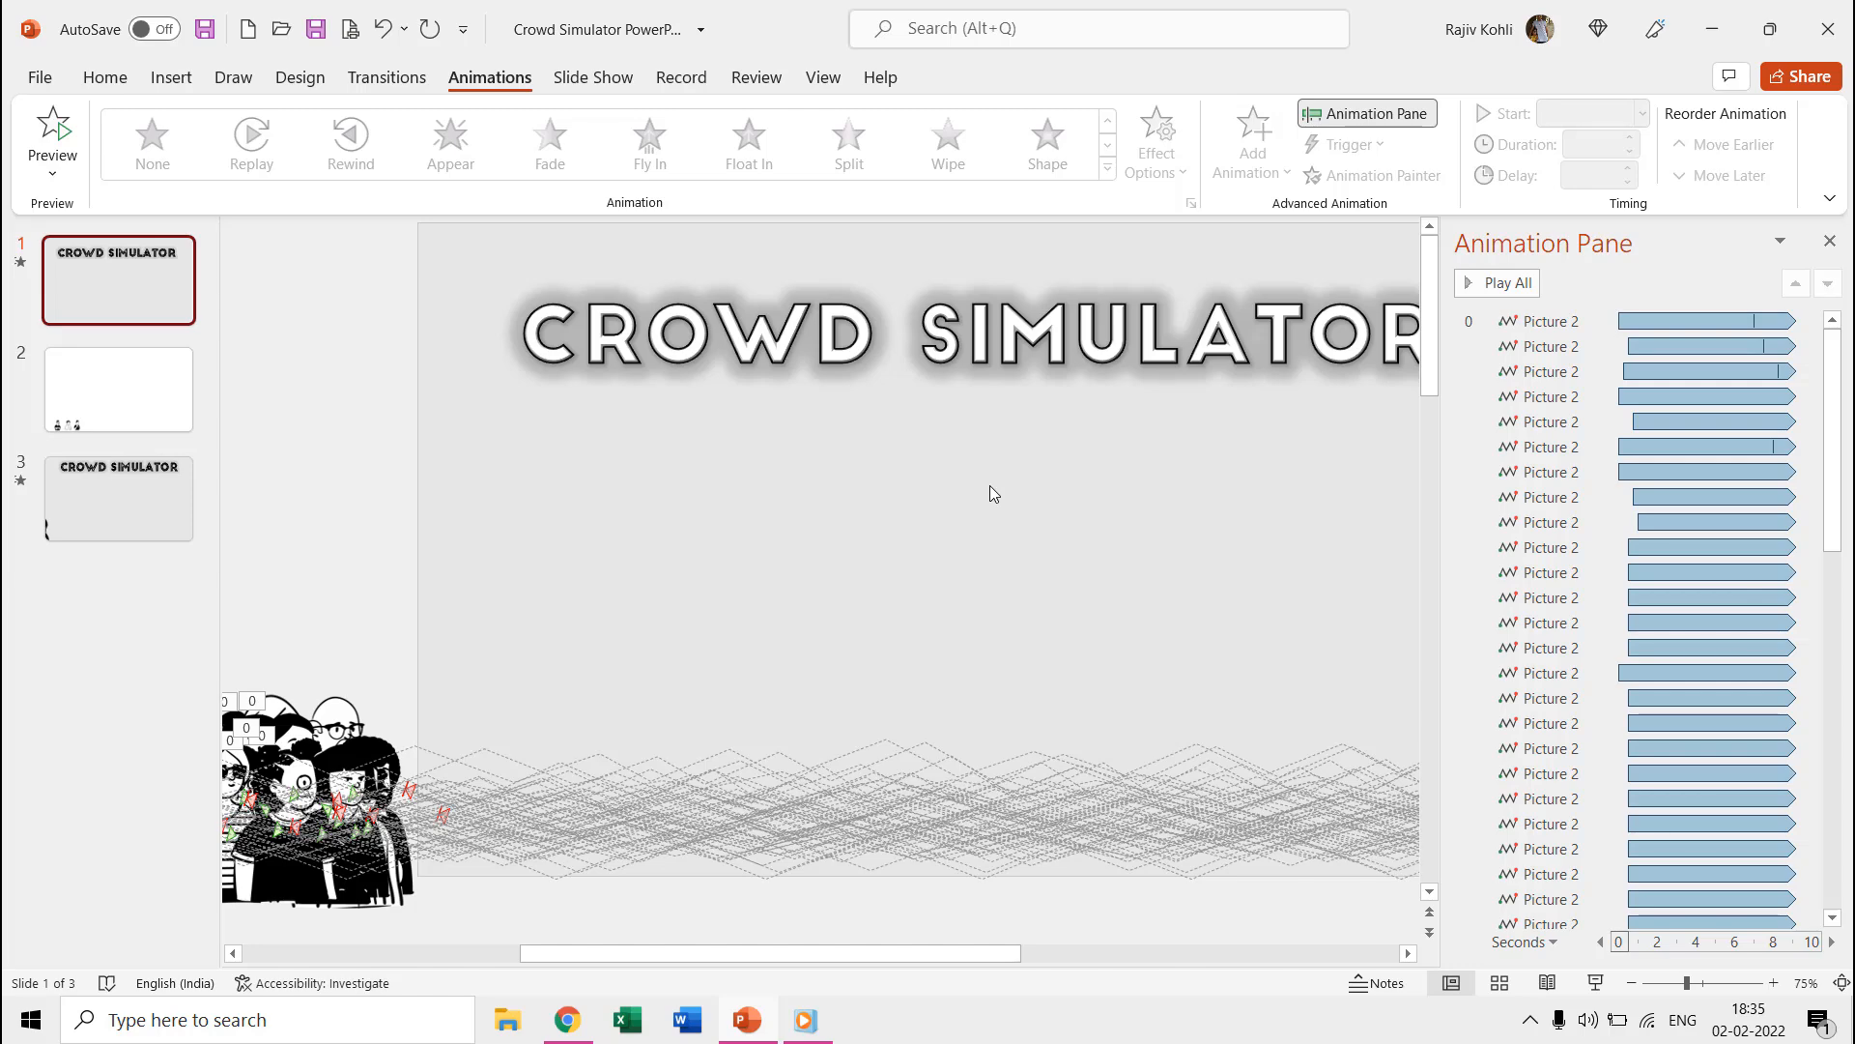
Step: On slide 2, delete the extra cartoon figures, keeping only the man with folded arms
{"action": "left_click", "coordinate": [118, 388]}
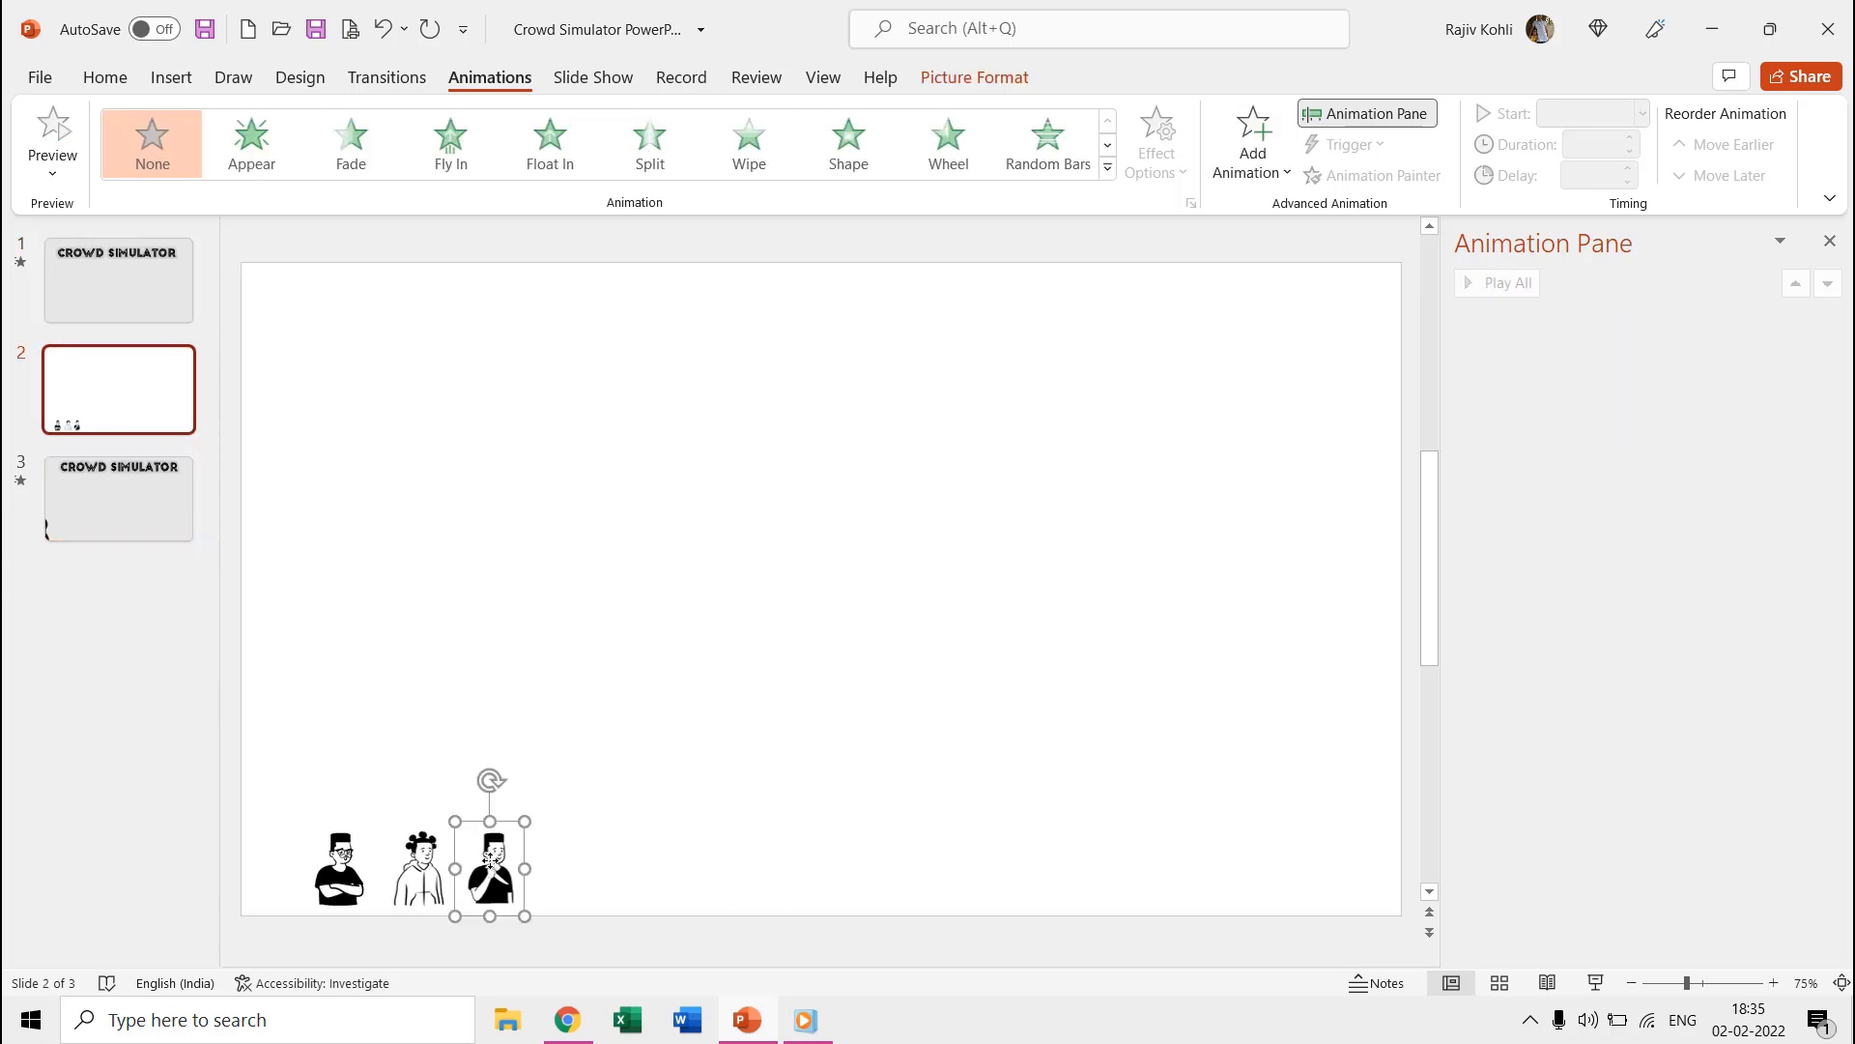
{"action": "key", "text": "Delete"}
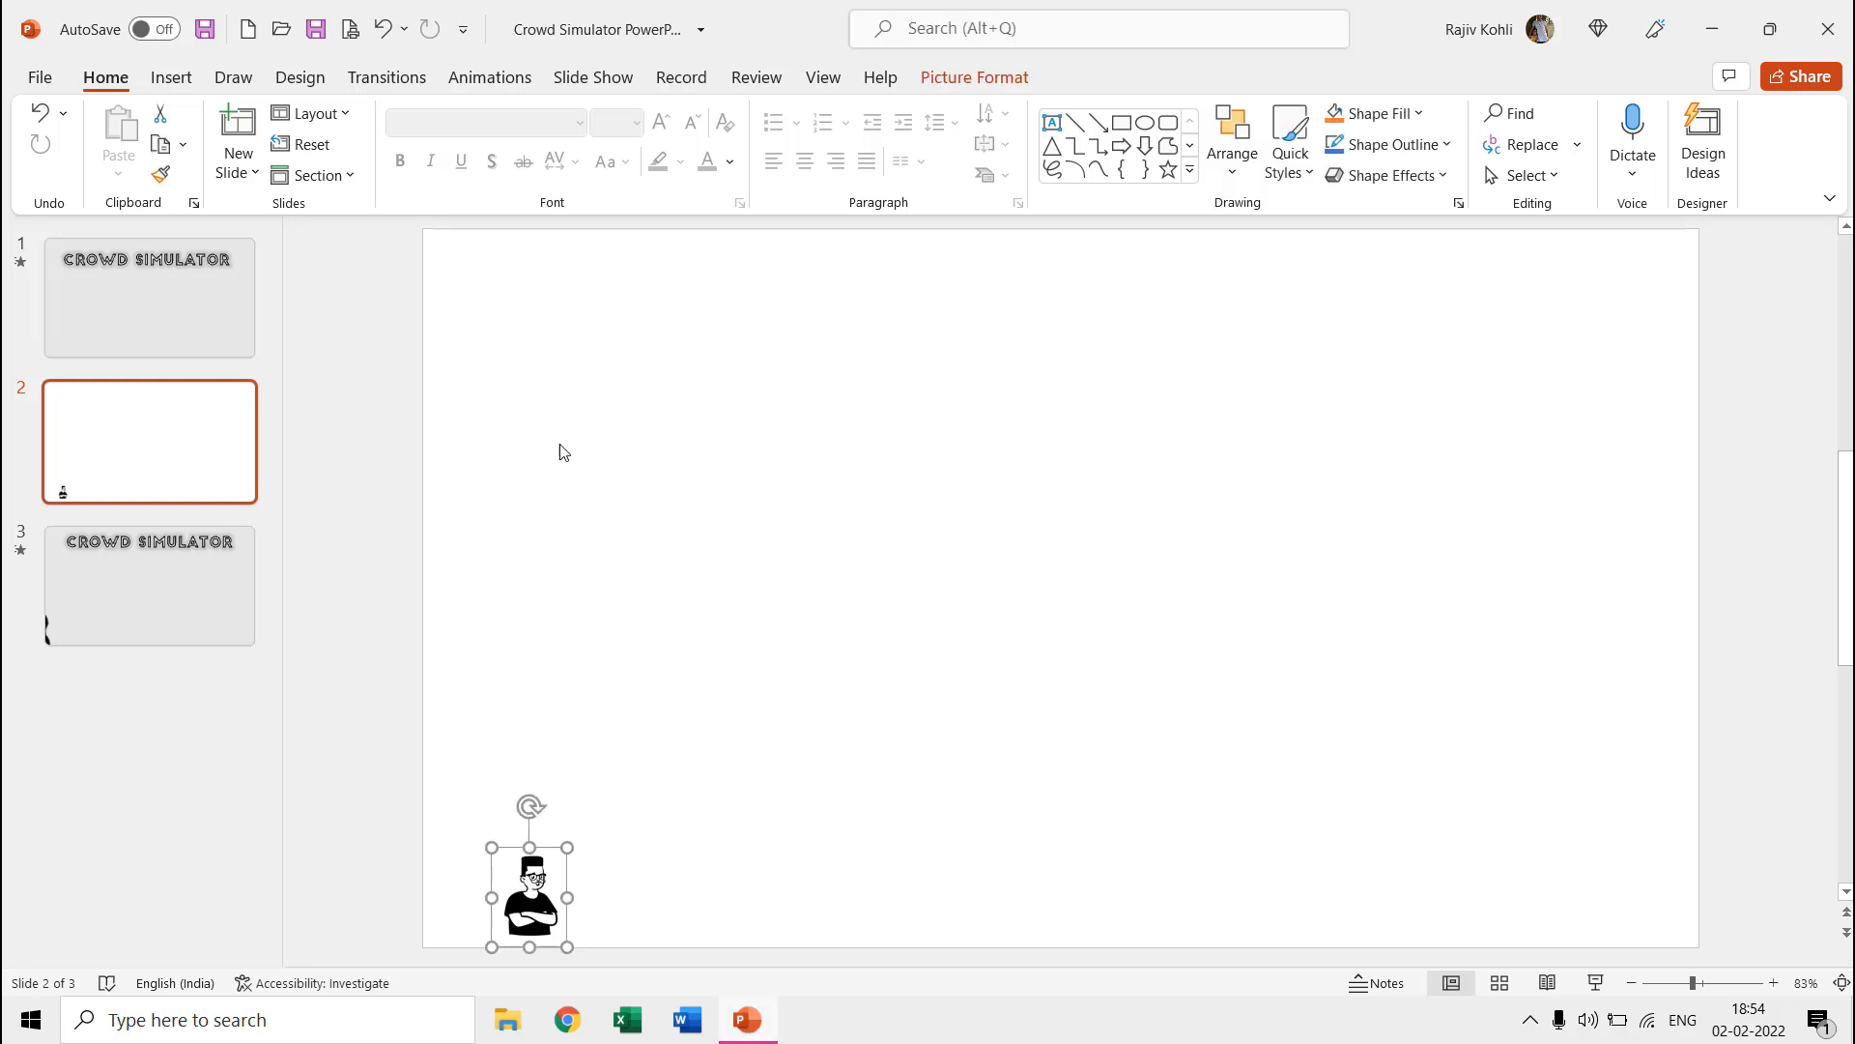
Step: Apply a Zigzag motion path to the man and extend it past the slide's right edge
{"action": "left_click", "coordinate": [1253, 141]}
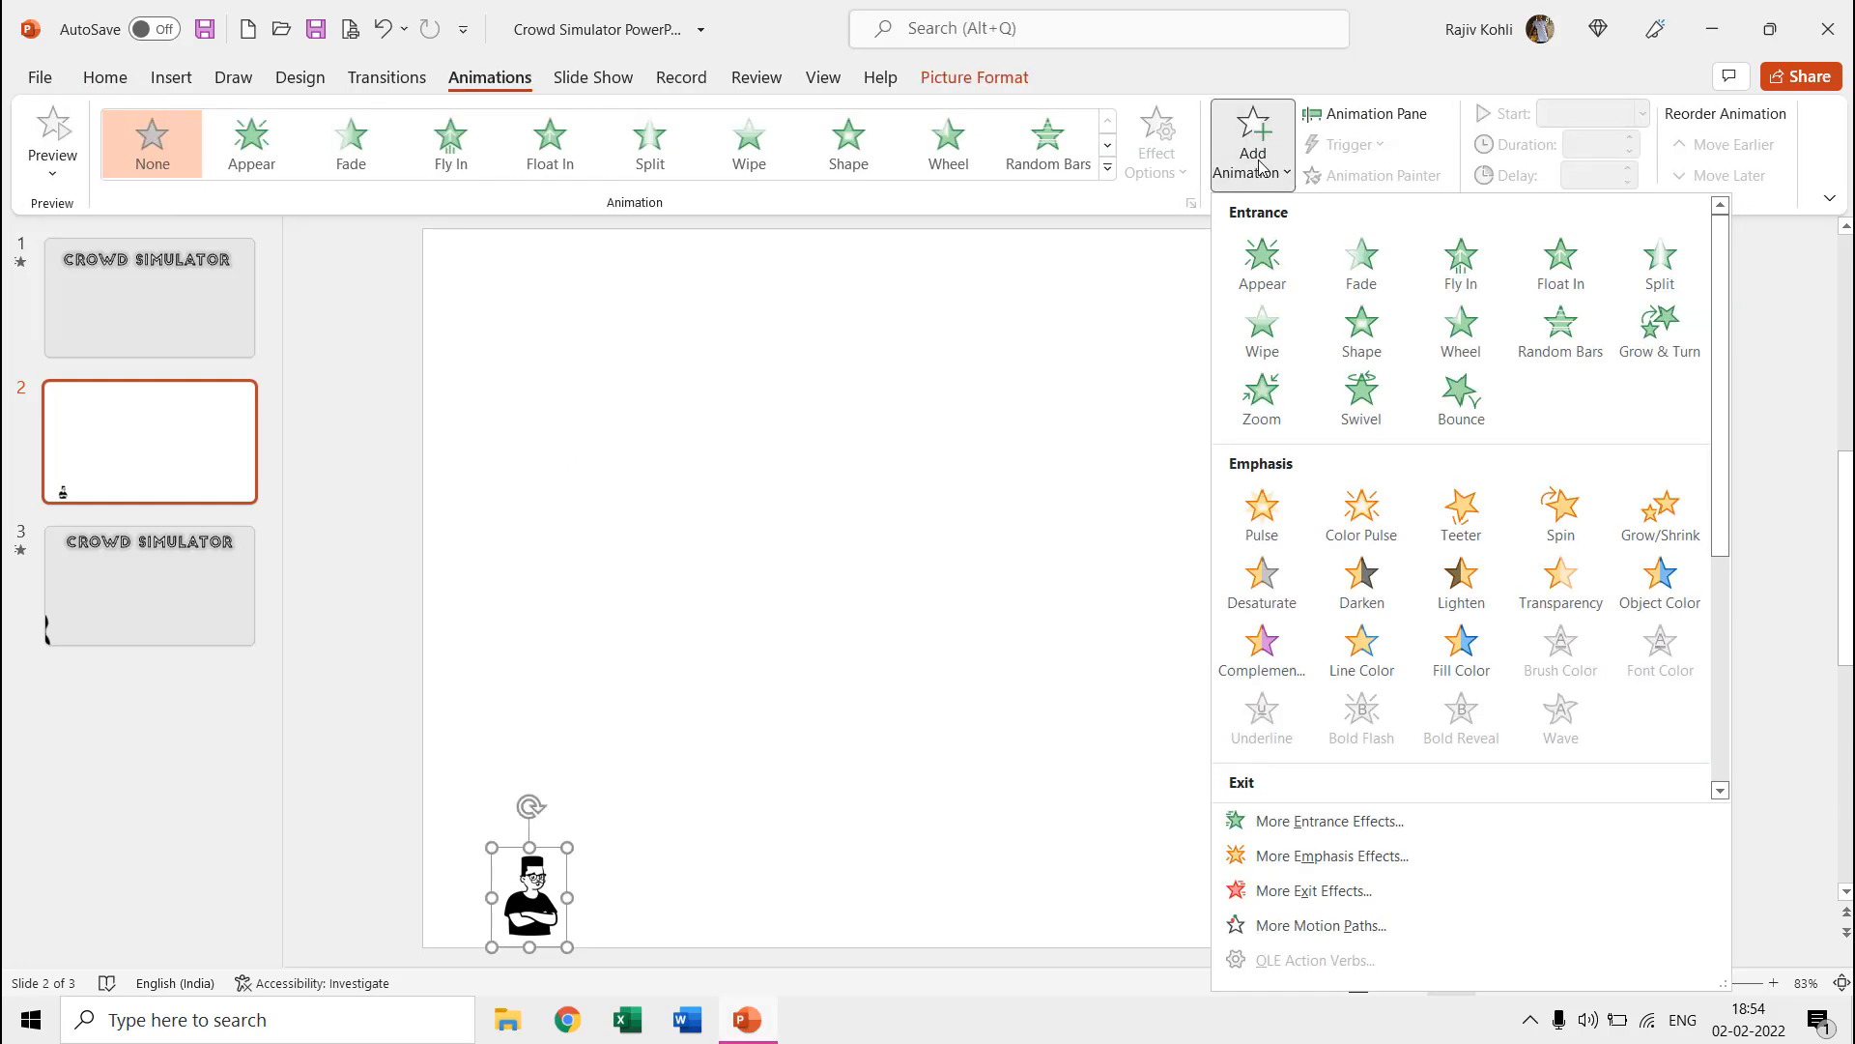
{"action": "left_click", "coordinate": [1320, 926]}
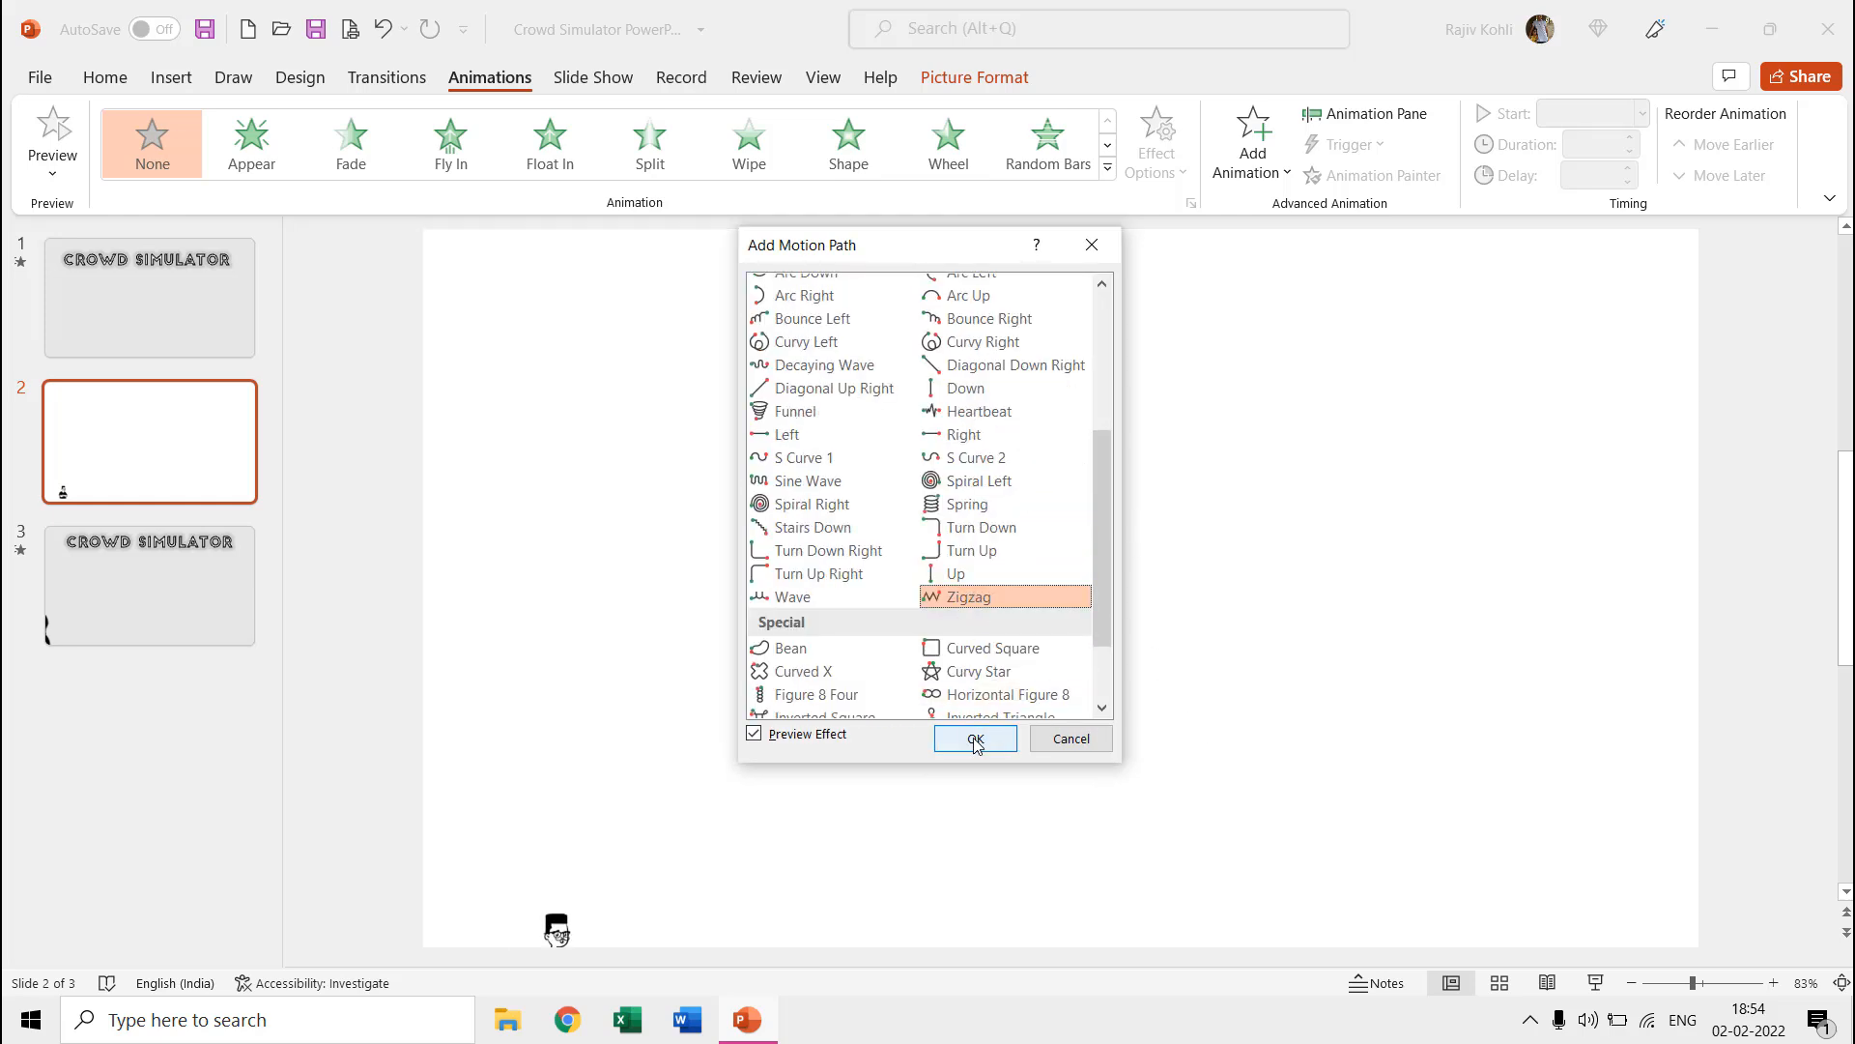
{"action": "left_click", "coordinate": [973, 737]}
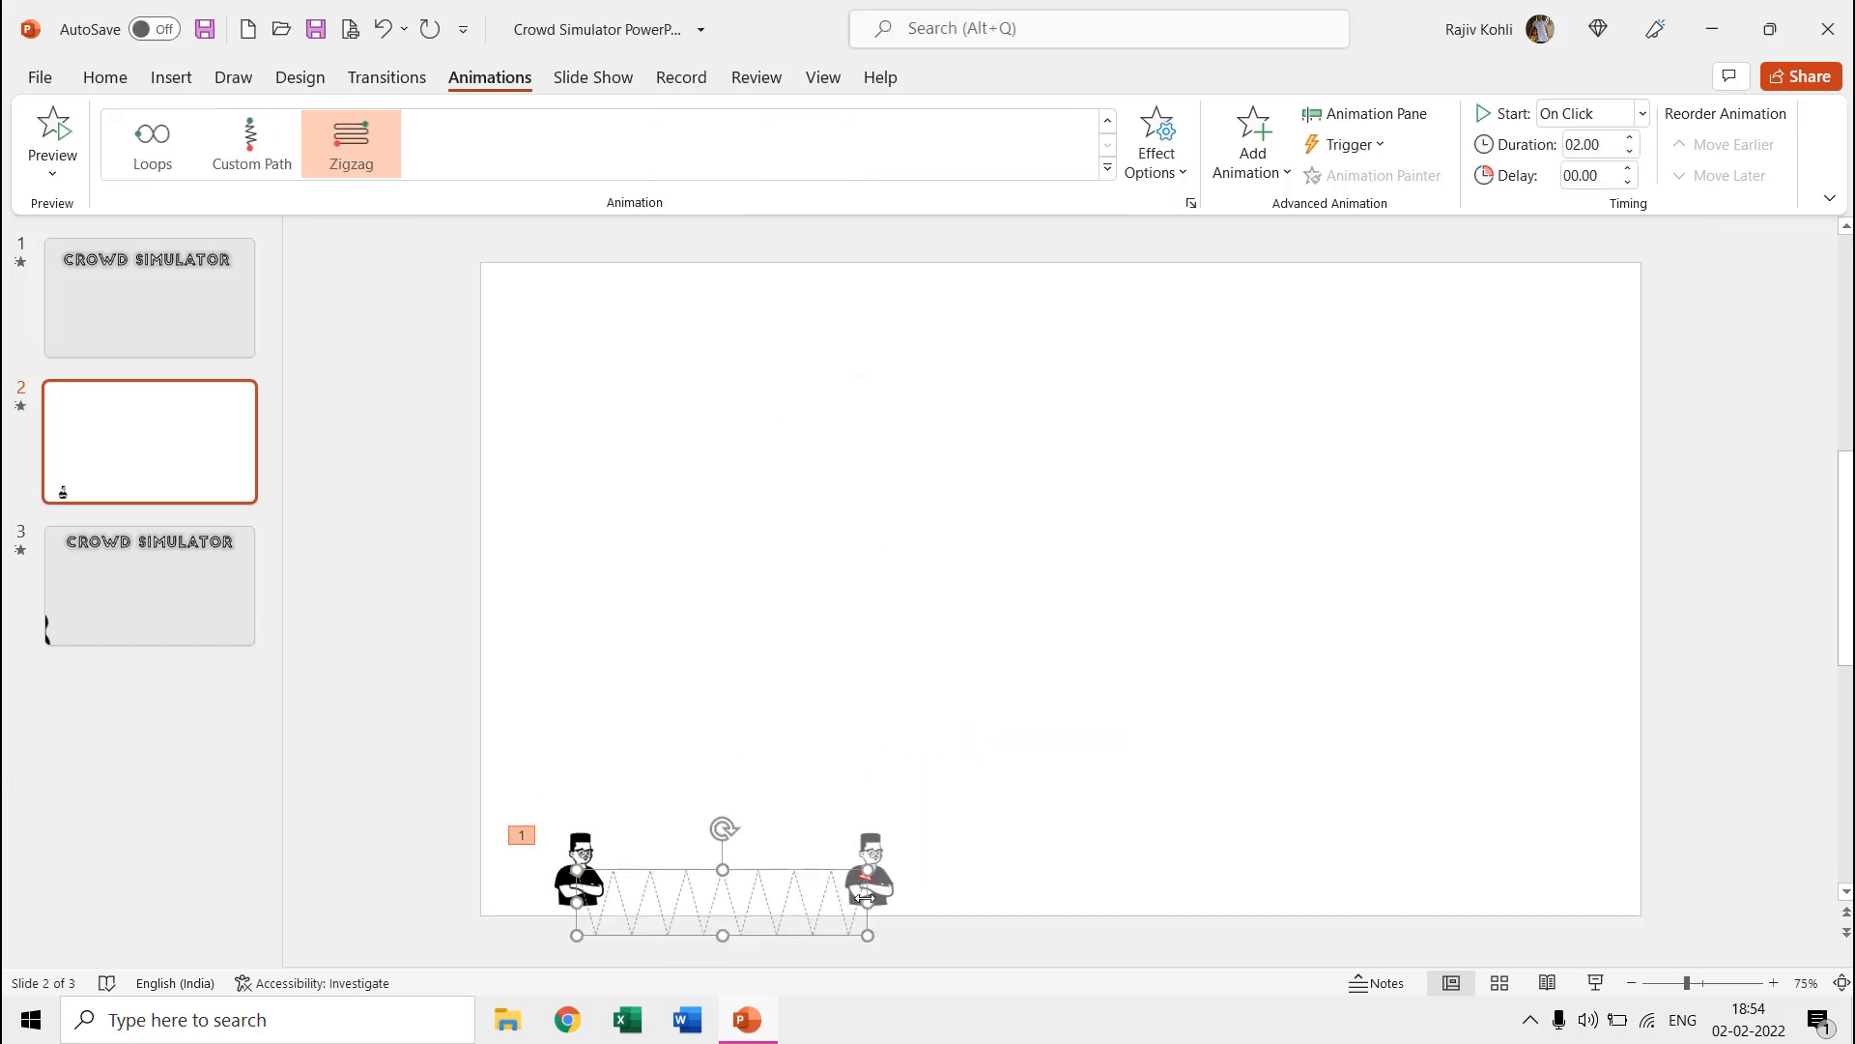
{"action": "left_click", "coordinate": [50, 139]}
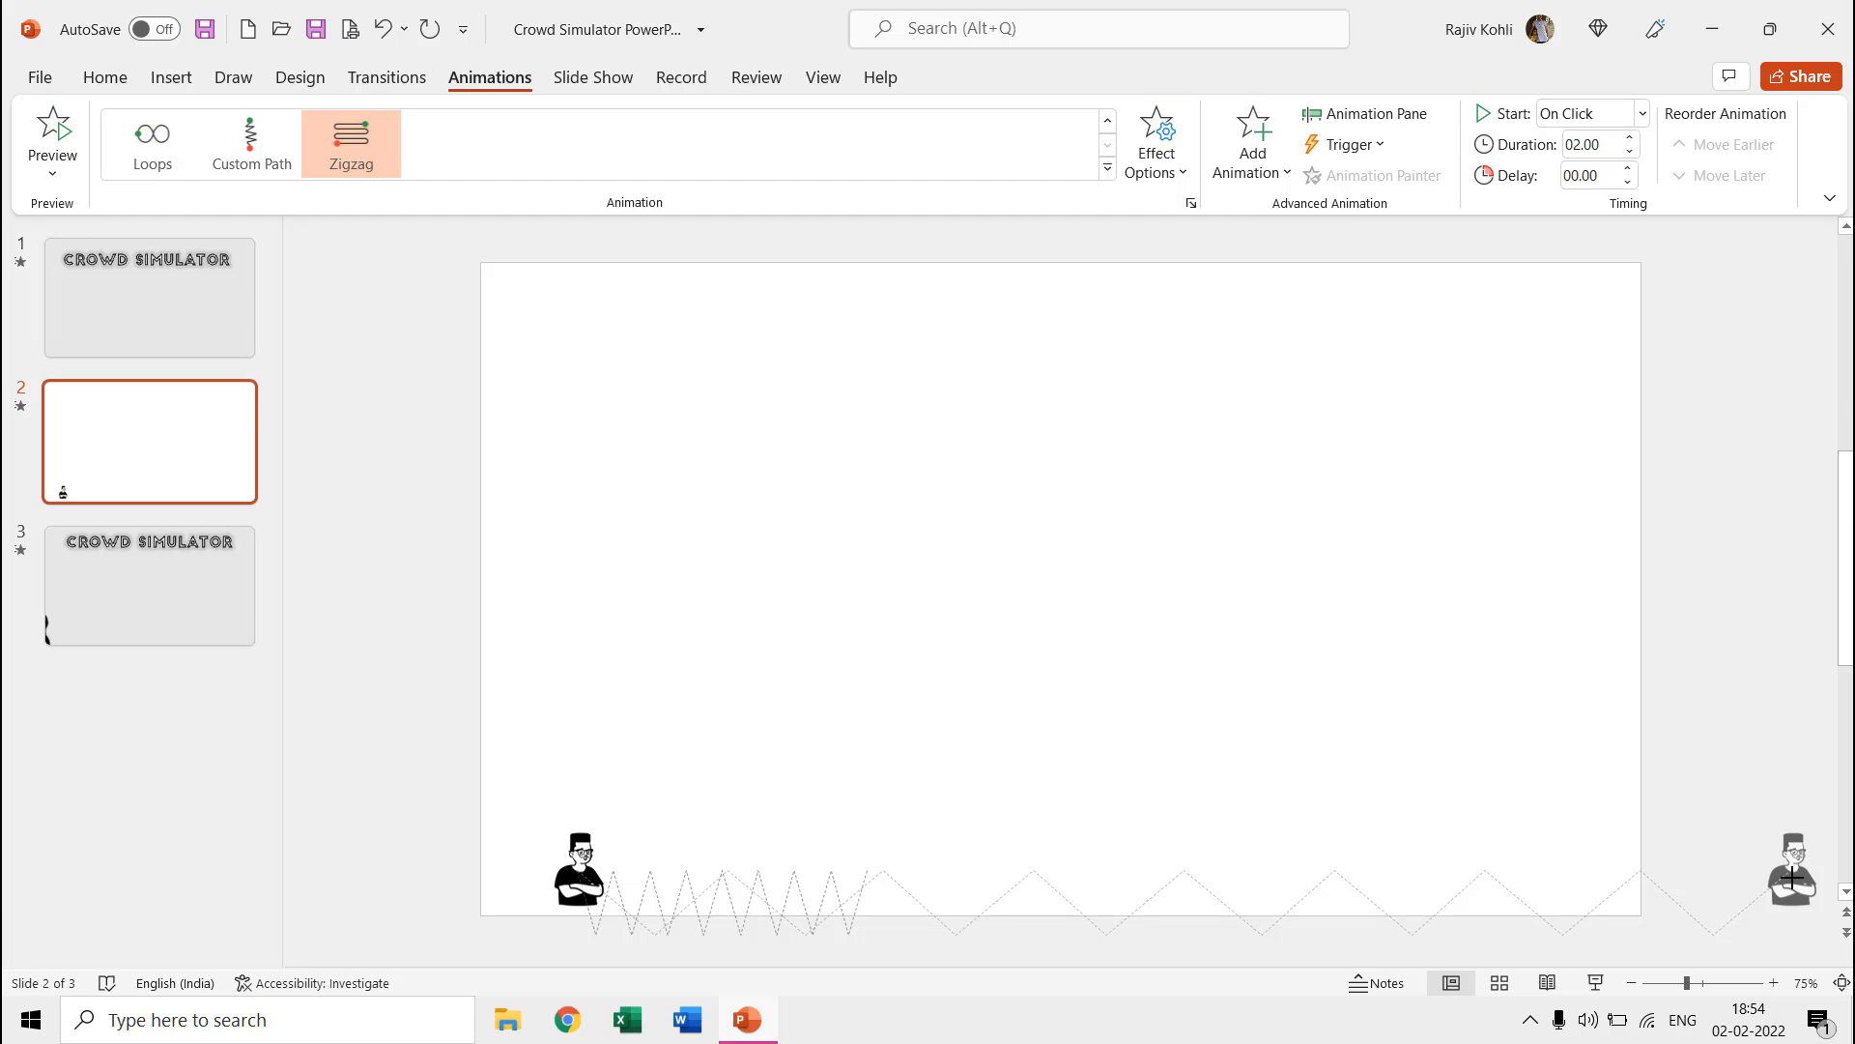
{"action": "left_click", "coordinate": [578, 870]}
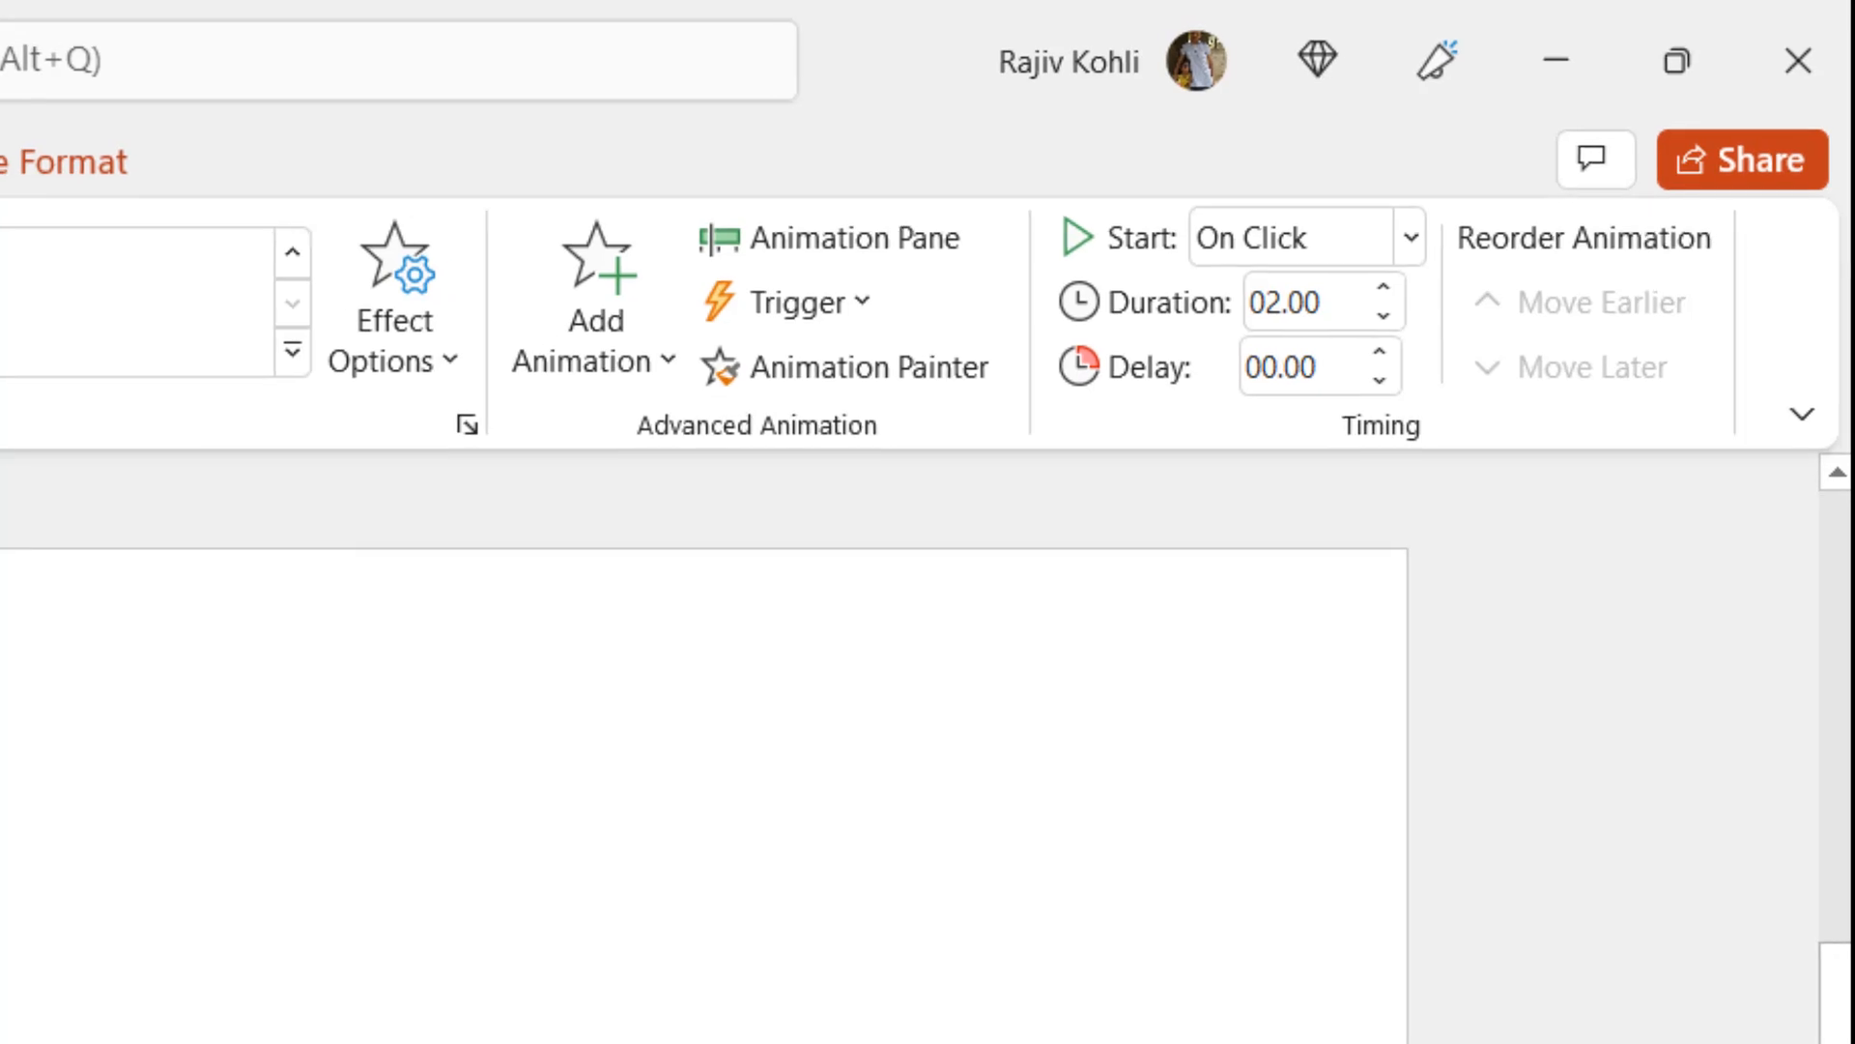
Step: Set the walk to start With Previous, last 12 seconds and repeat Until End of Slide
{"action": "left_click", "coordinate": [1301, 241]}
{"action": "type", "text": "12"}
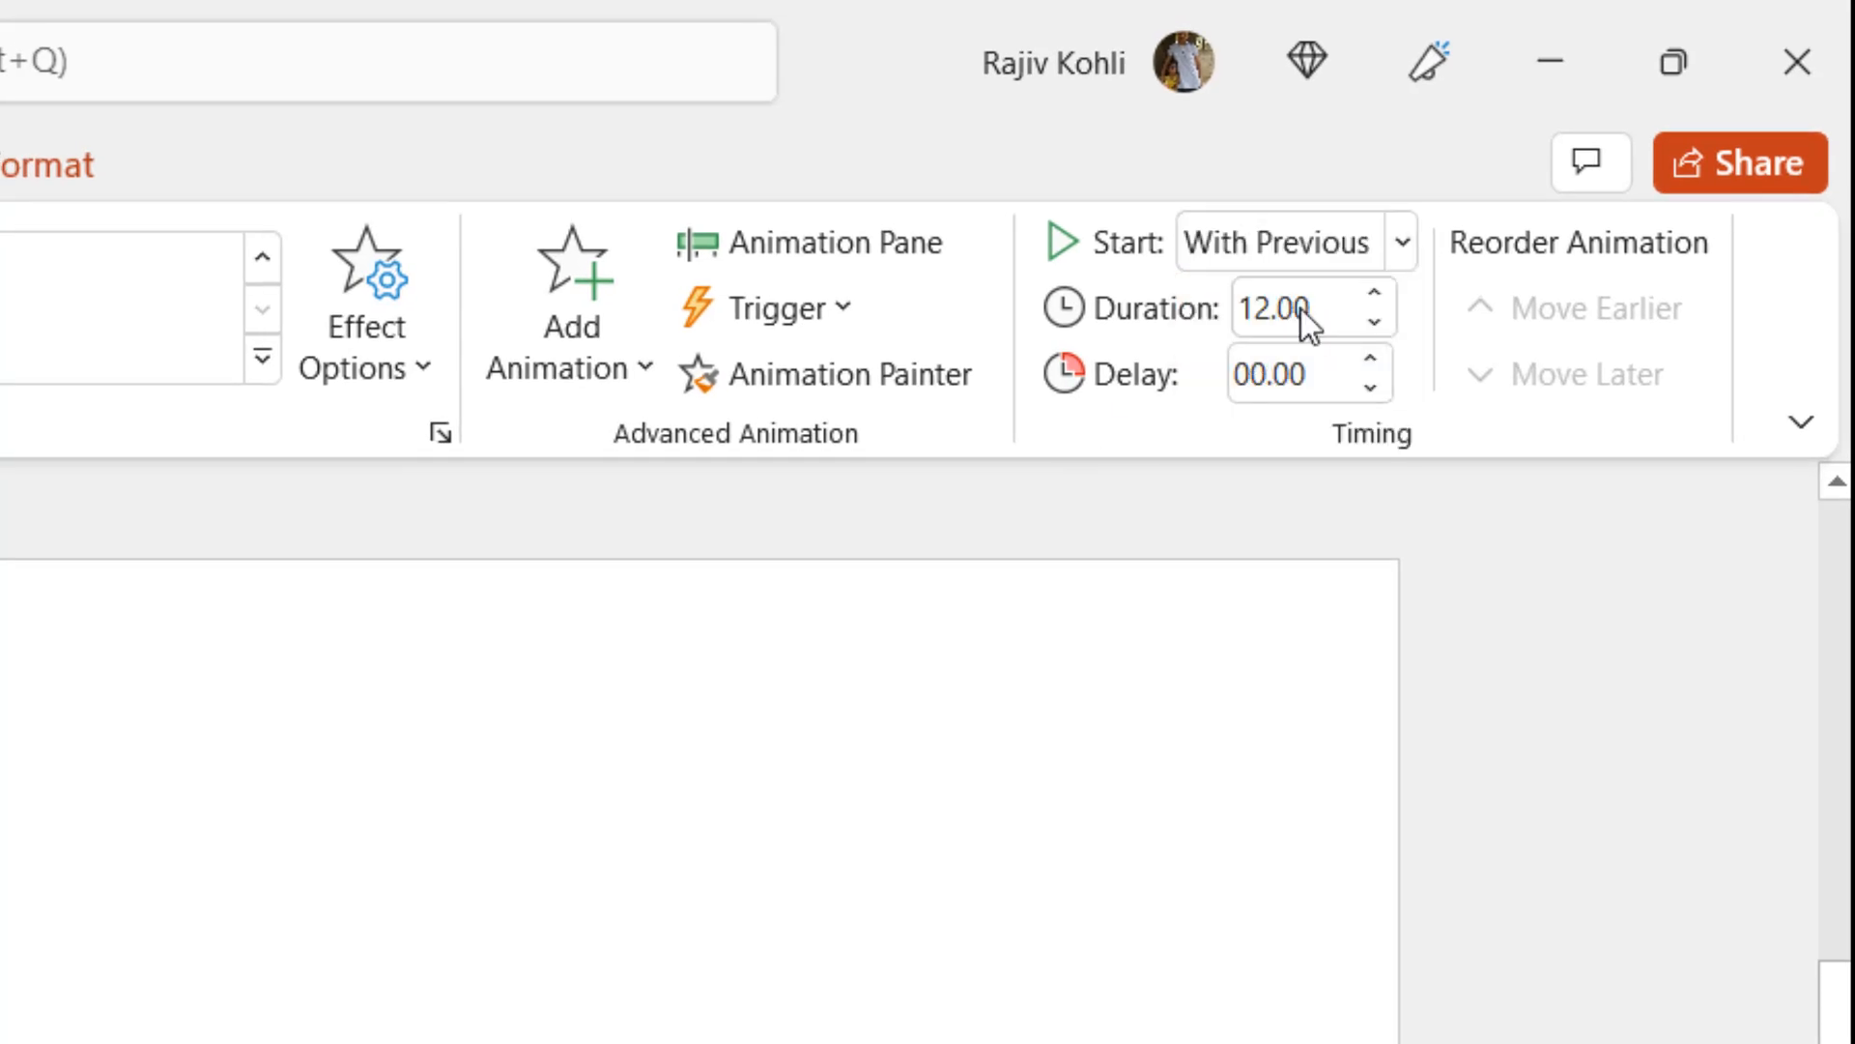
{"action": "left_click", "coordinate": [822, 241]}
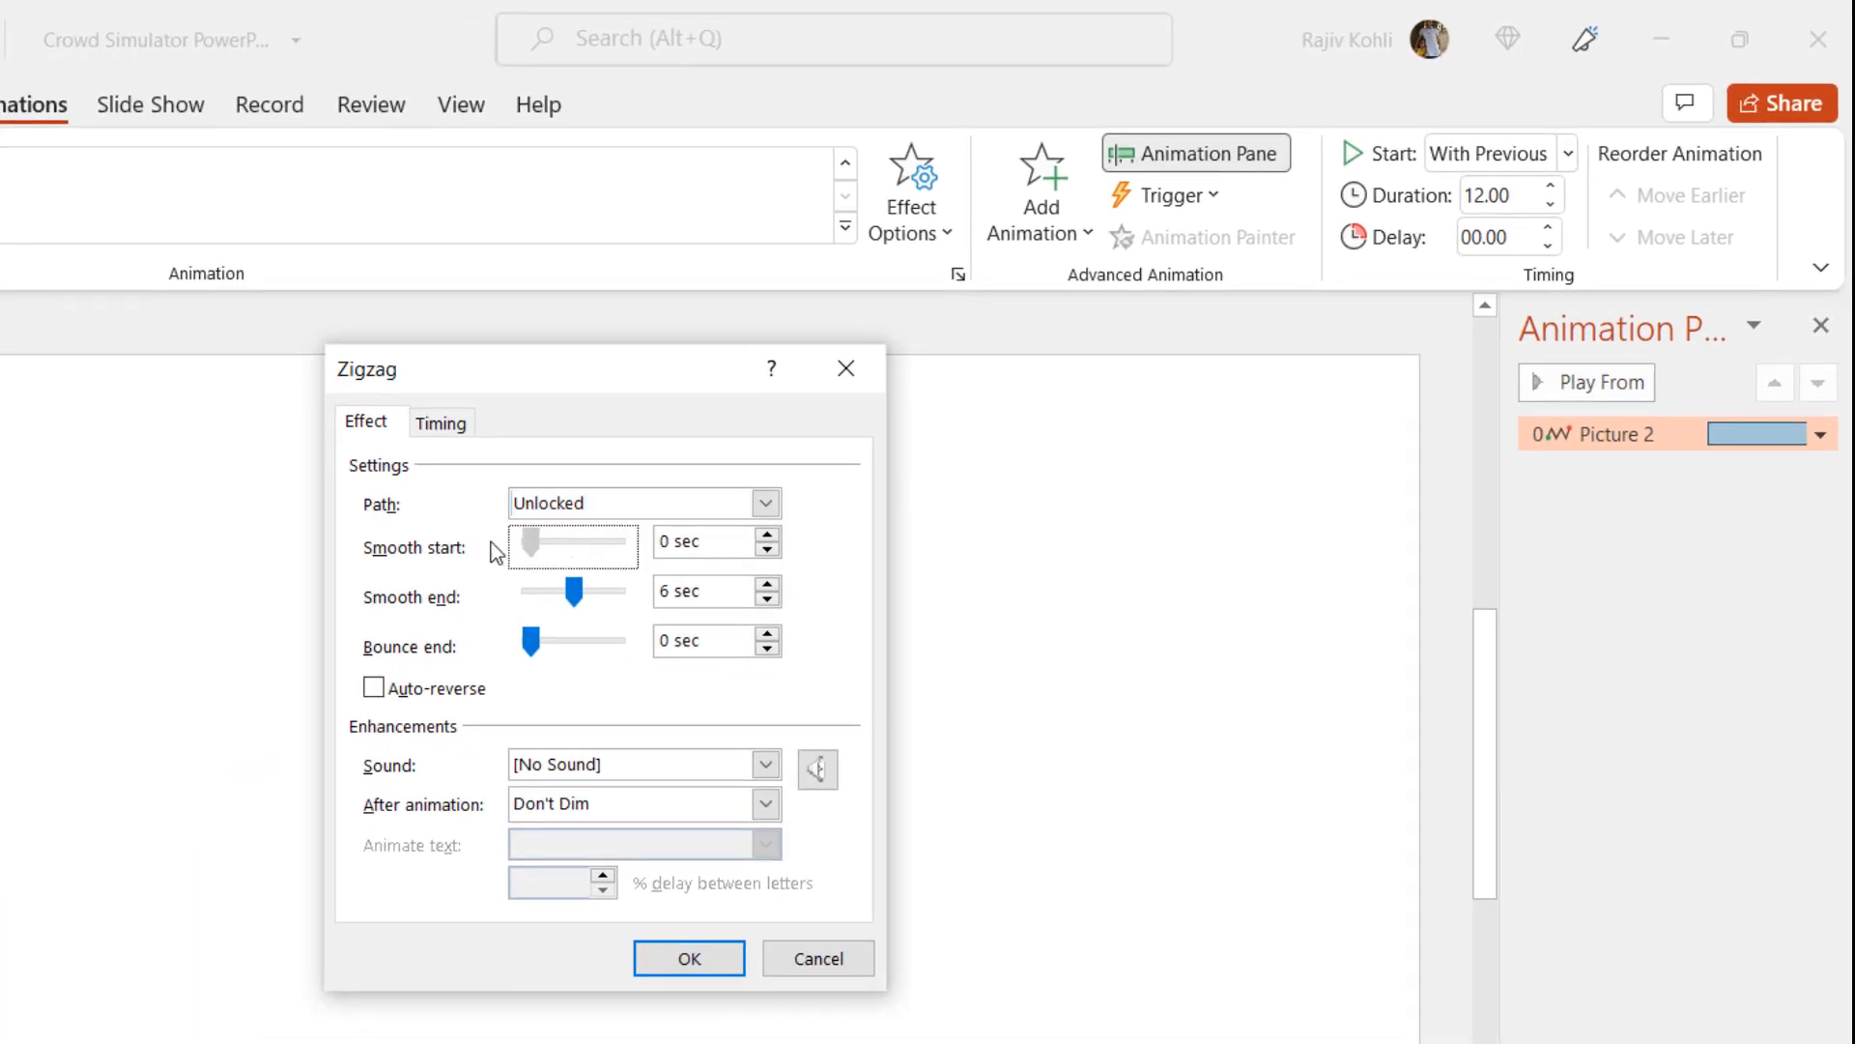
{"action": "left_click", "coordinate": [441, 423]}
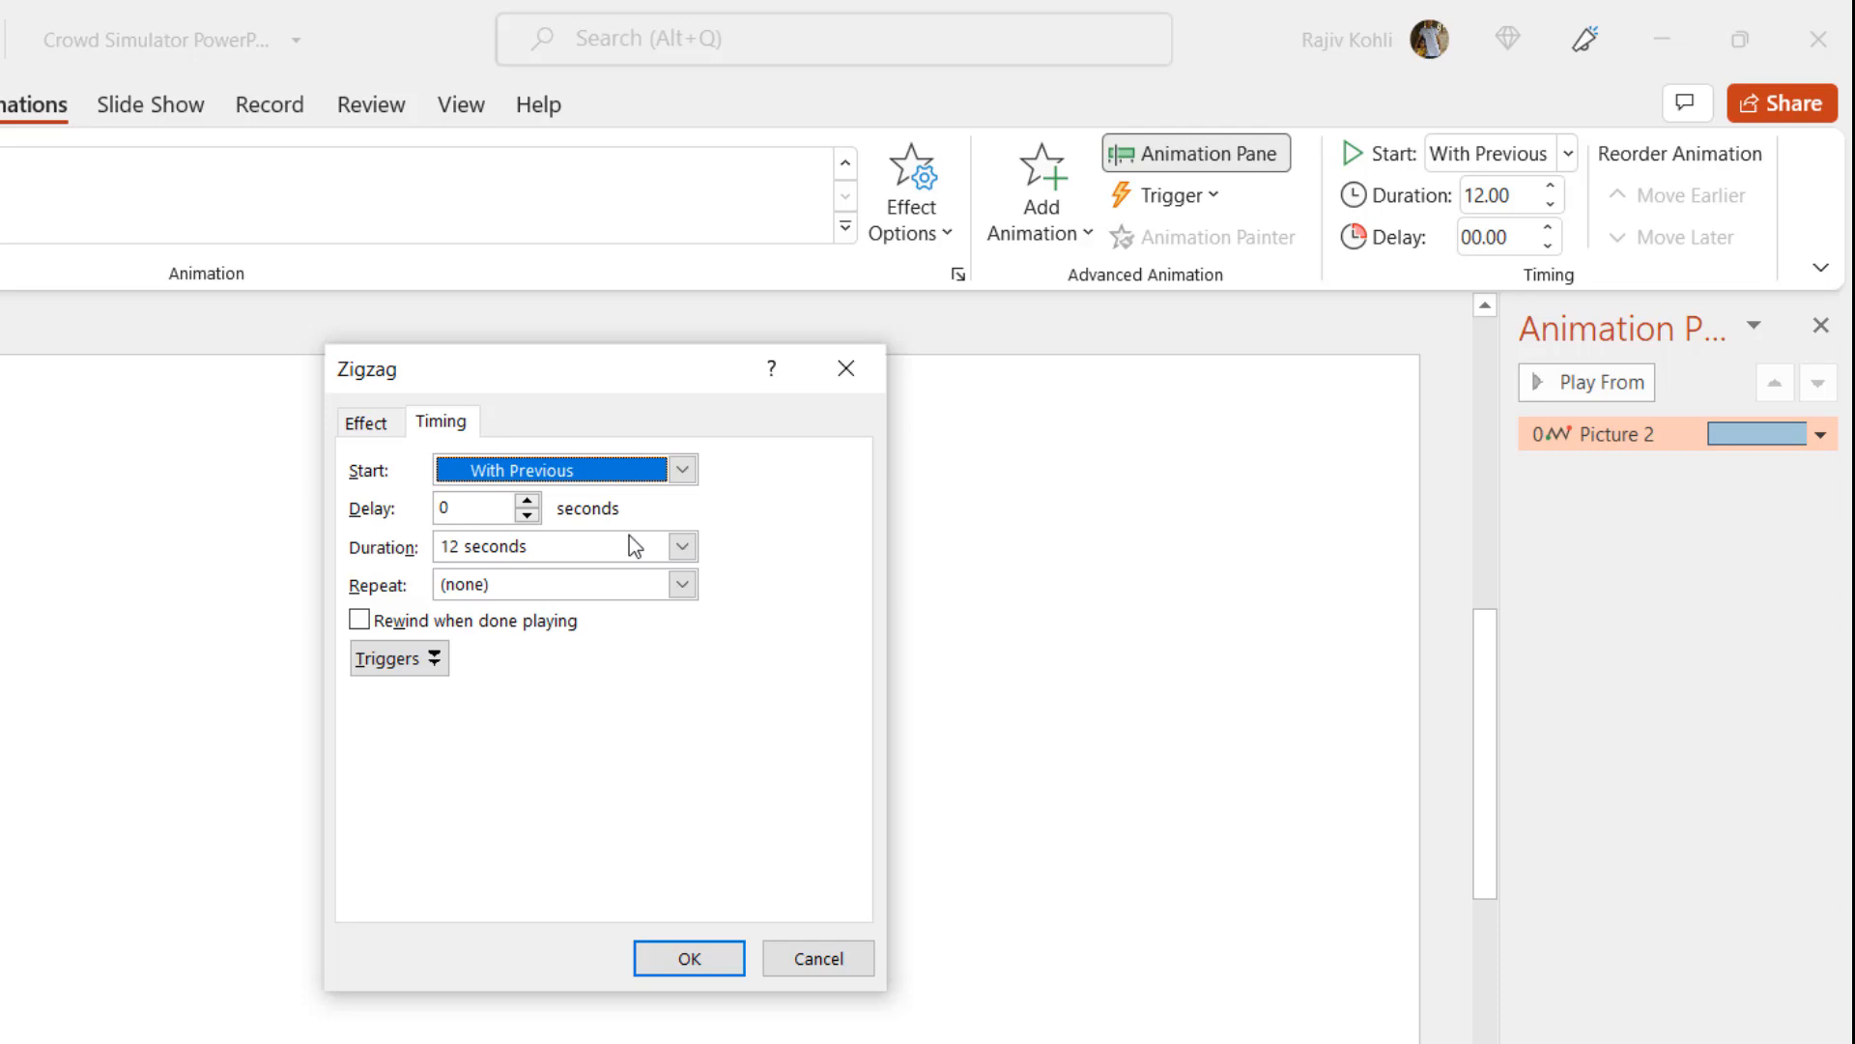
{"action": "left_click", "coordinate": [510, 580]}
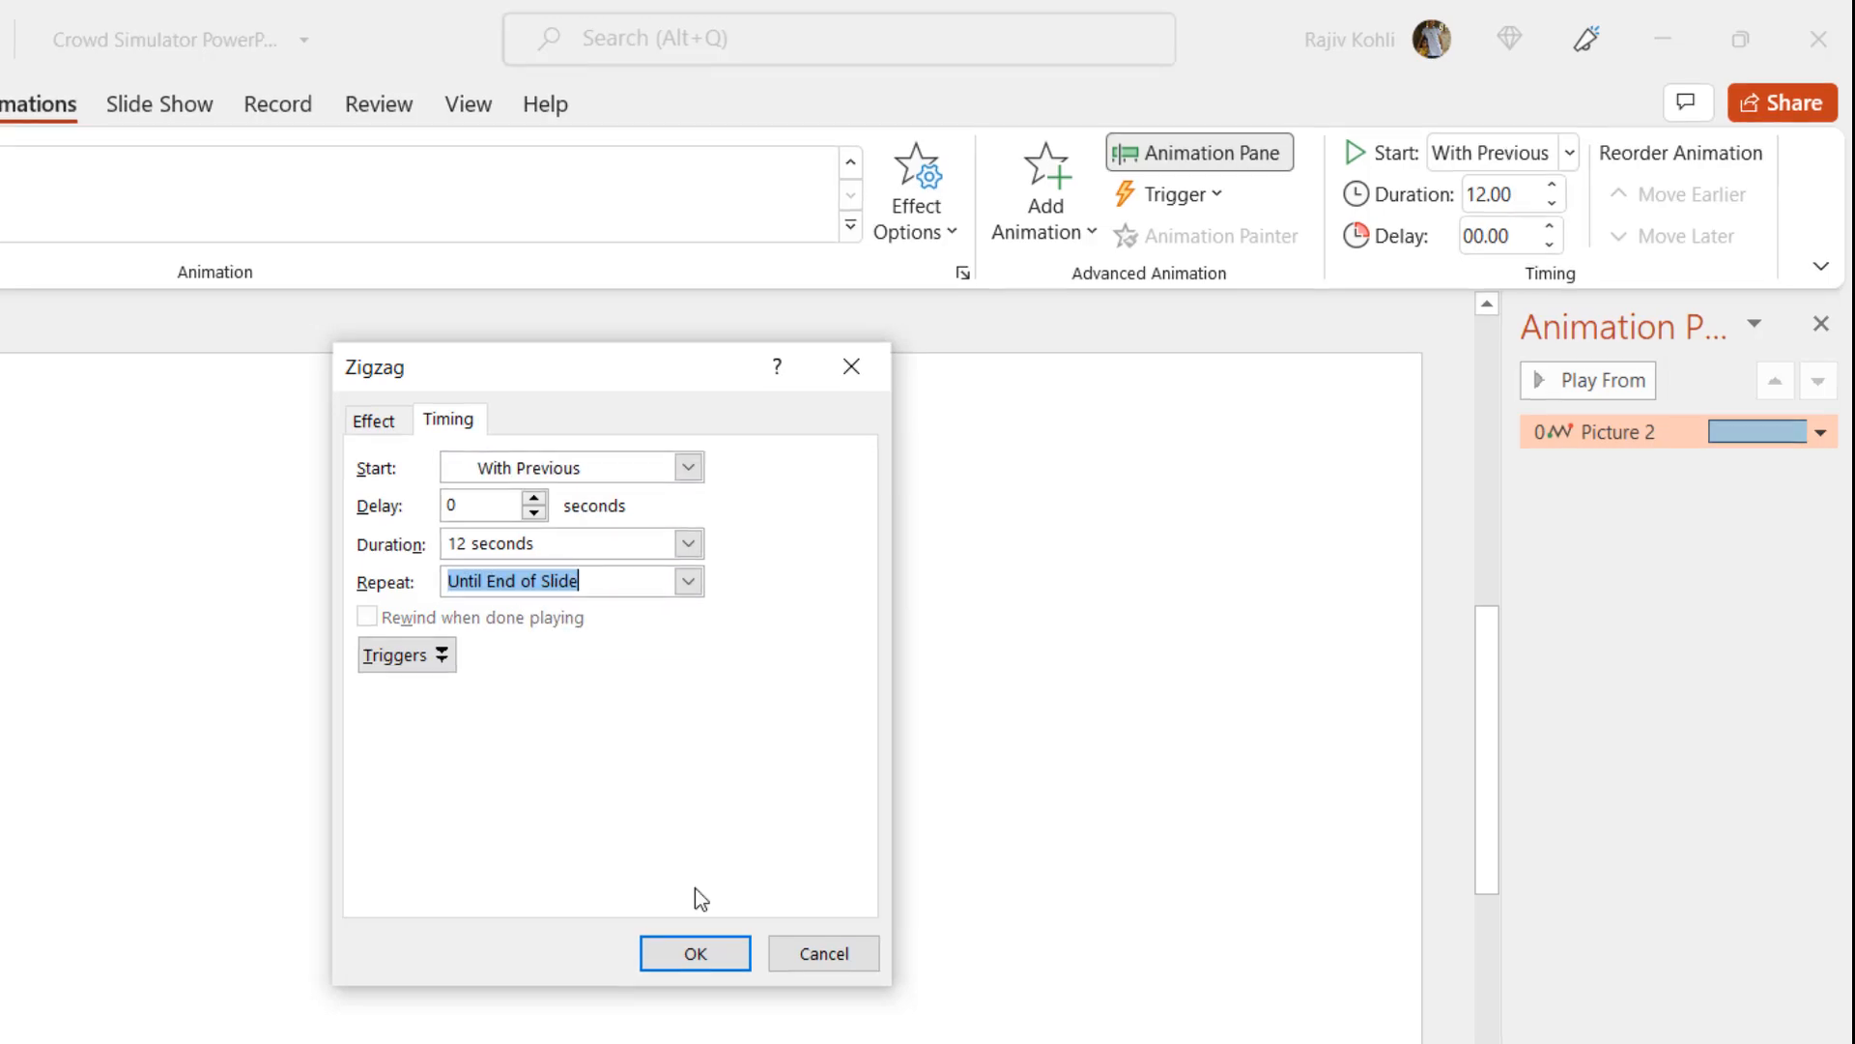
{"action": "left_click", "coordinate": [694, 953]}
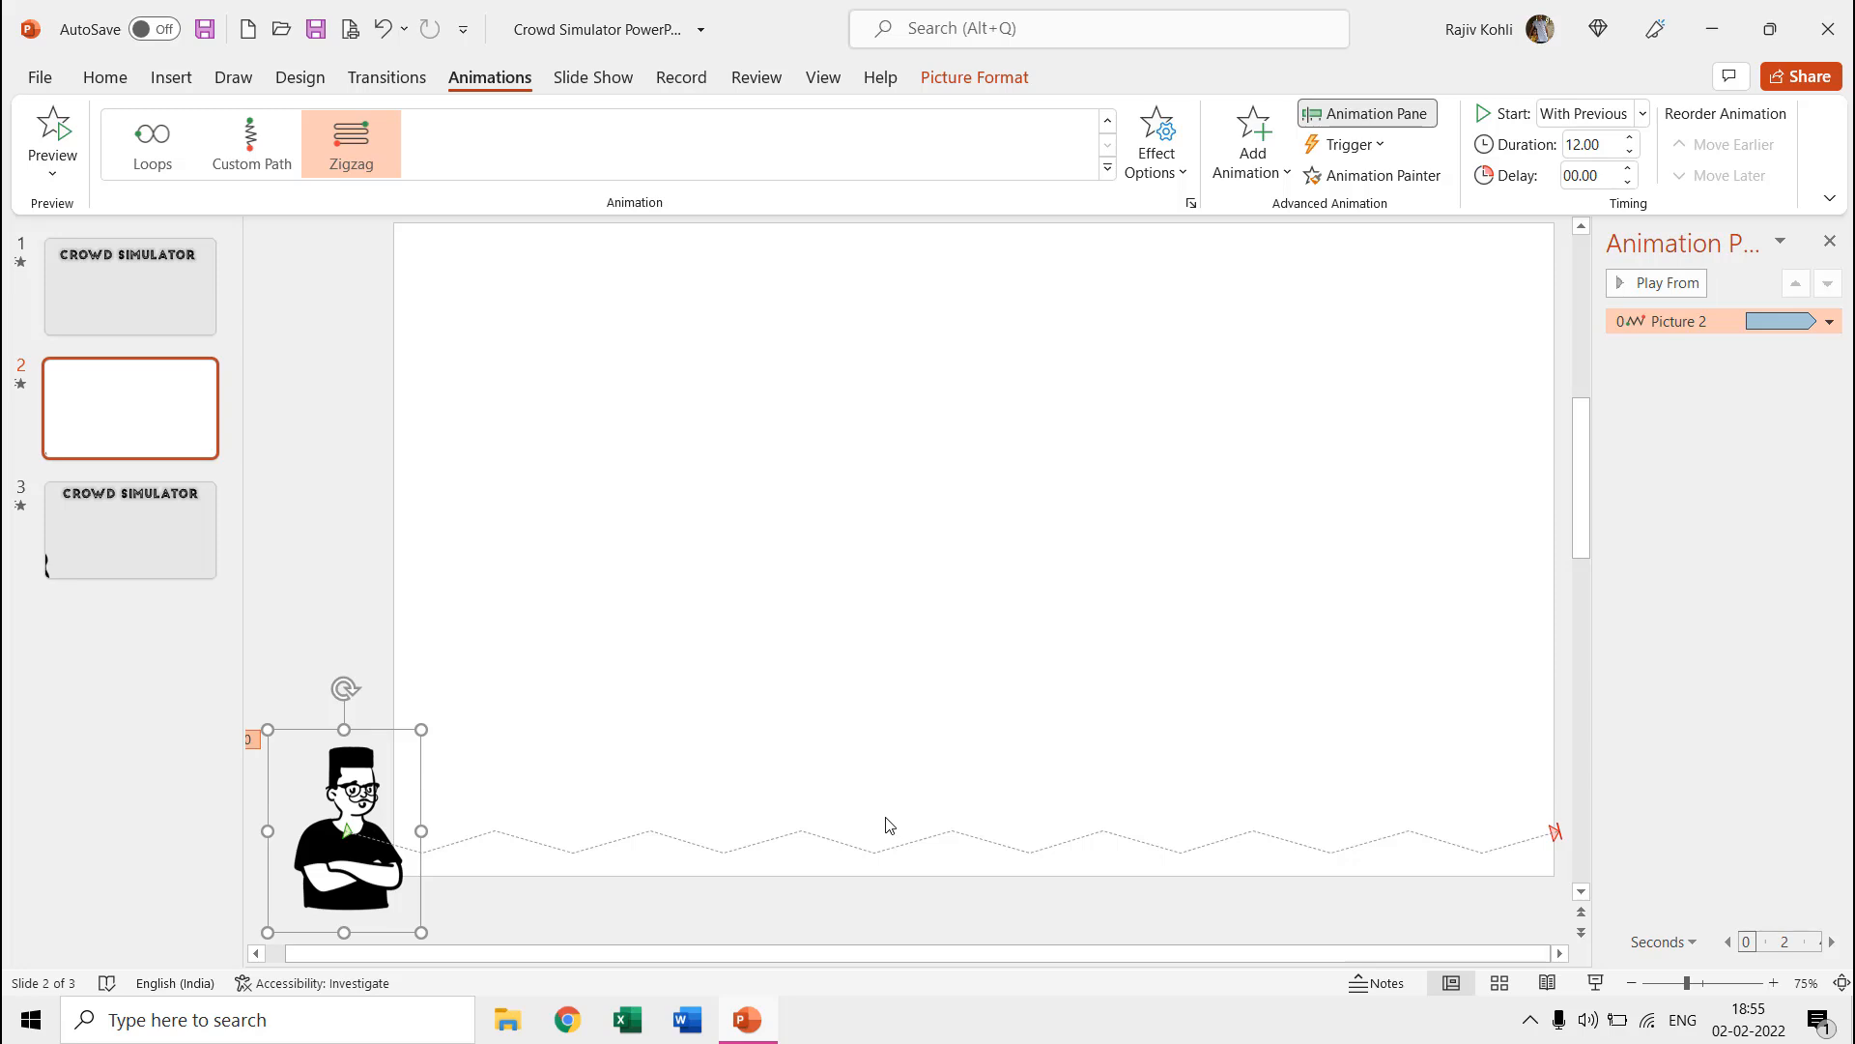
Step: Copy the animated man into a second person and lengthen its zigzag walk to 14 seconds
{"action": "left_click", "coordinate": [104, 77]}
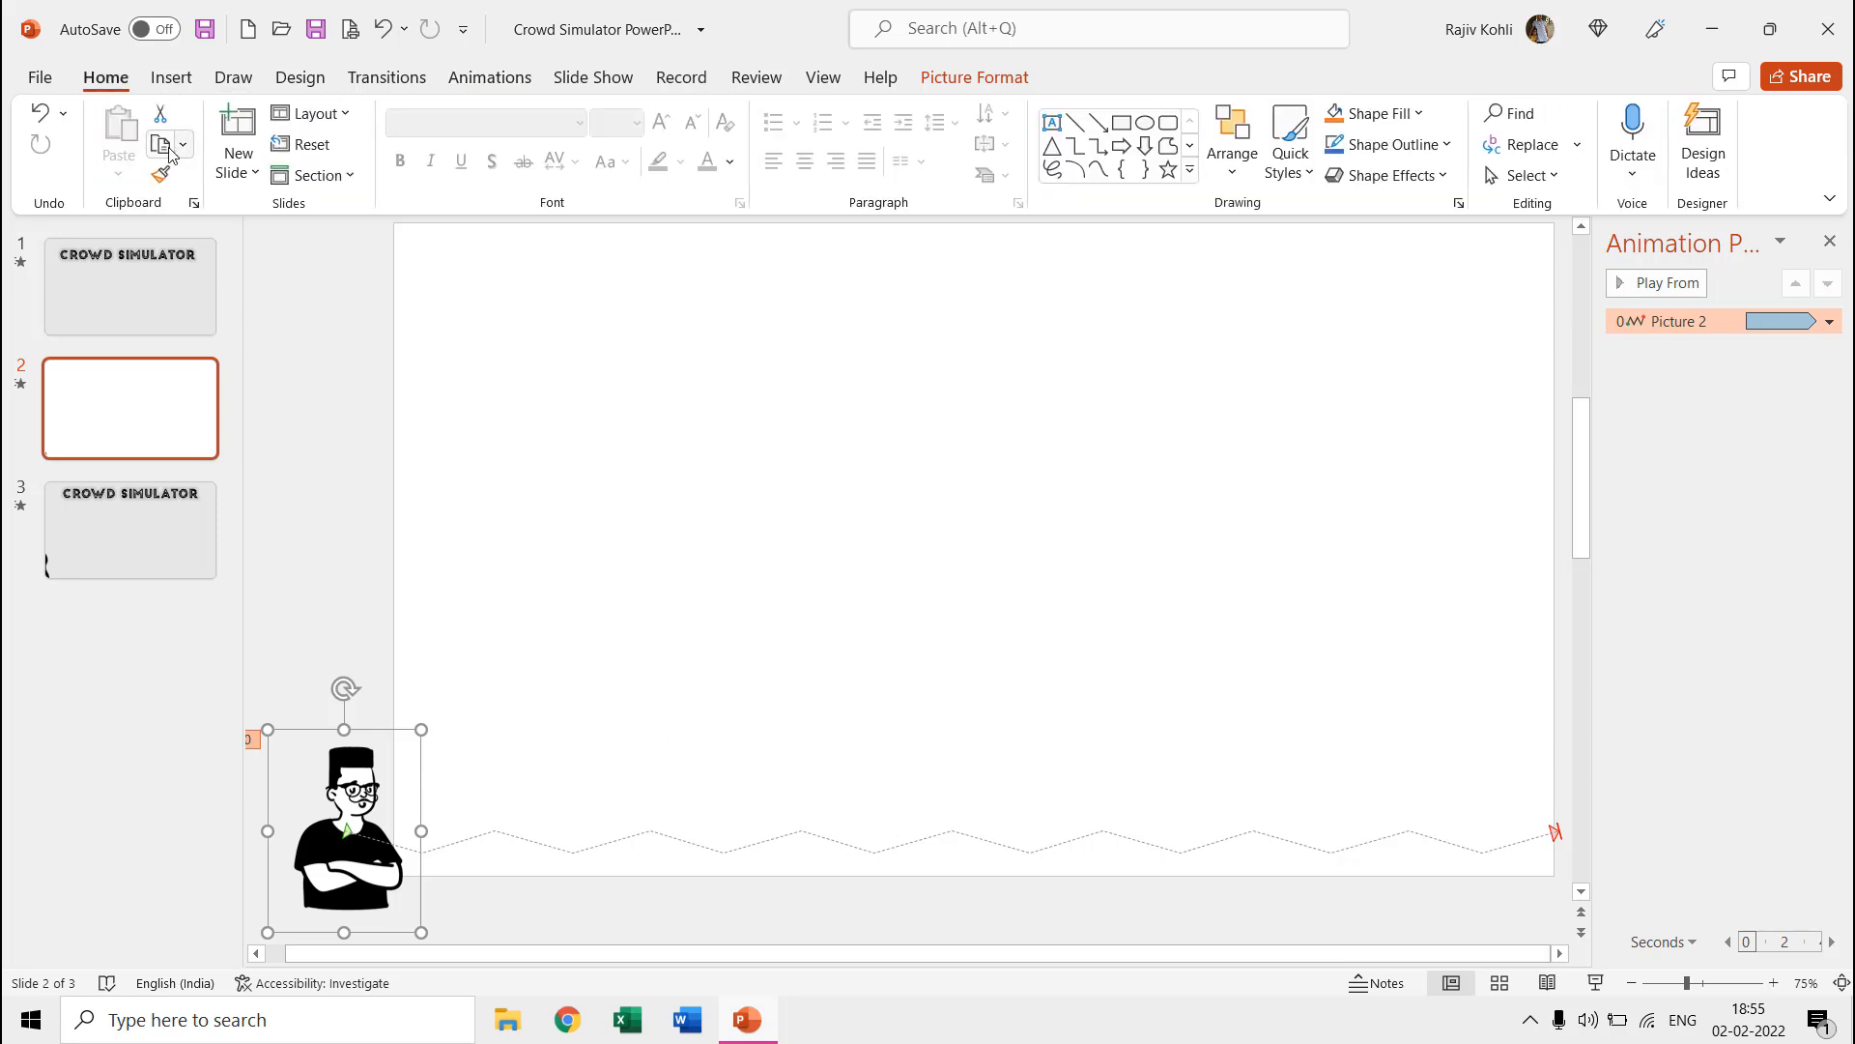
{"action": "left_click", "coordinate": [118, 135]}
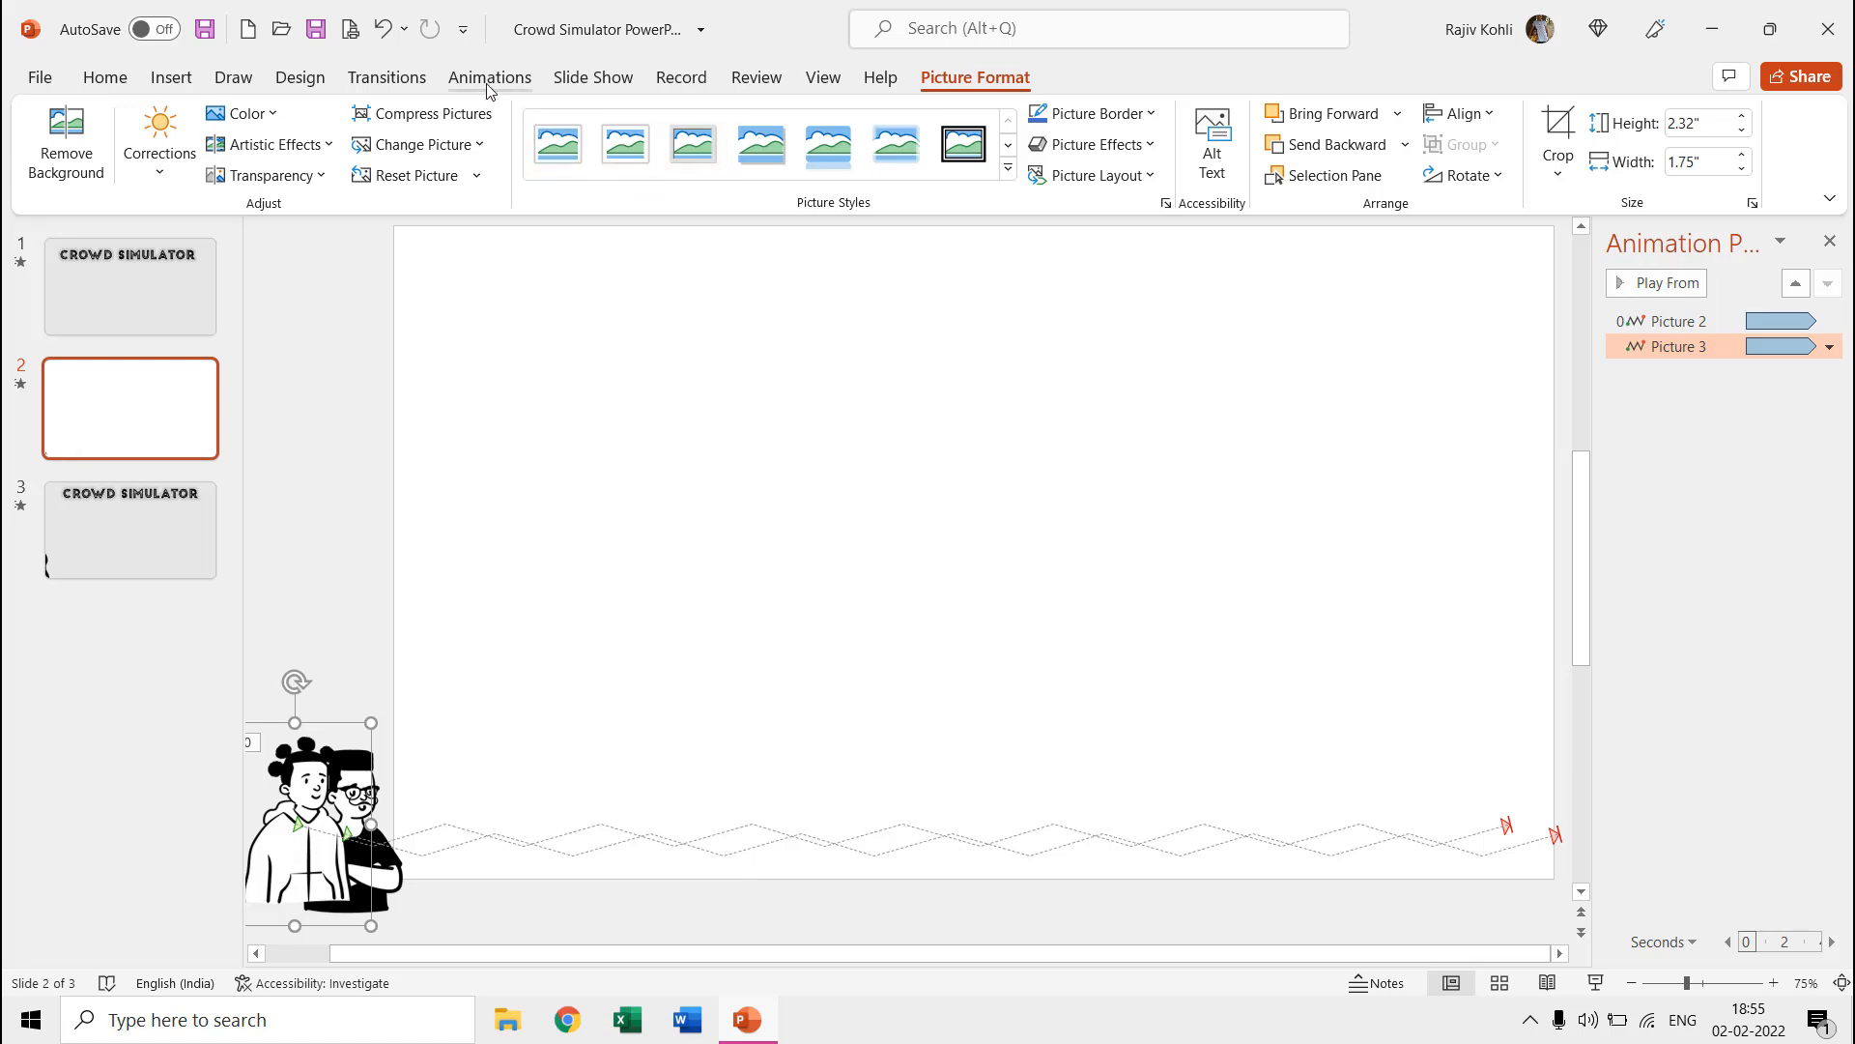
{"action": "left_click", "coordinate": [489, 78]}
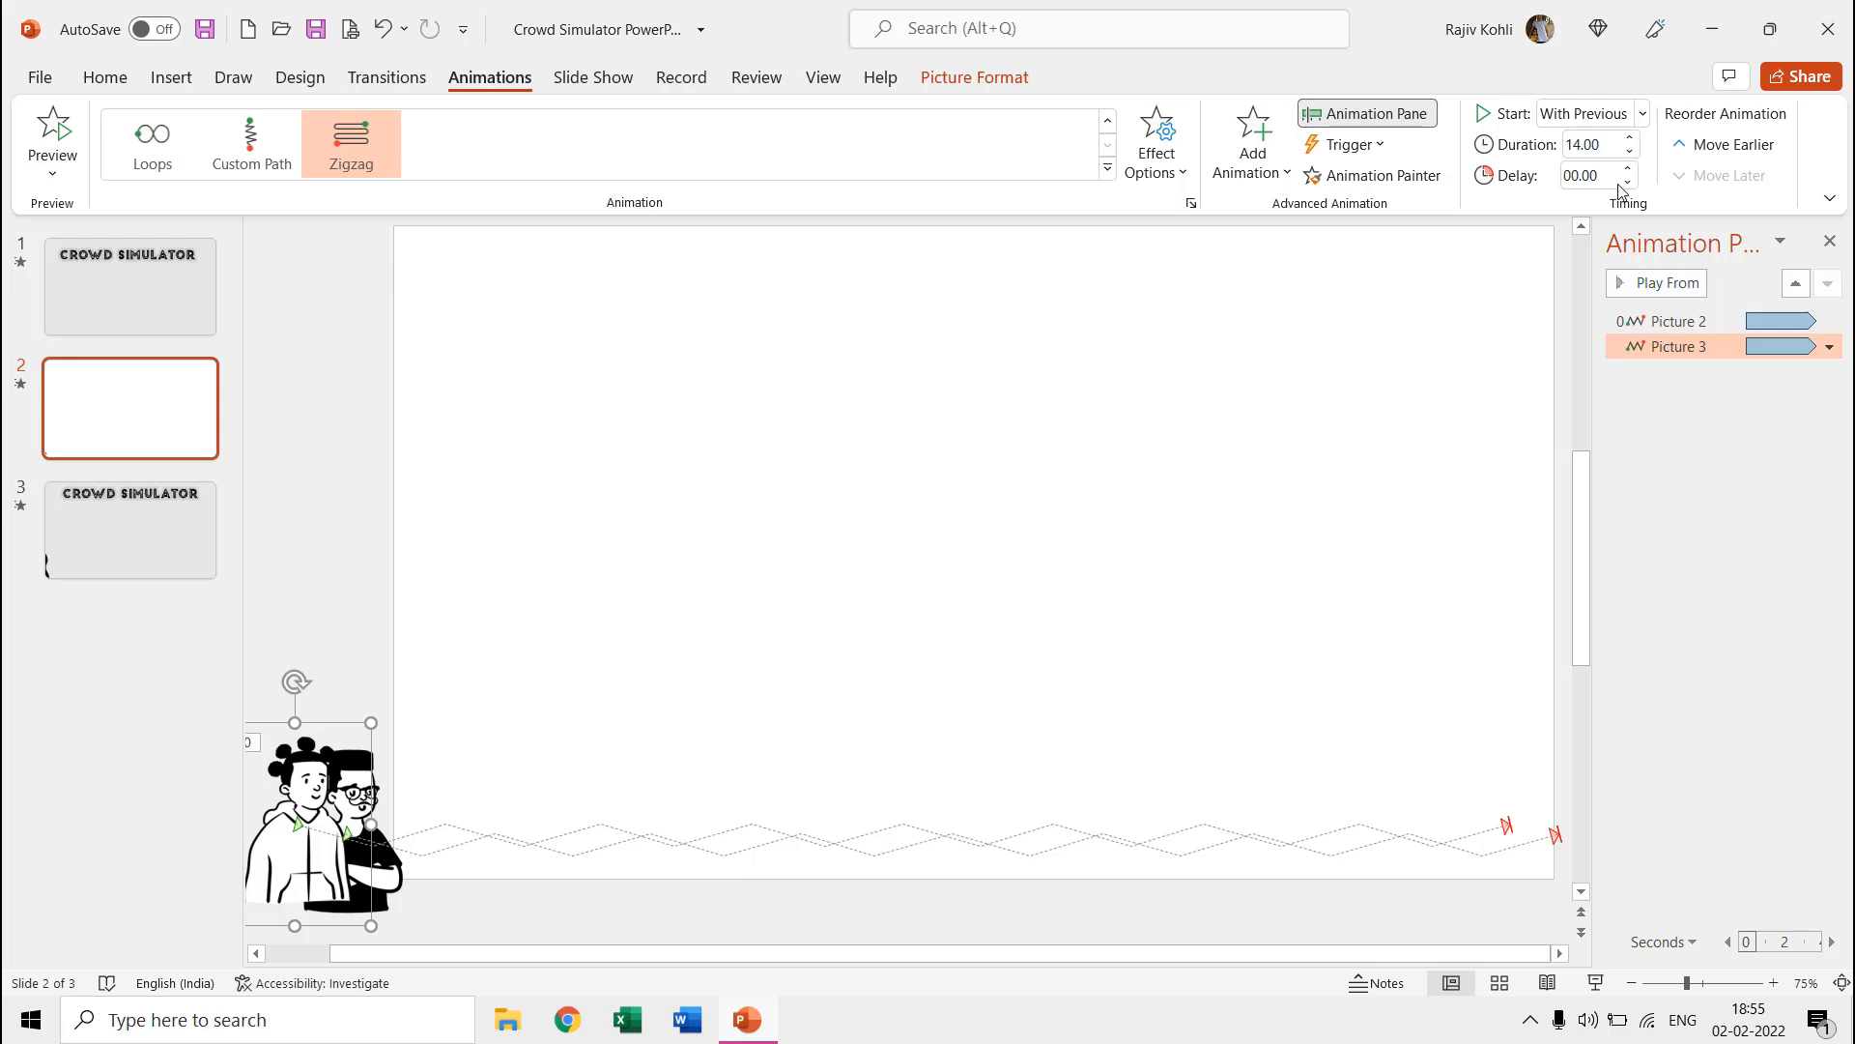
{"action": "left_click", "coordinate": [1630, 170]}
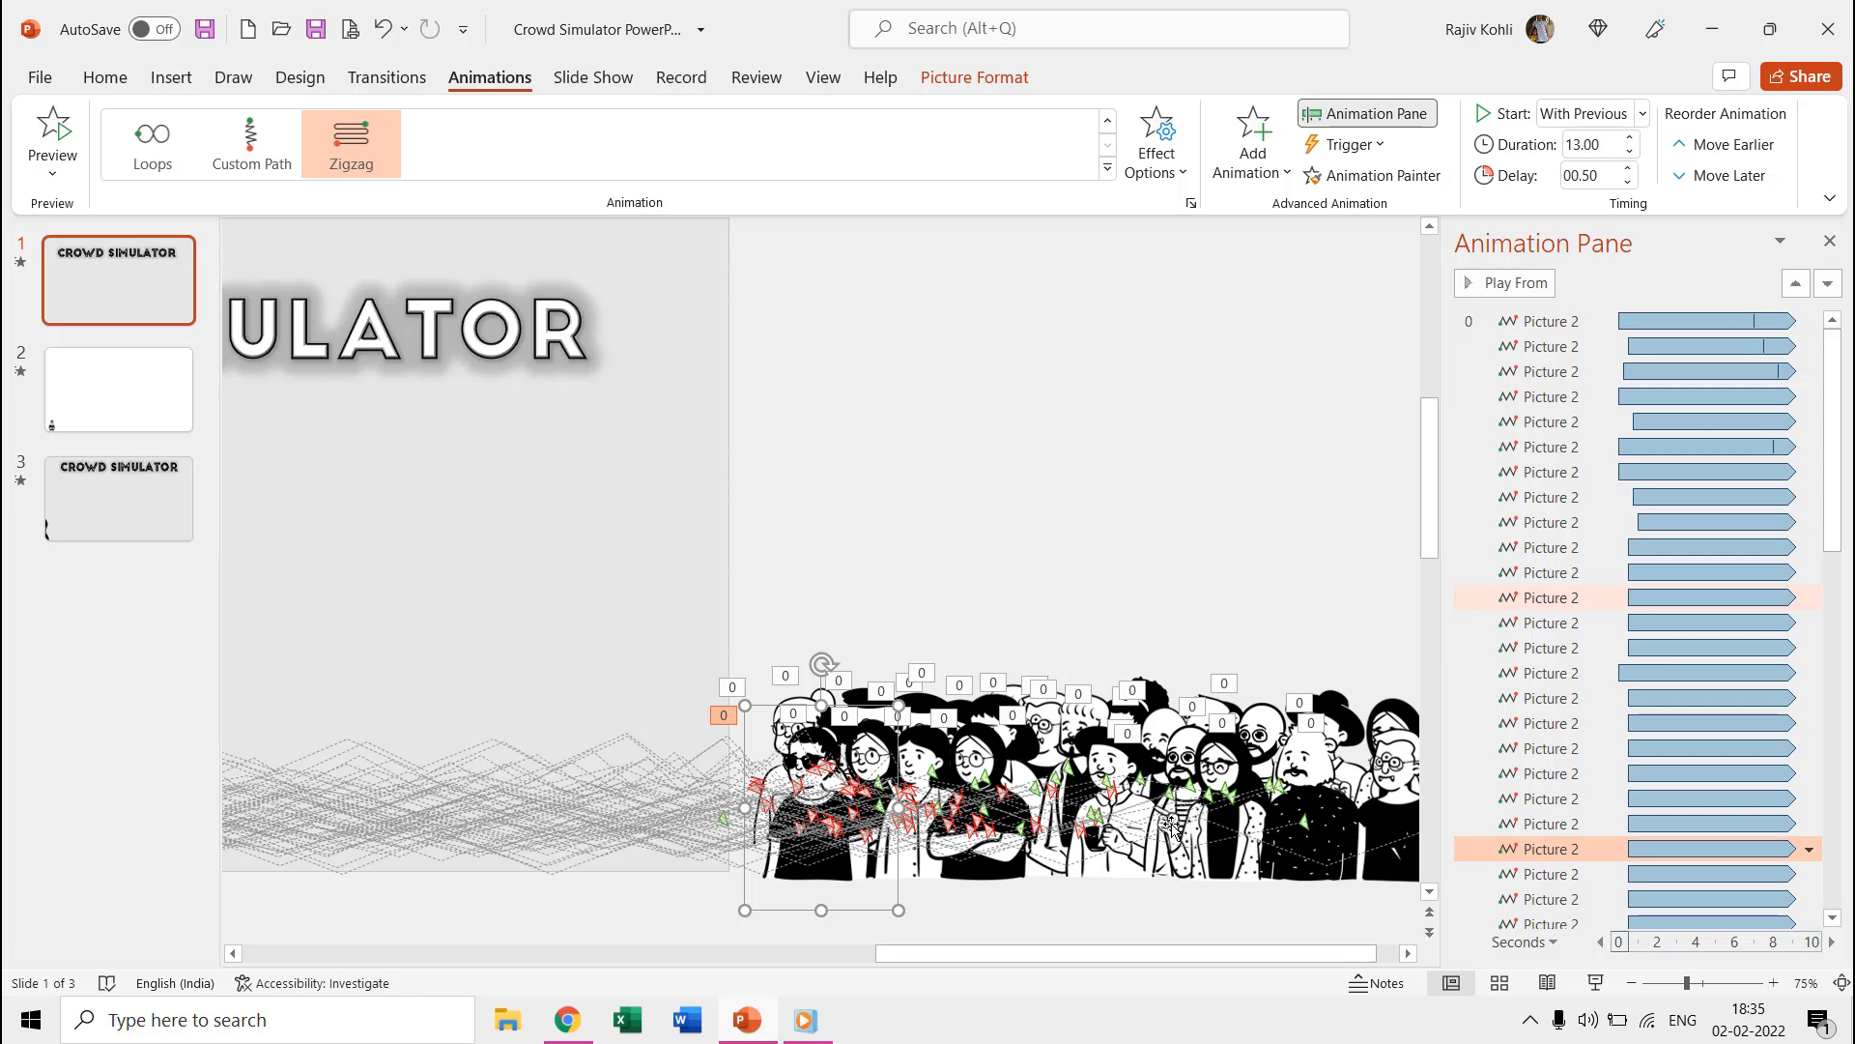
Step: Select a walker at the crowd's right end and bring it forward in the stacking order
{"action": "left_click", "coordinate": [1736, 982]}
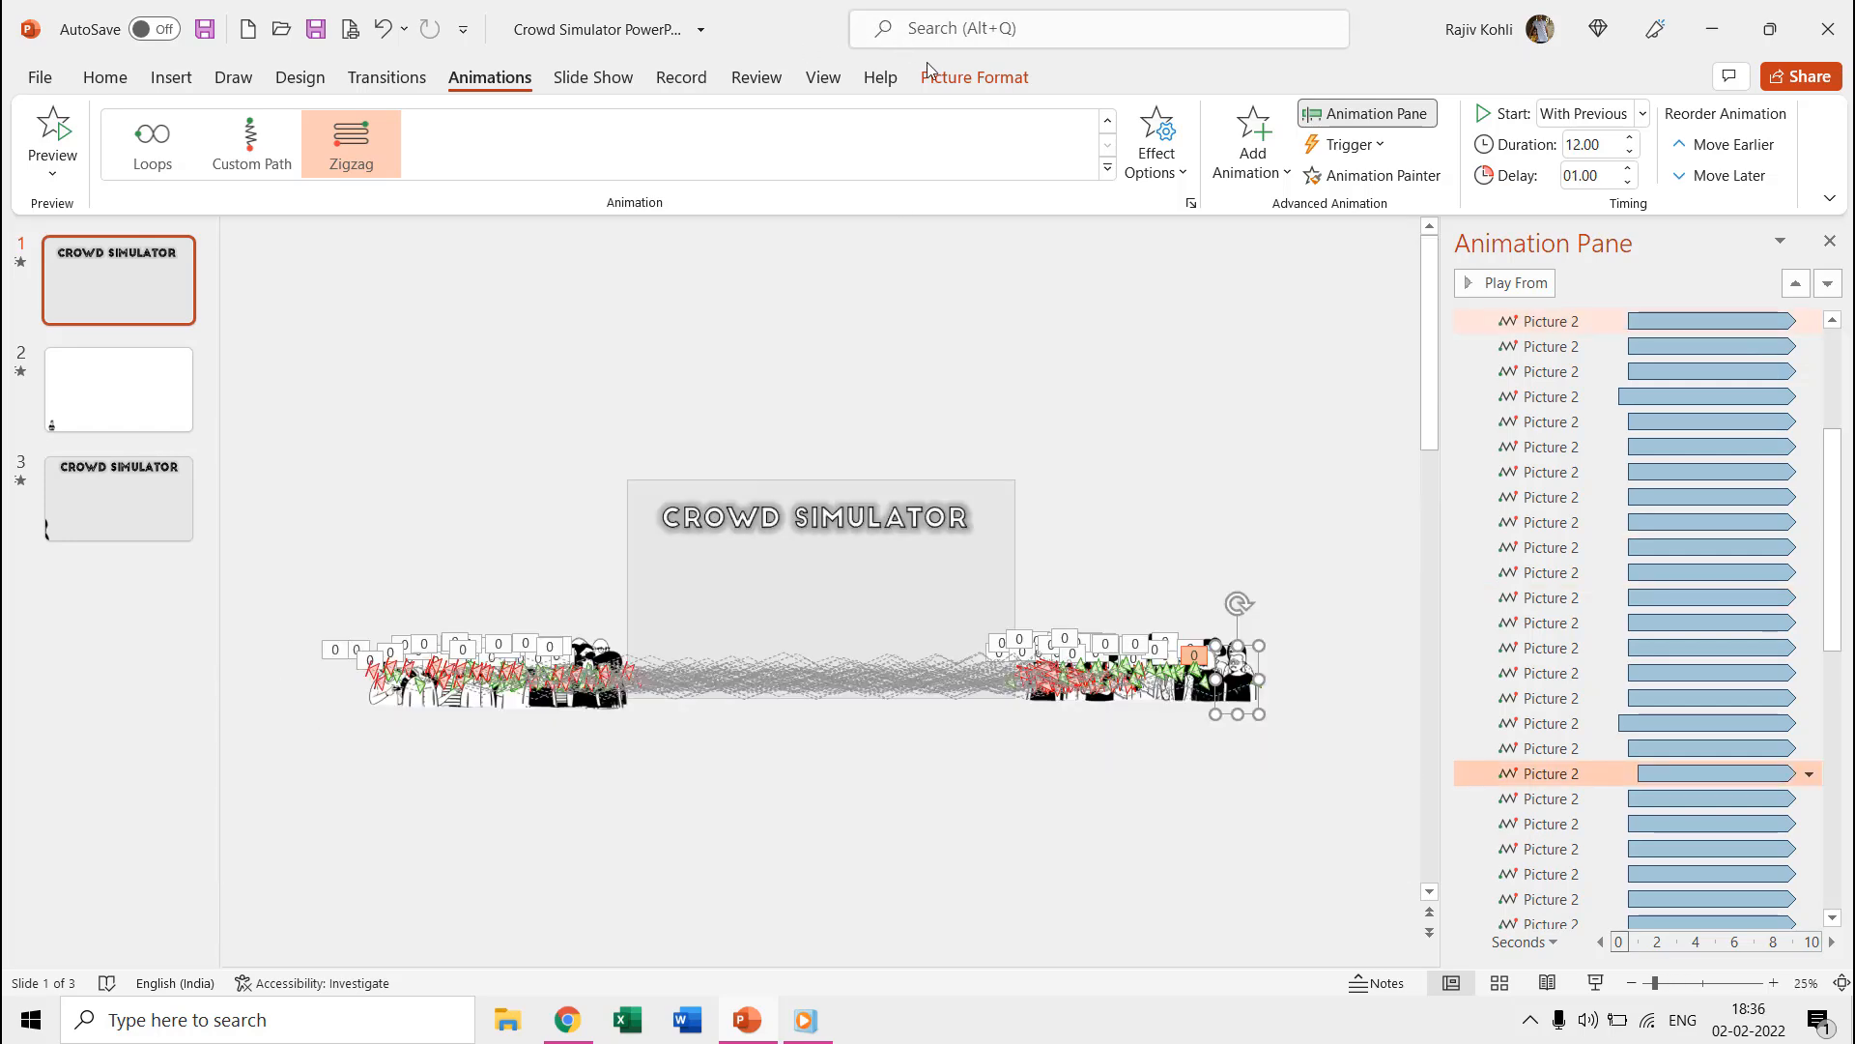
{"action": "left_click", "coordinate": [974, 78]}
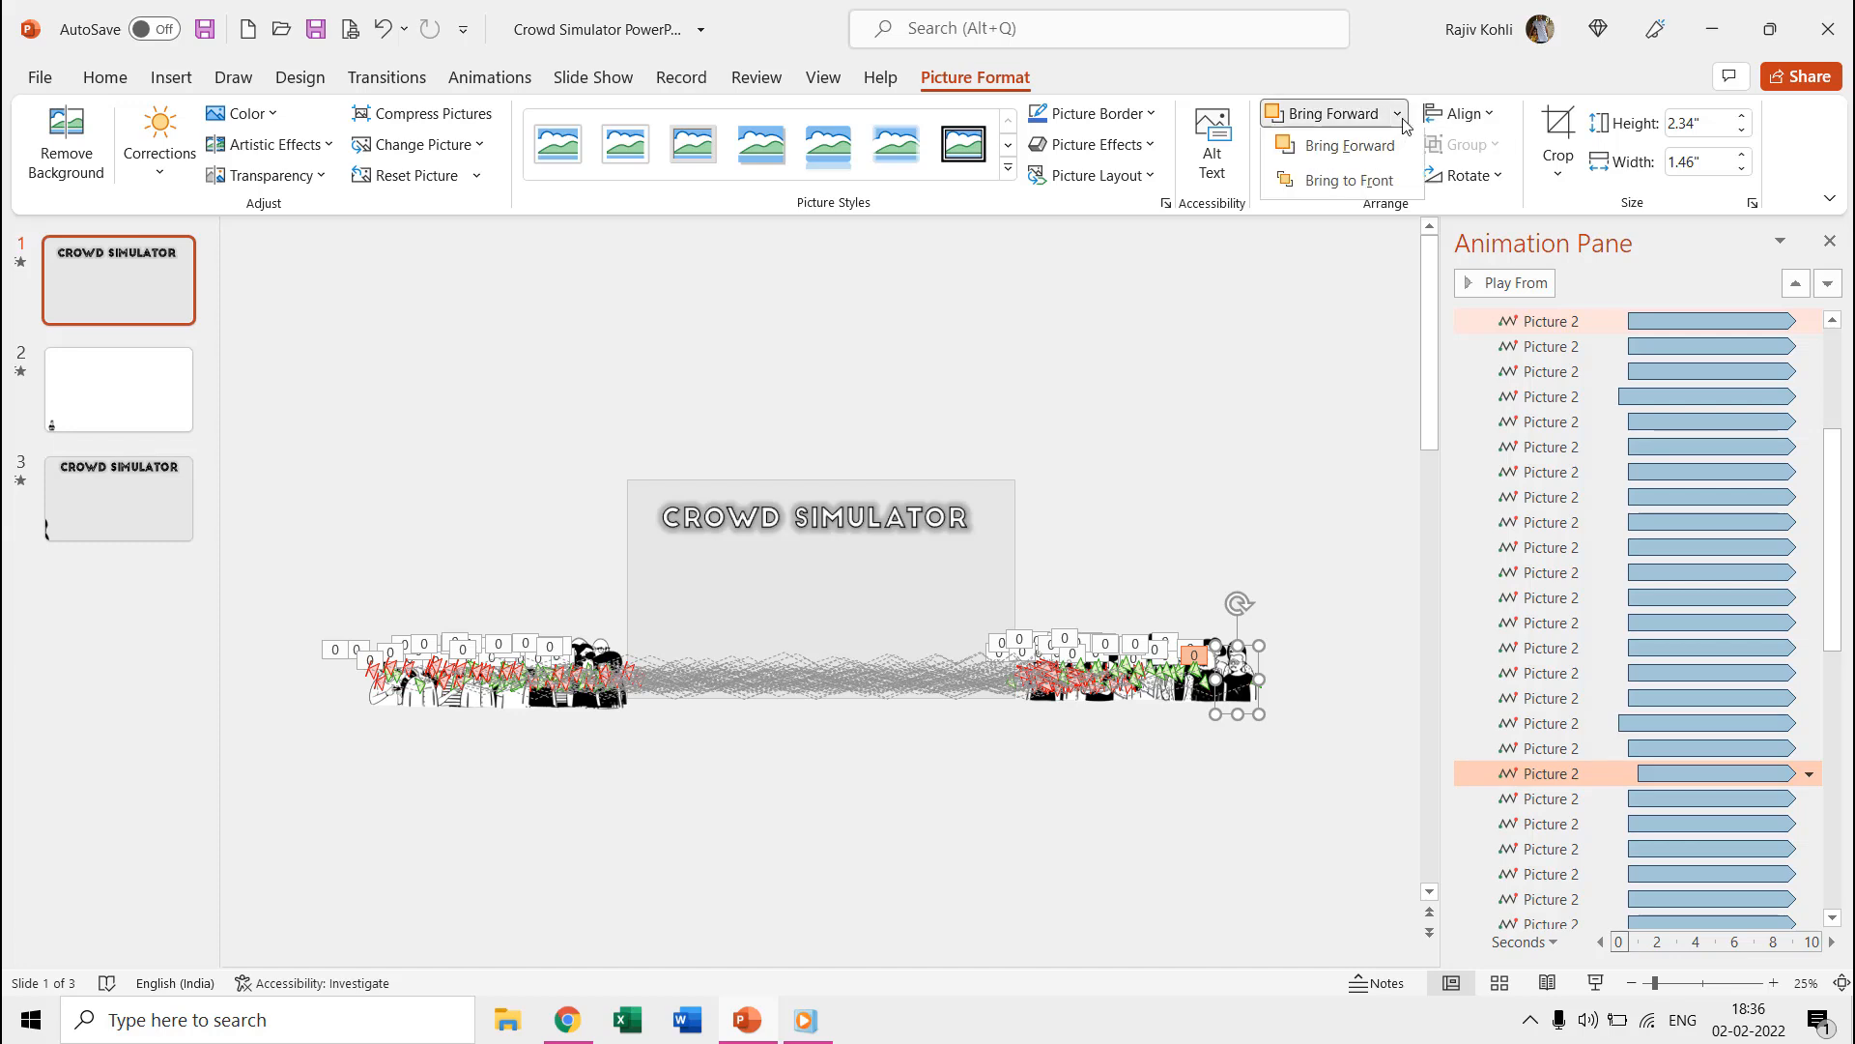